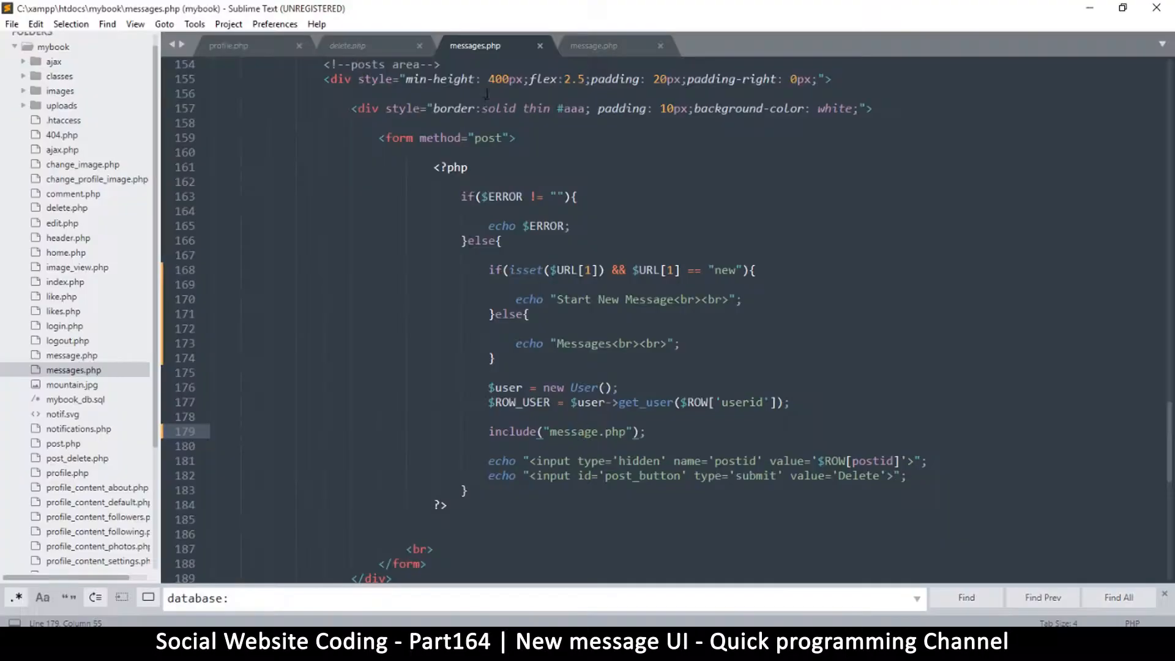
pyautogui.moveTo(474, 45)
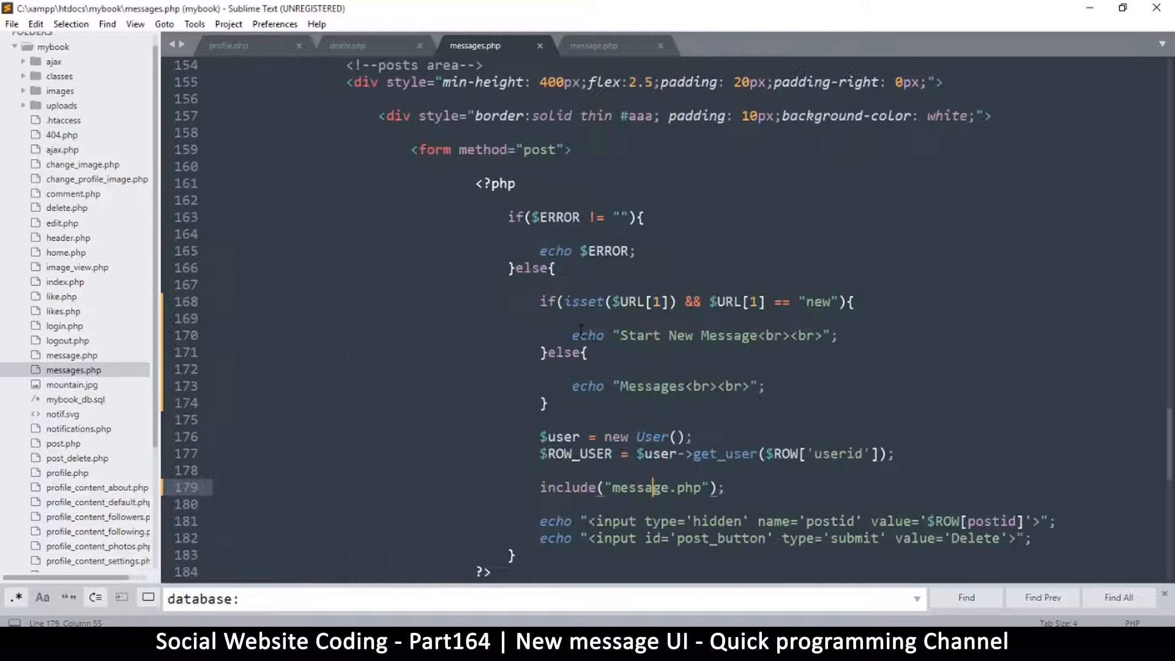
# Step: Indent the user lookup, message include and post input lines under the else branch, and save
pyautogui.scroll(-3)
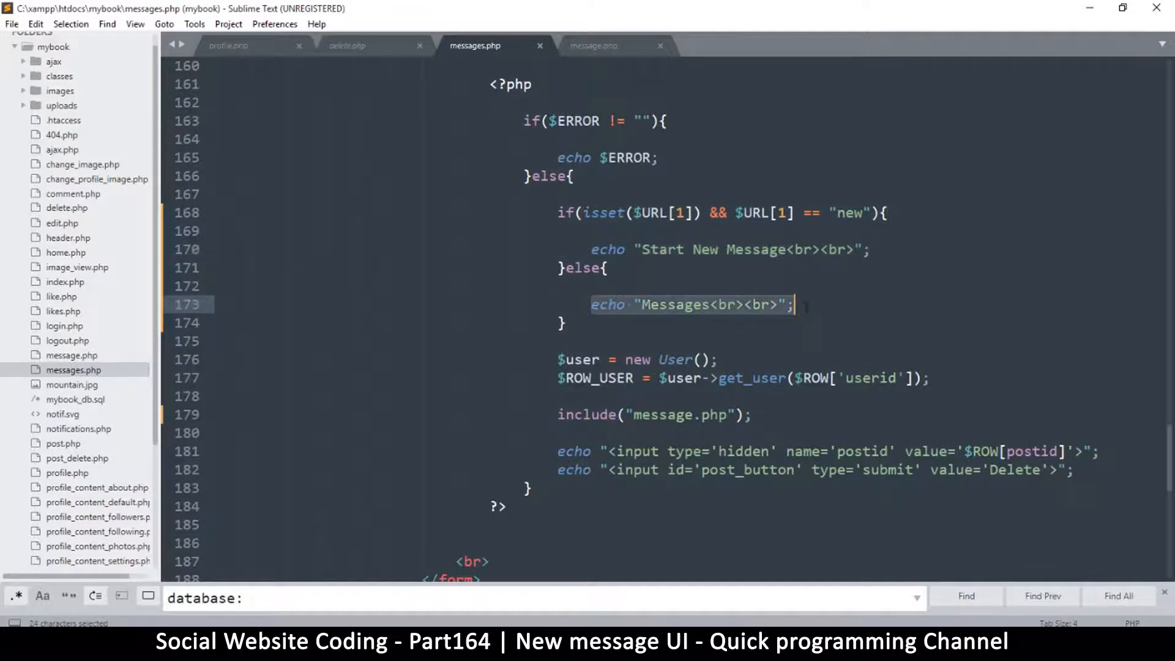
pyautogui.press('Enter')
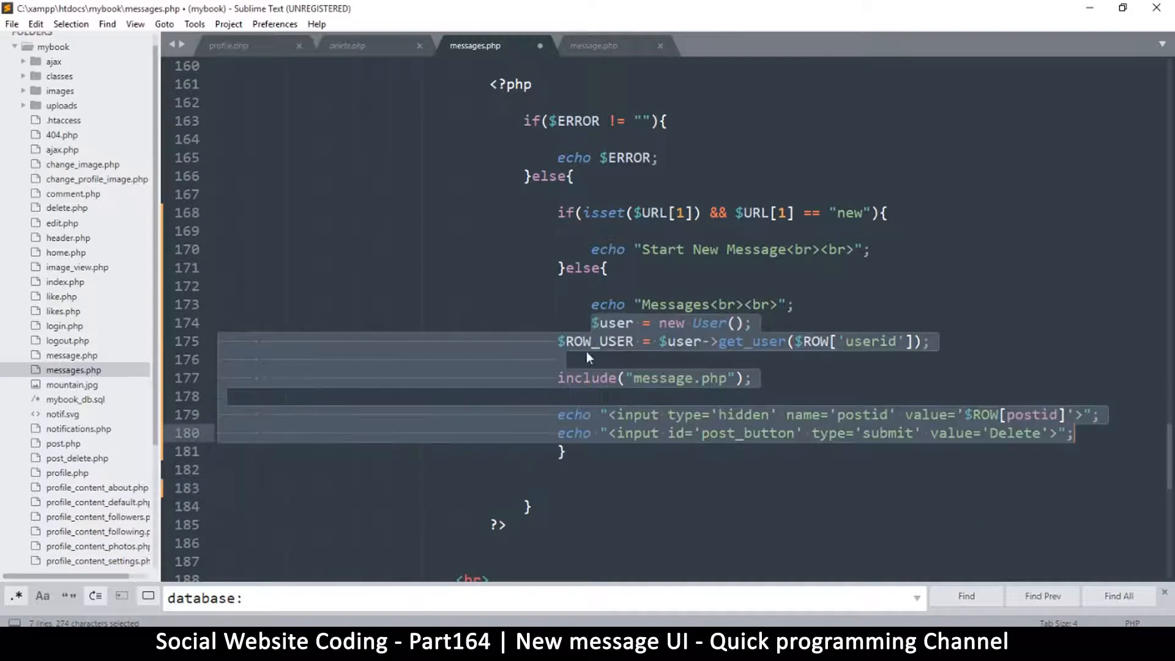
pyautogui.click(623, 323)
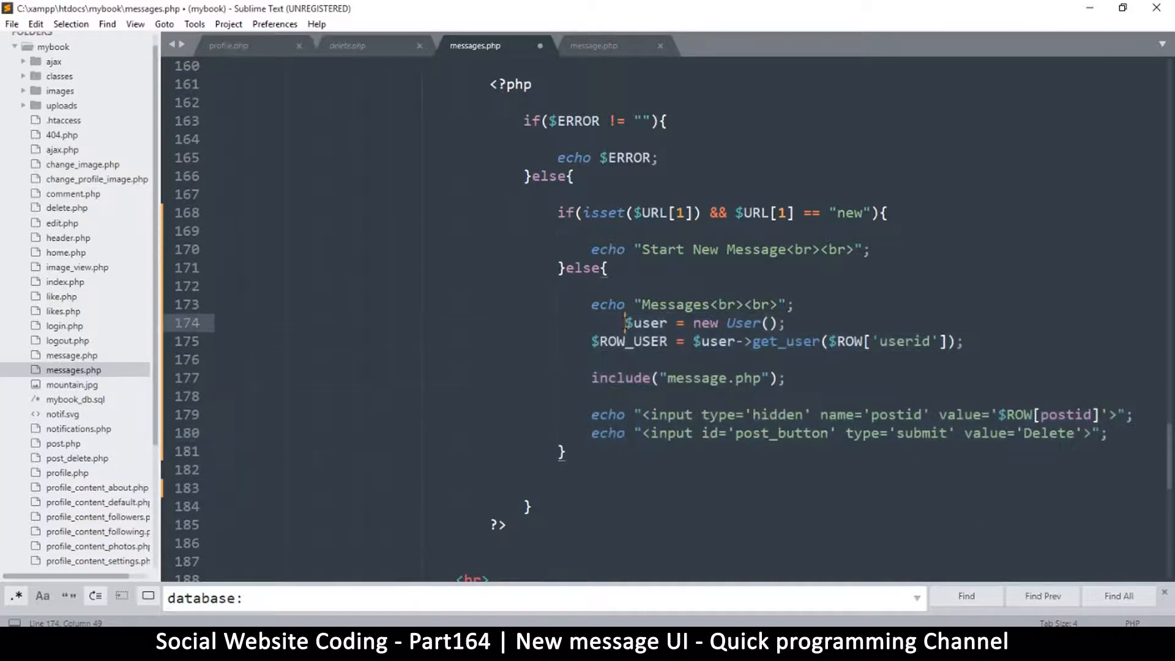
pyautogui.press('ctrl+s')
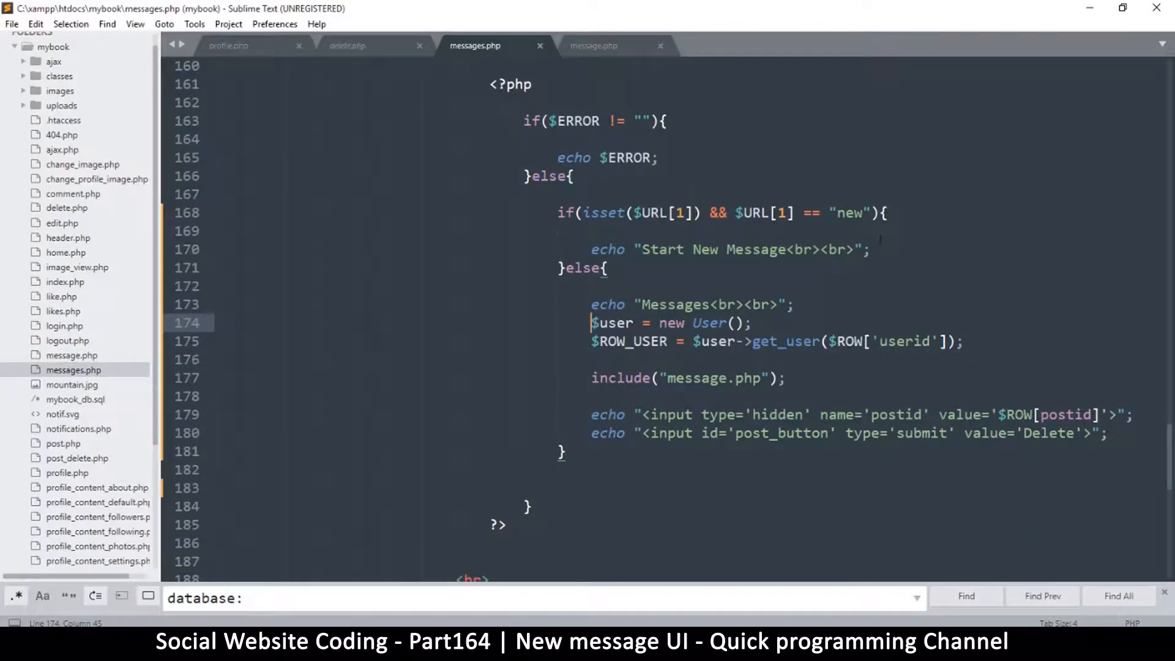
pyautogui.press('enter')
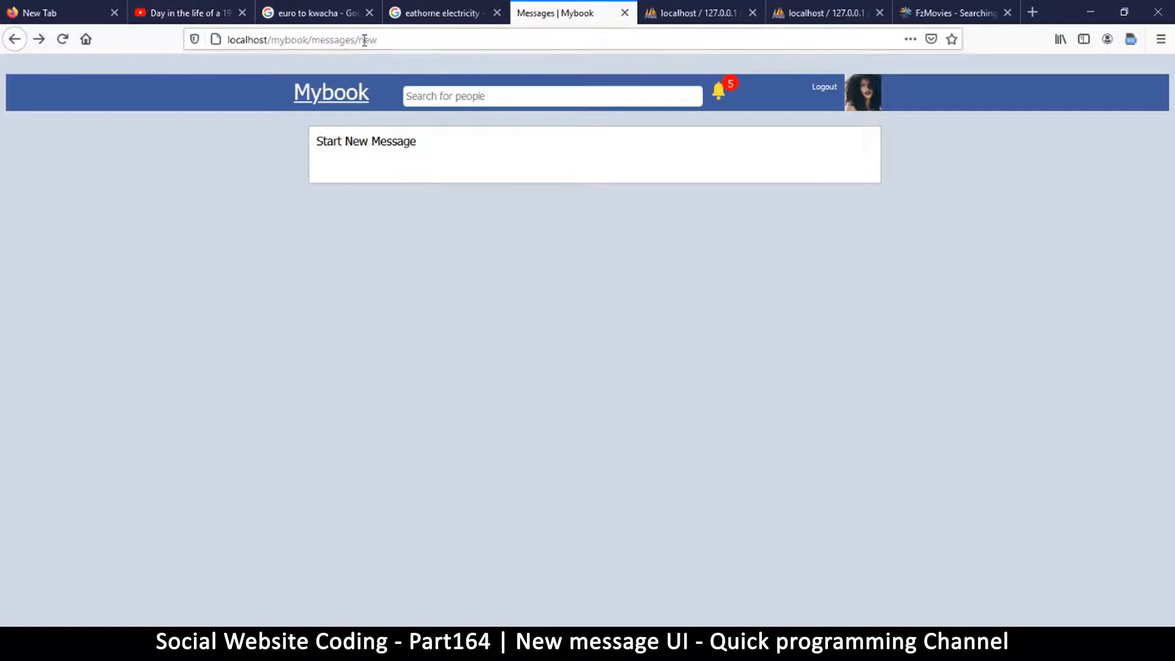
pyautogui.moveTo(427, 56)
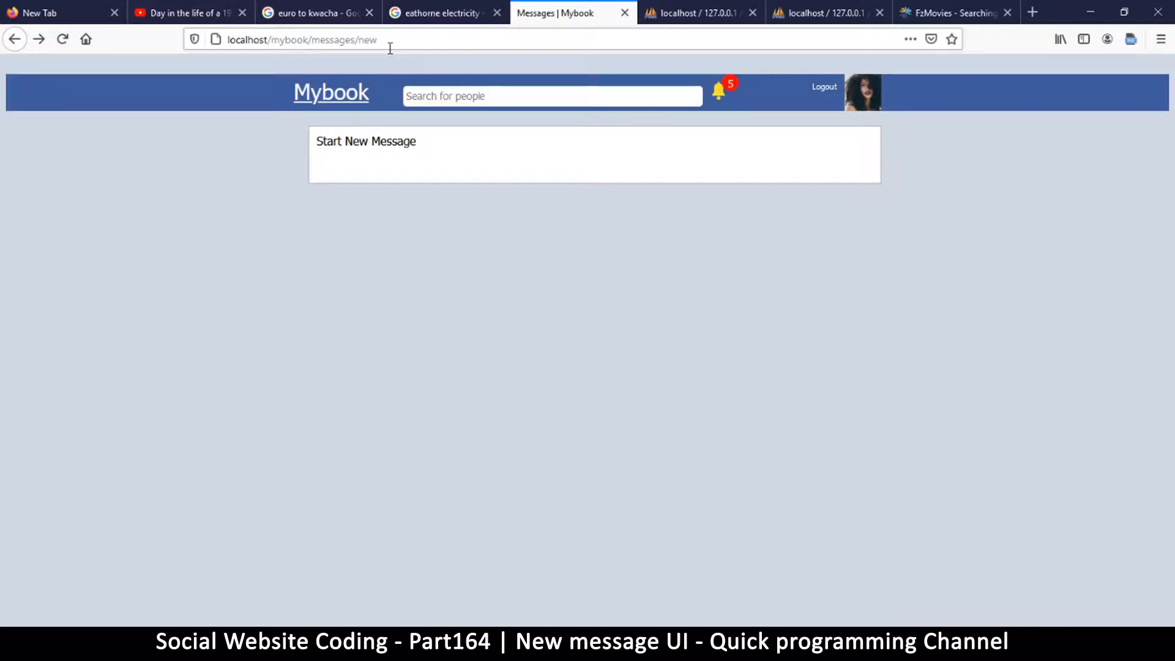
pyautogui.moveTo(14, 39)
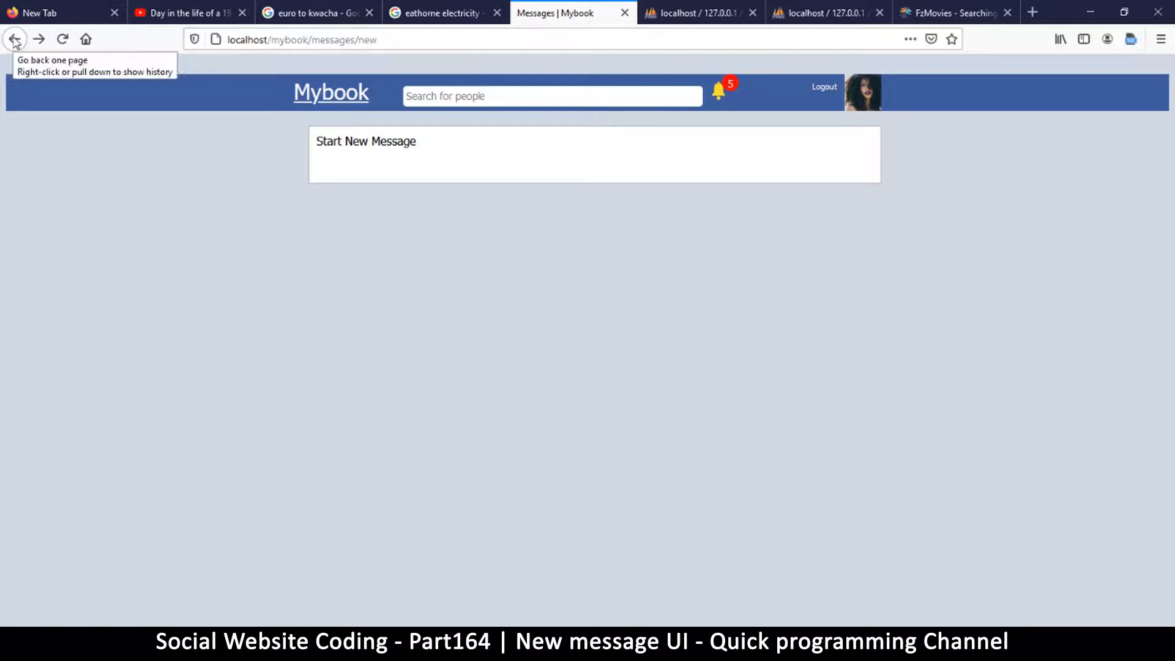
# Step: Go back from the reloaded Start New Message page to the previous page
pyautogui.click(14, 39)
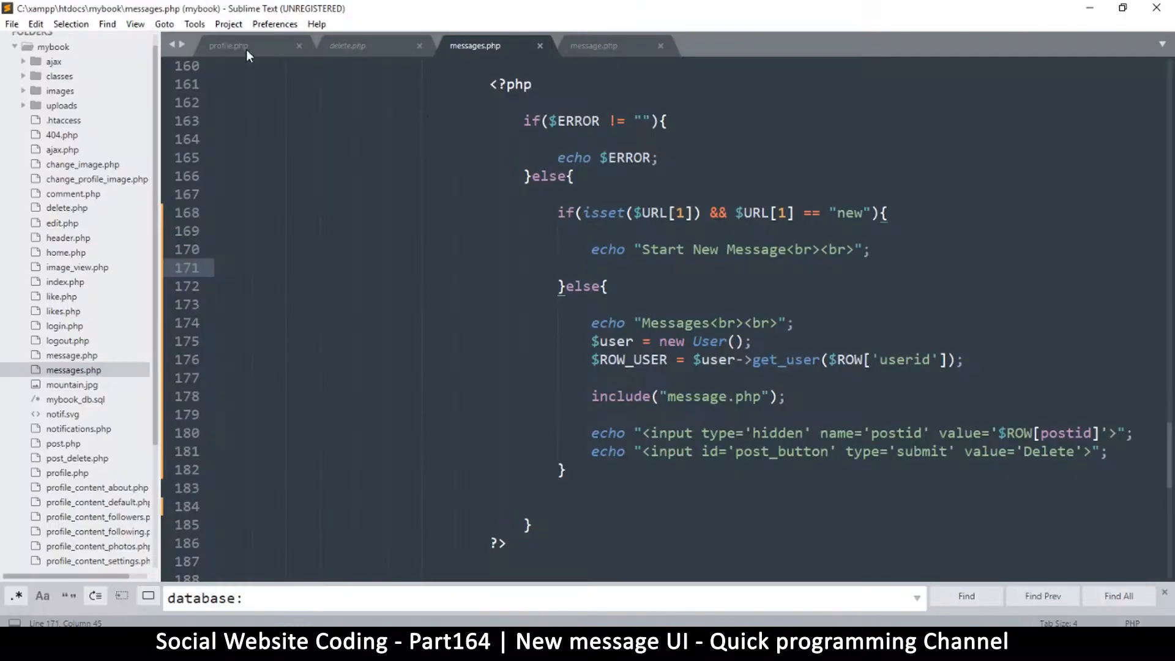
# Step: In profile.php, append /<?=$user_data['userid']?> to the Message link's messages/new href
pyautogui.click(227, 45)
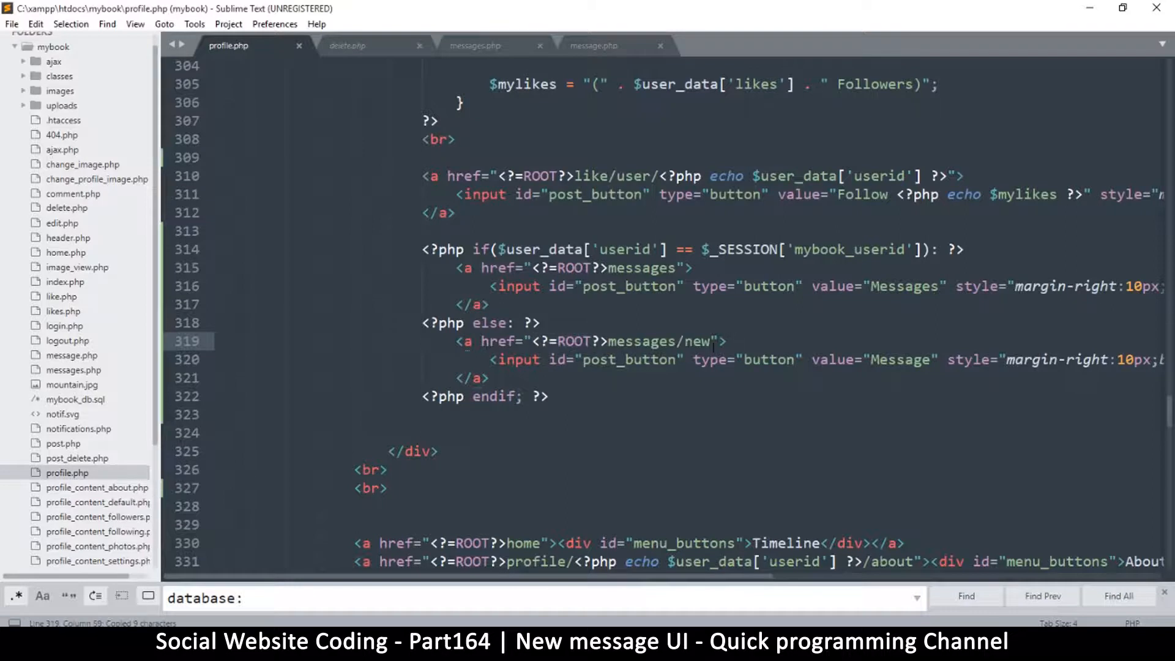
pyautogui.write('<?=ROOT?>')
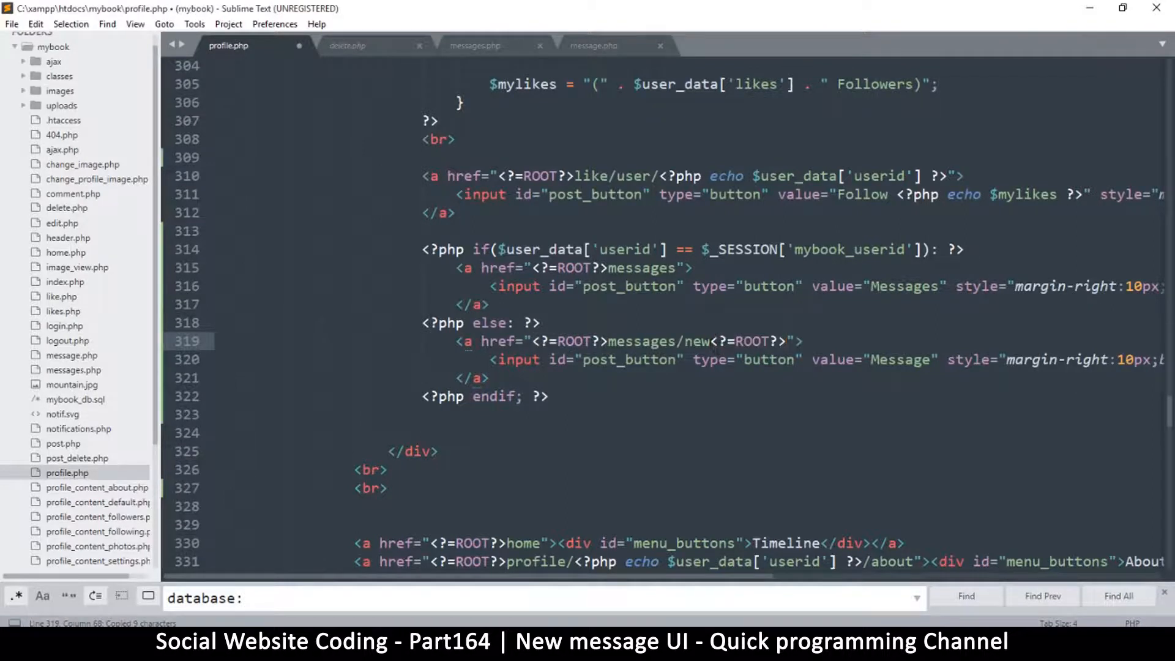
pyautogui.write('/')
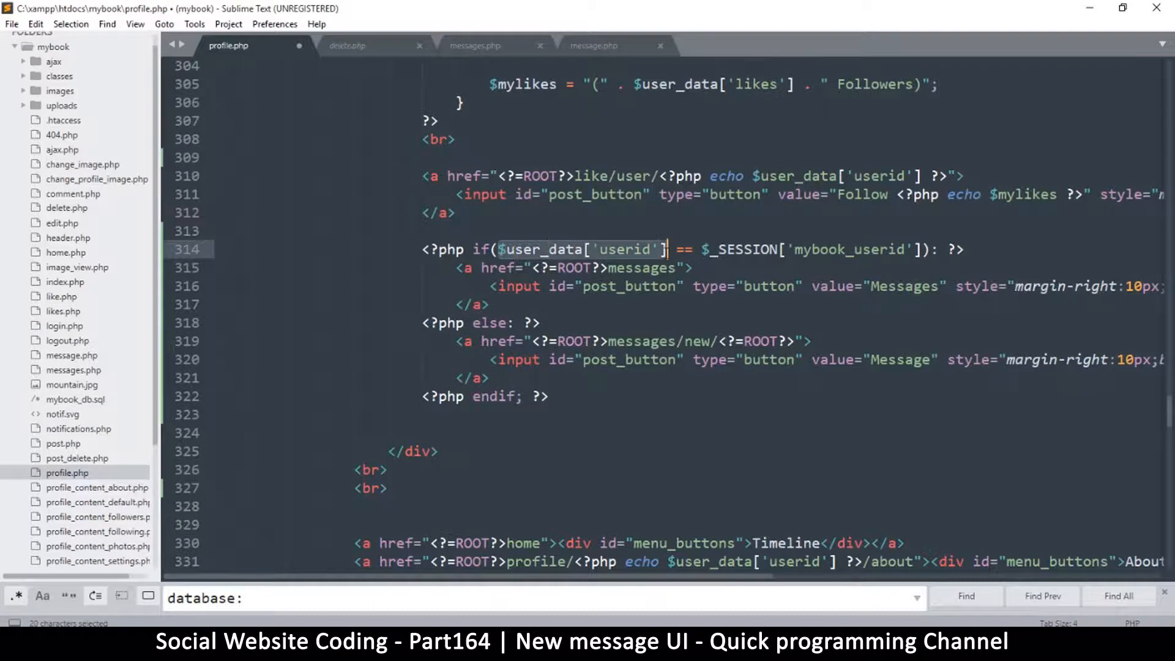
pyautogui.press('ctrl+c')
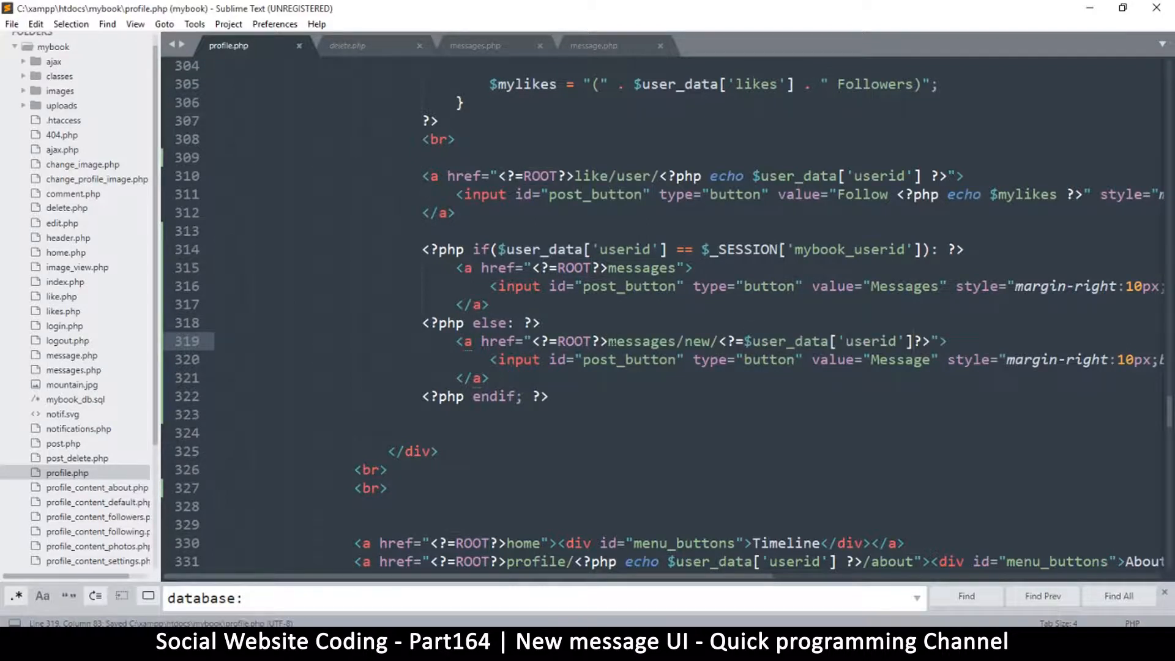
pyautogui.click(681, 341)
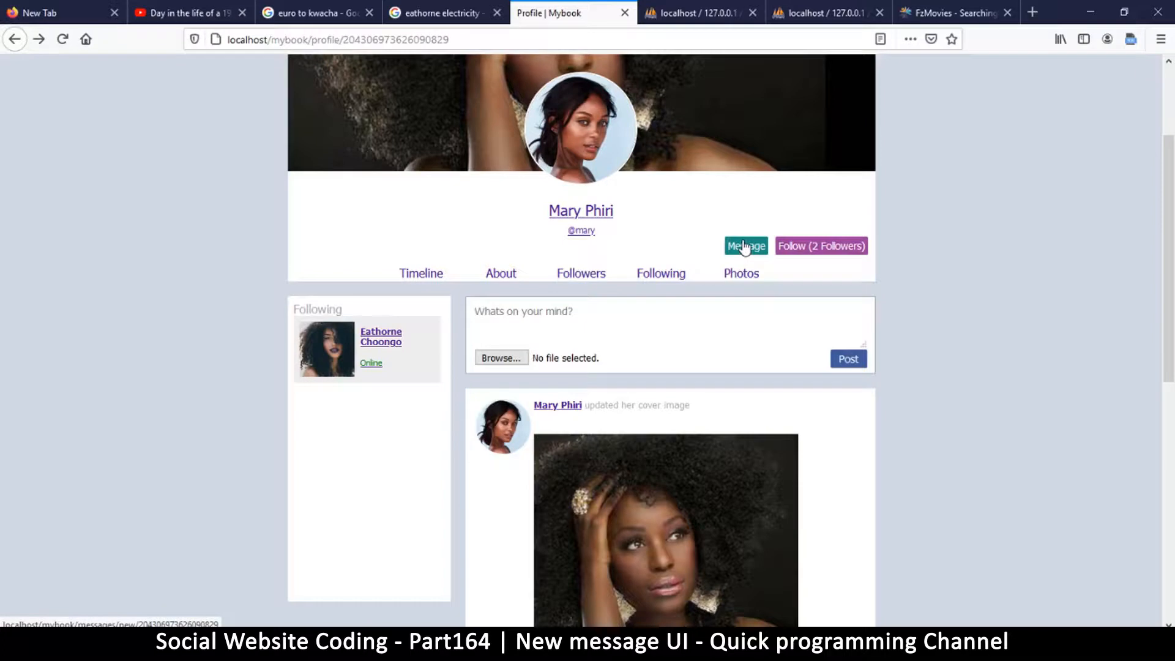
# Step: Click Message on a user's profile to open Start New Message with their id
pyautogui.click(745, 246)
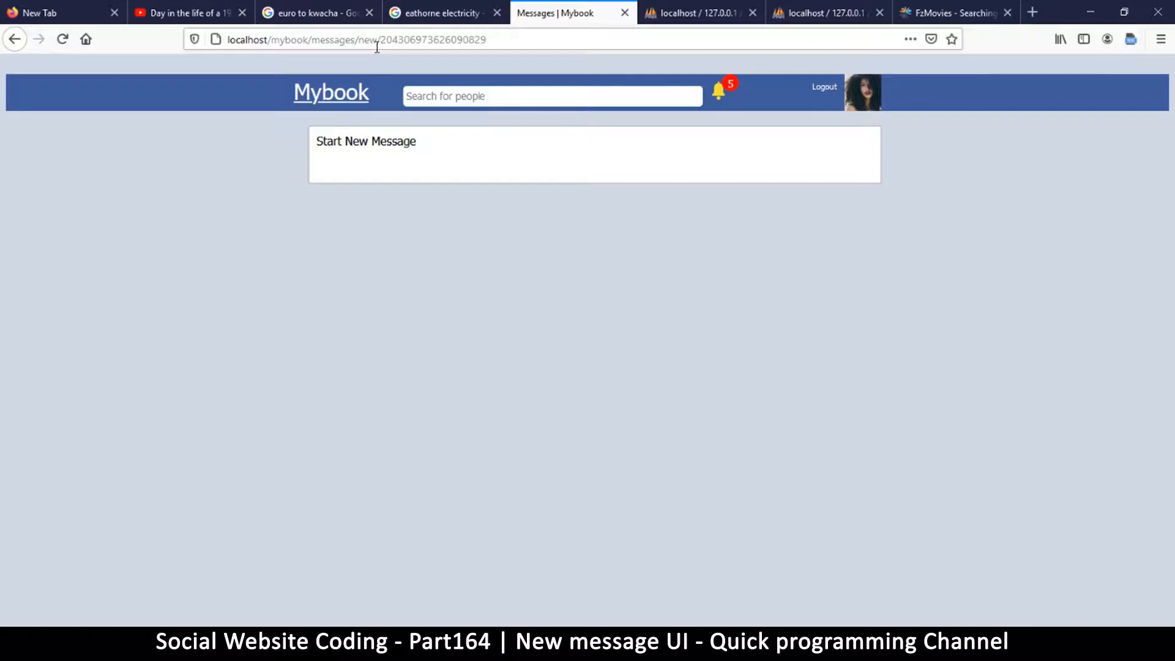
pyautogui.moveTo(513, 39)
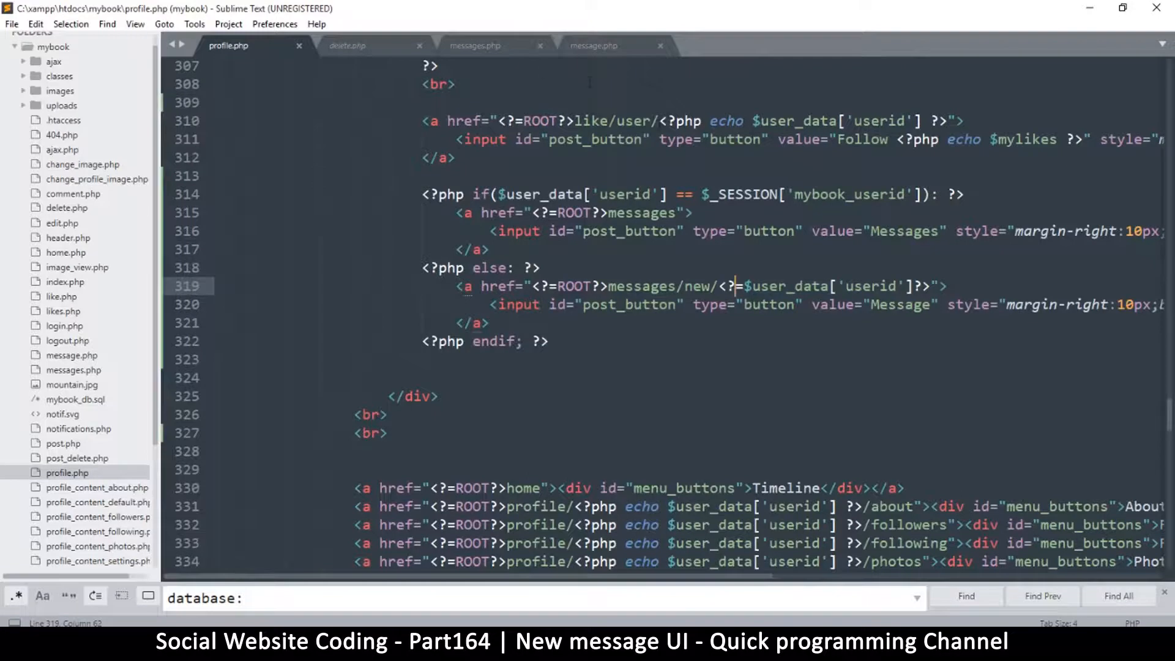
# Step: Copy the two $user lookup lines into the new-message branch, using $URL[2] as the id
pyautogui.click(475, 45)
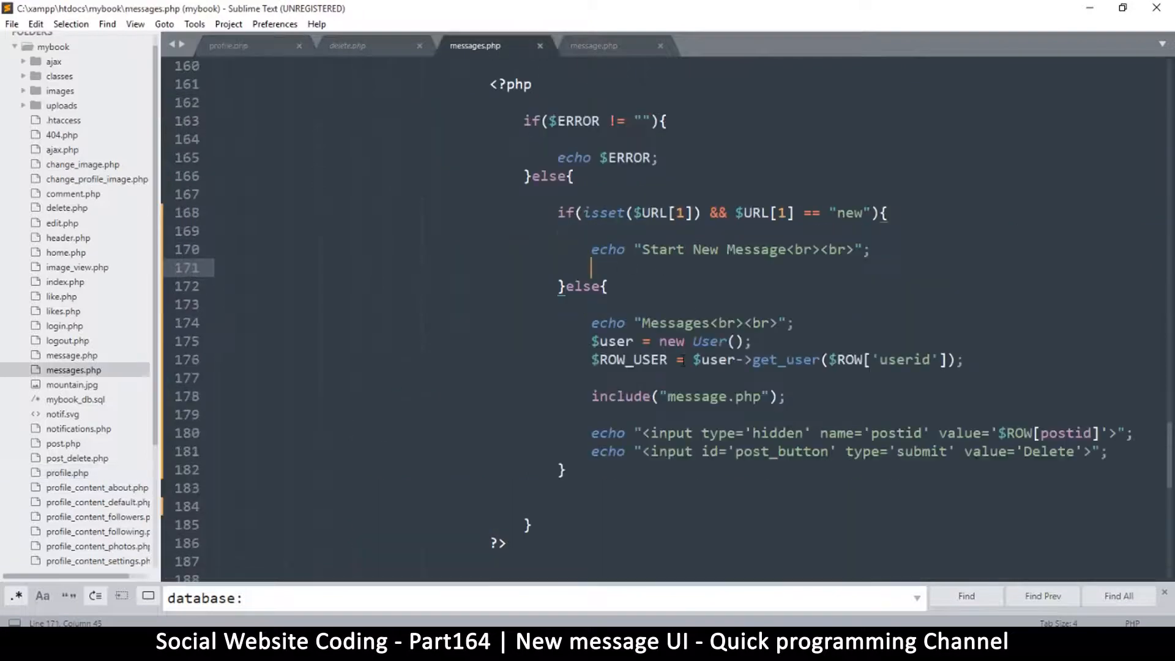
pyautogui.click(592, 342)
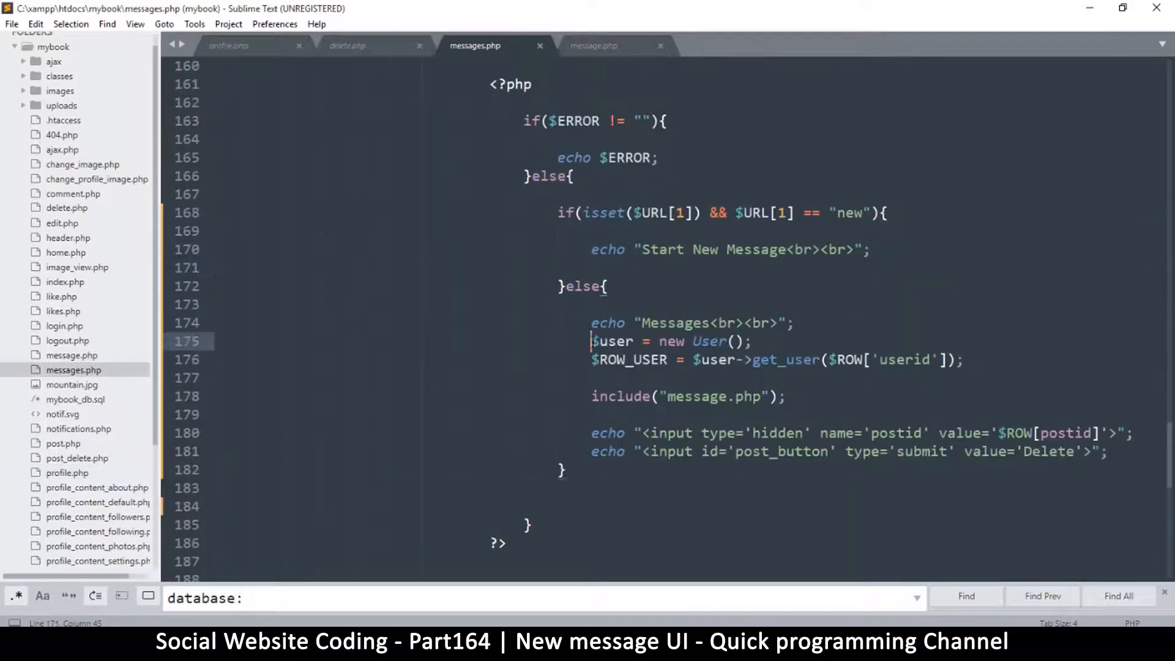
pyautogui.moveTo(591, 341); pyautogui.dragTo(965, 360)
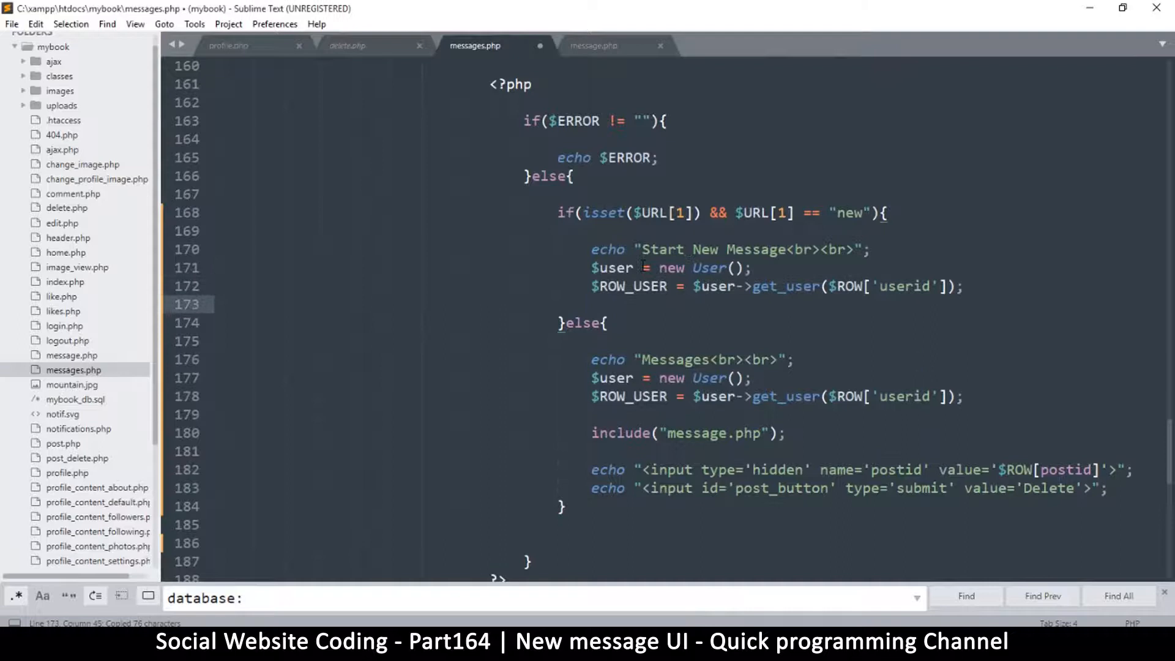
pyautogui.press('ctrl+s')
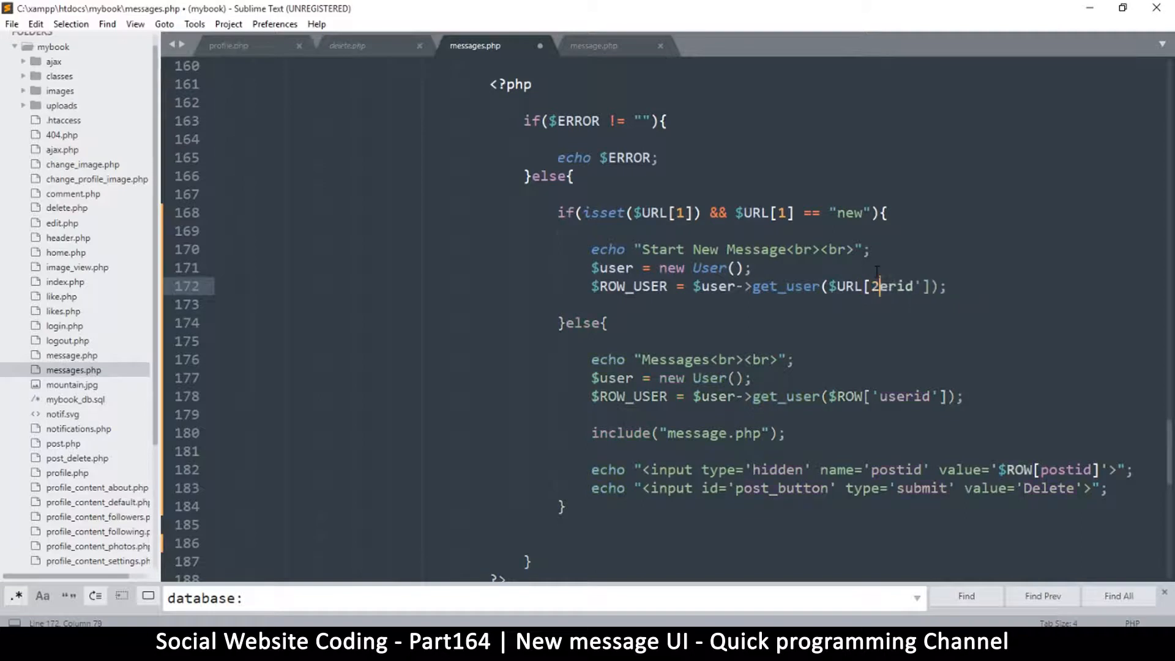
pyautogui.press('backspace')
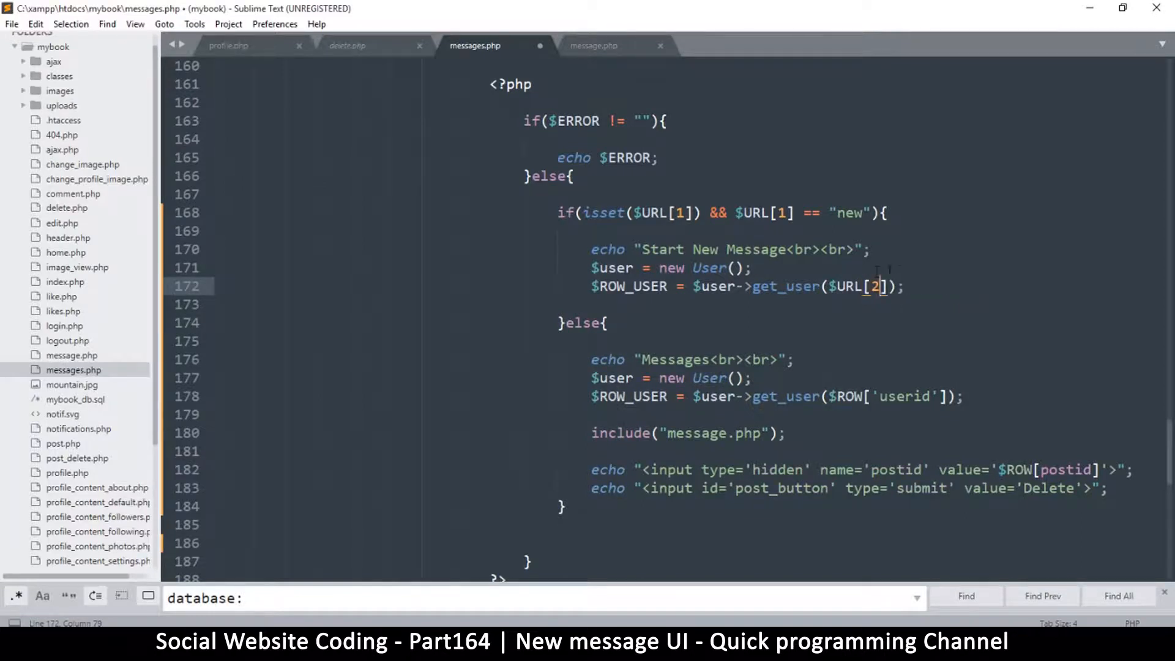
pyautogui.doubleClick(858, 287)
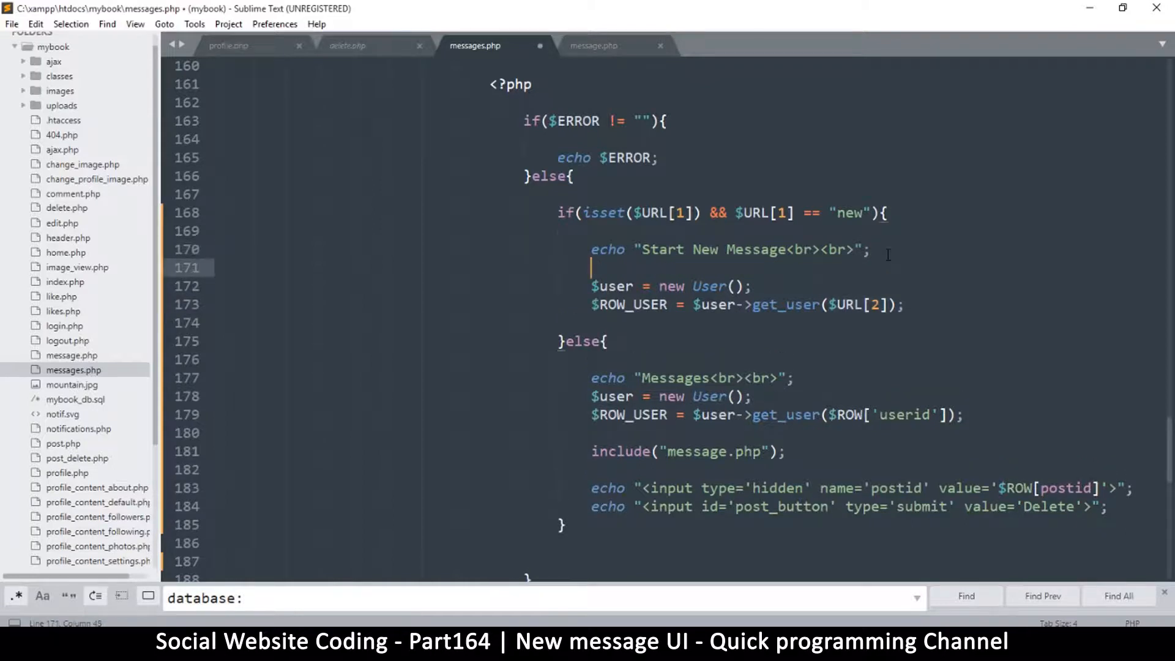
# Step: Wrap the lookup in if(isset($URL[2]) && is_numeric($URL[2])){ }
pyautogui.write('if(isset')
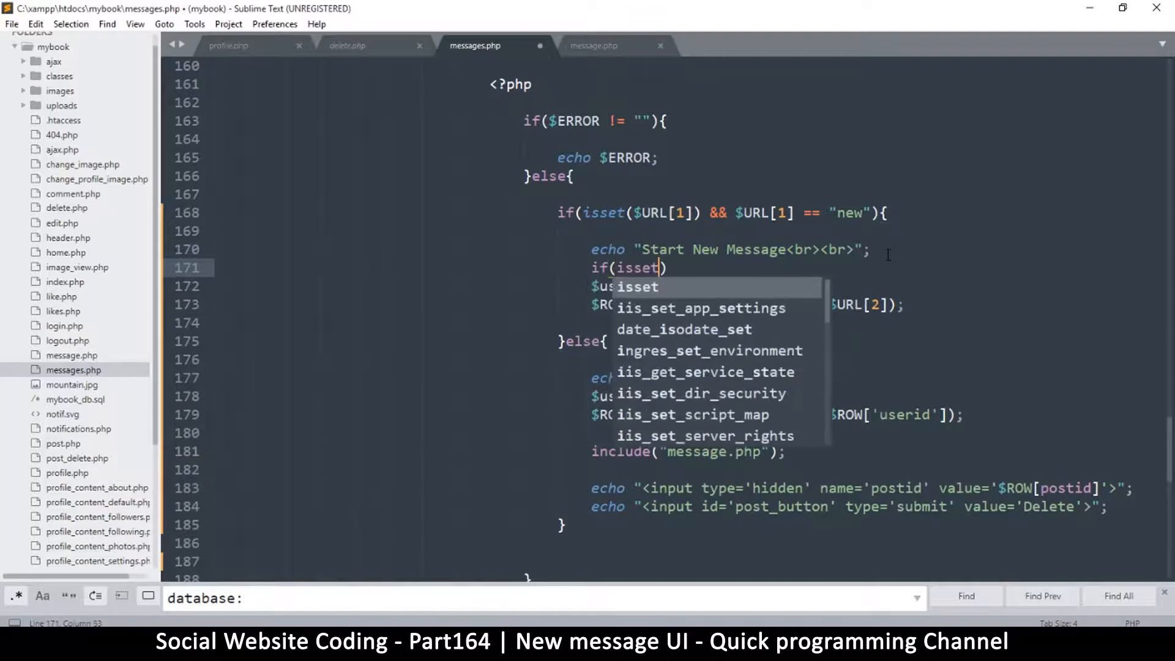
pyautogui.write('$URL[2]')
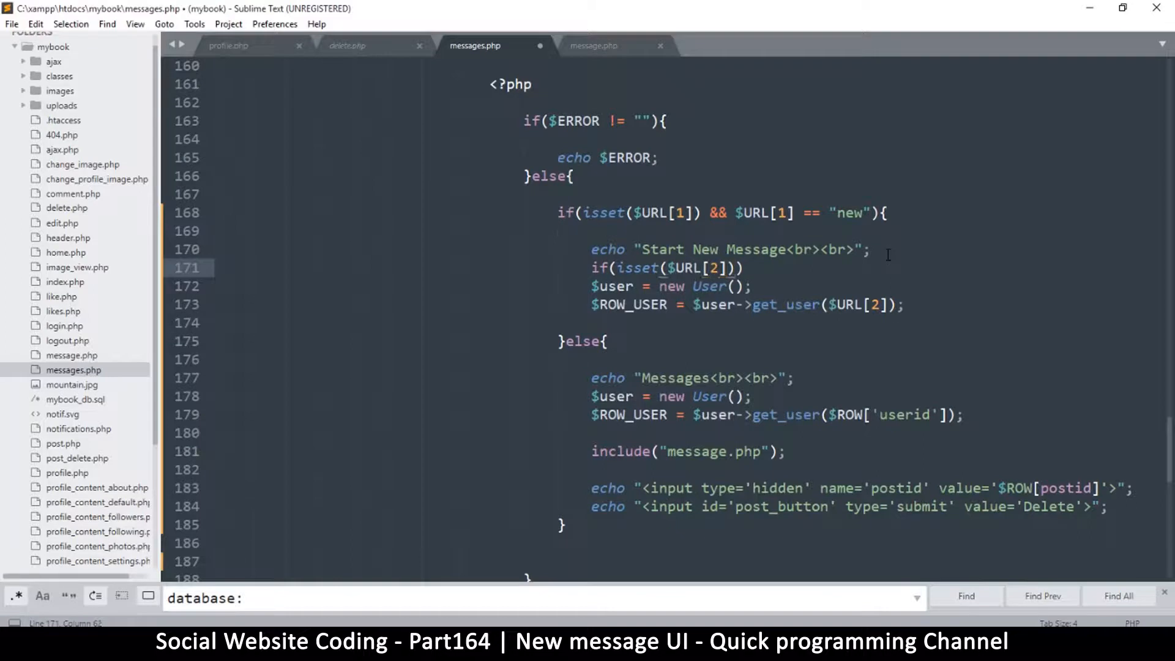
pyautogui.write('&&')
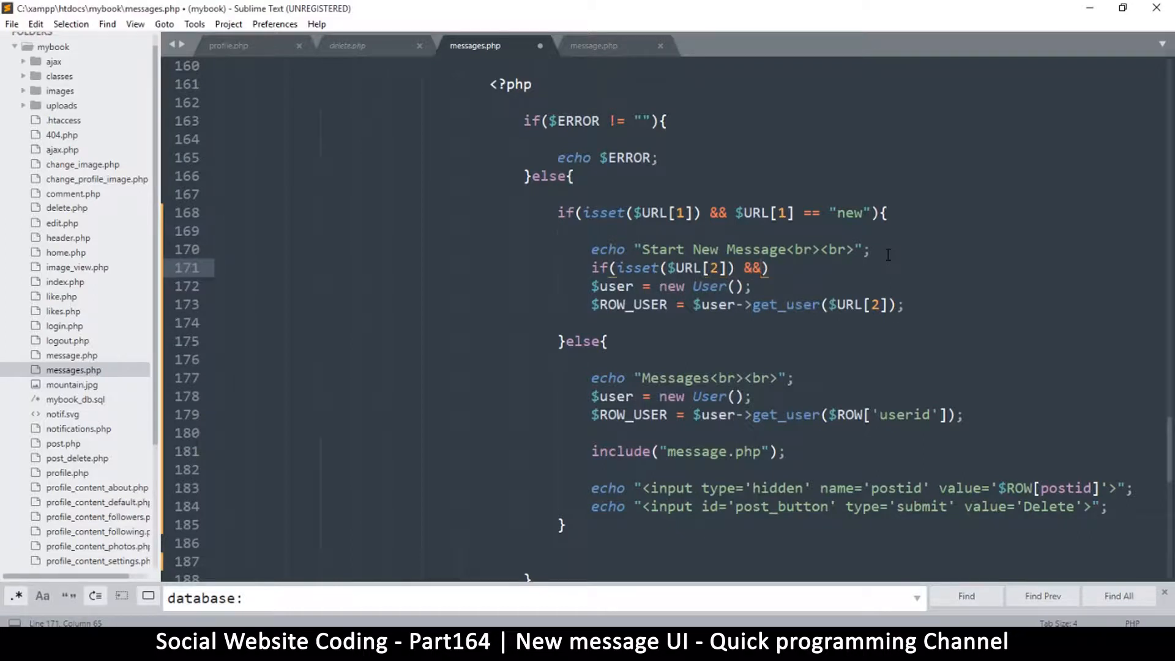
pyautogui.write('isnumeric(var')
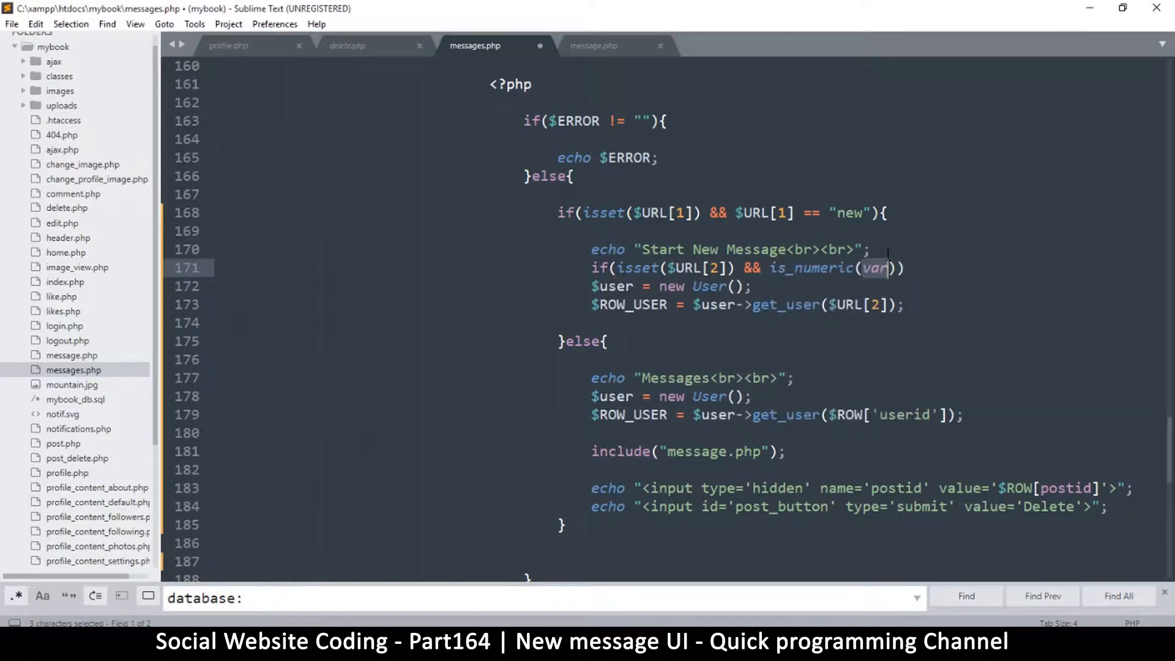
pyautogui.write('$URL[2]')
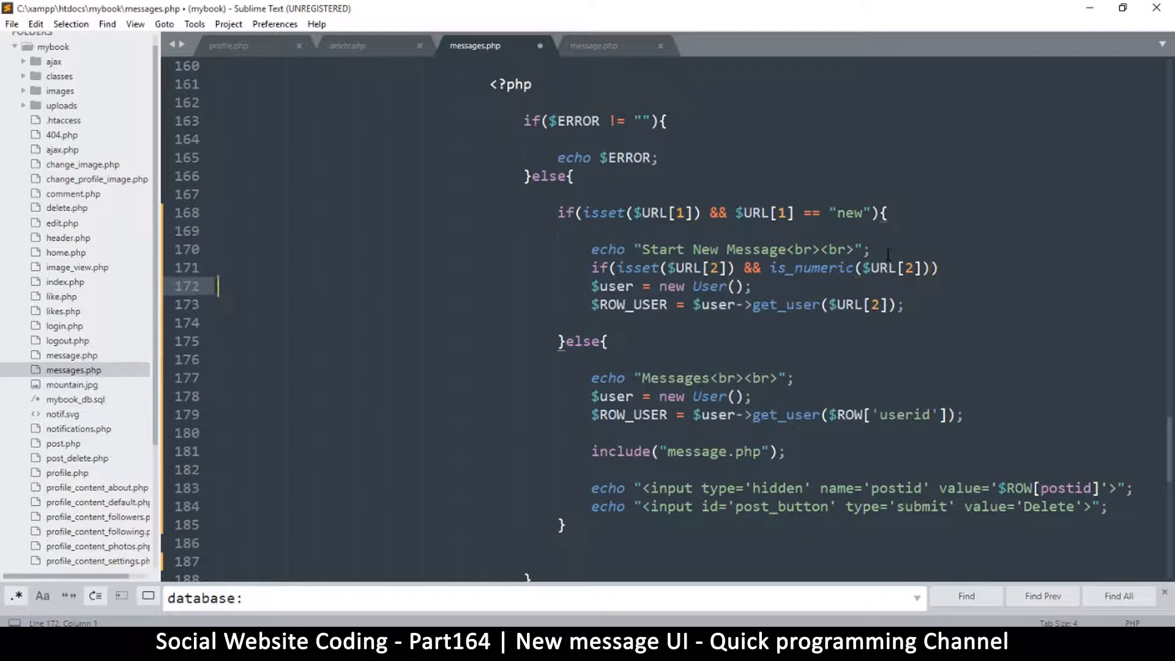
pyautogui.write('{')
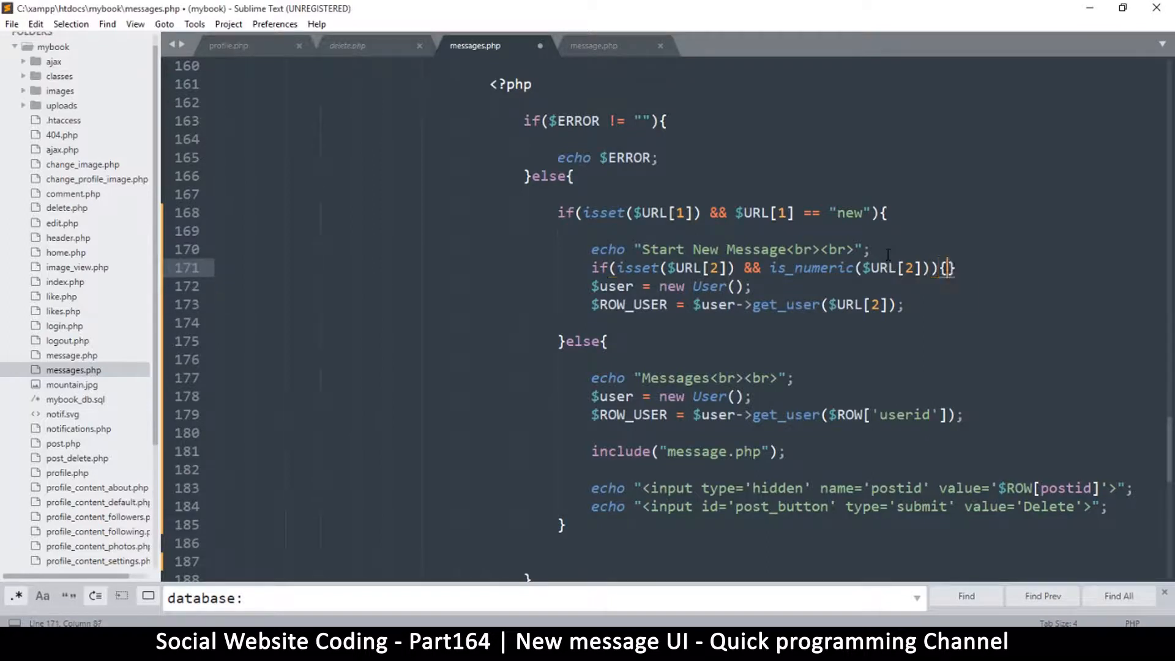
pyautogui.press('enter')
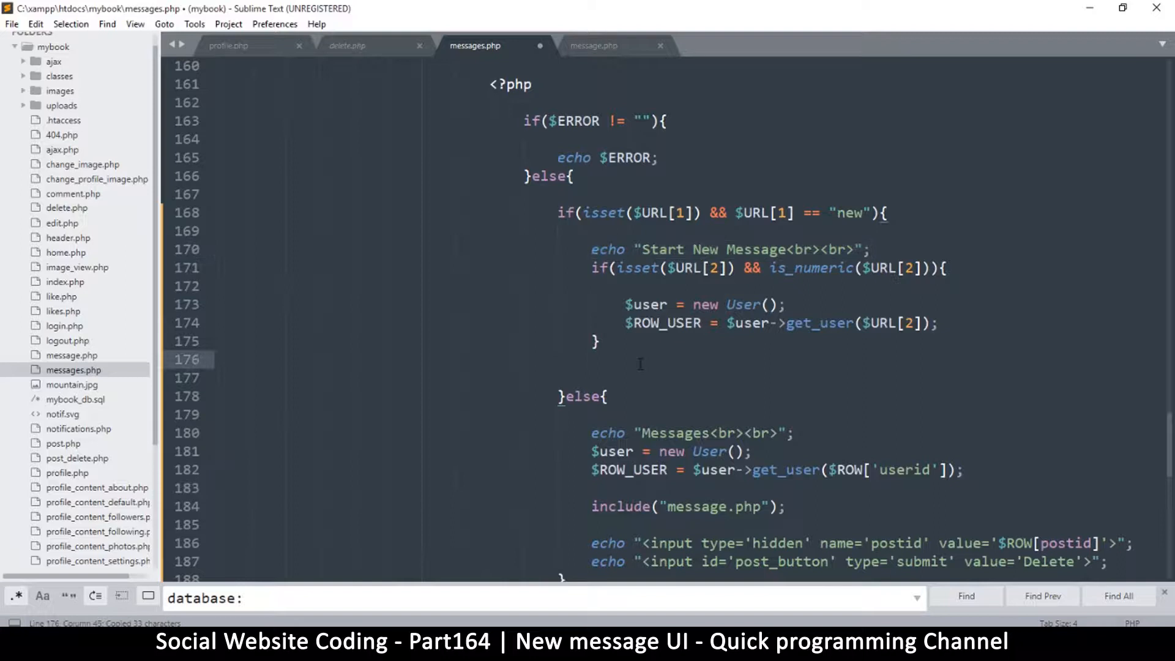
# Step: Retype the Start New Message echo and add the 'That user could not be found' text
pyautogui.write('echo "Start New Message<br><br>";')
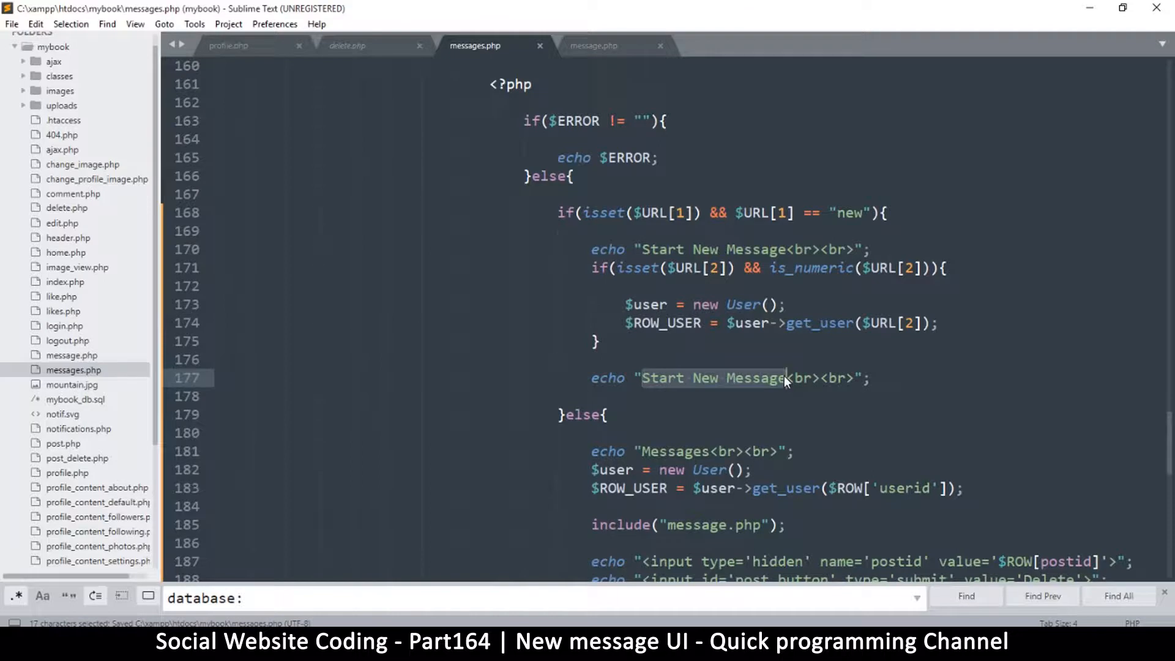
pyautogui.write('That user')
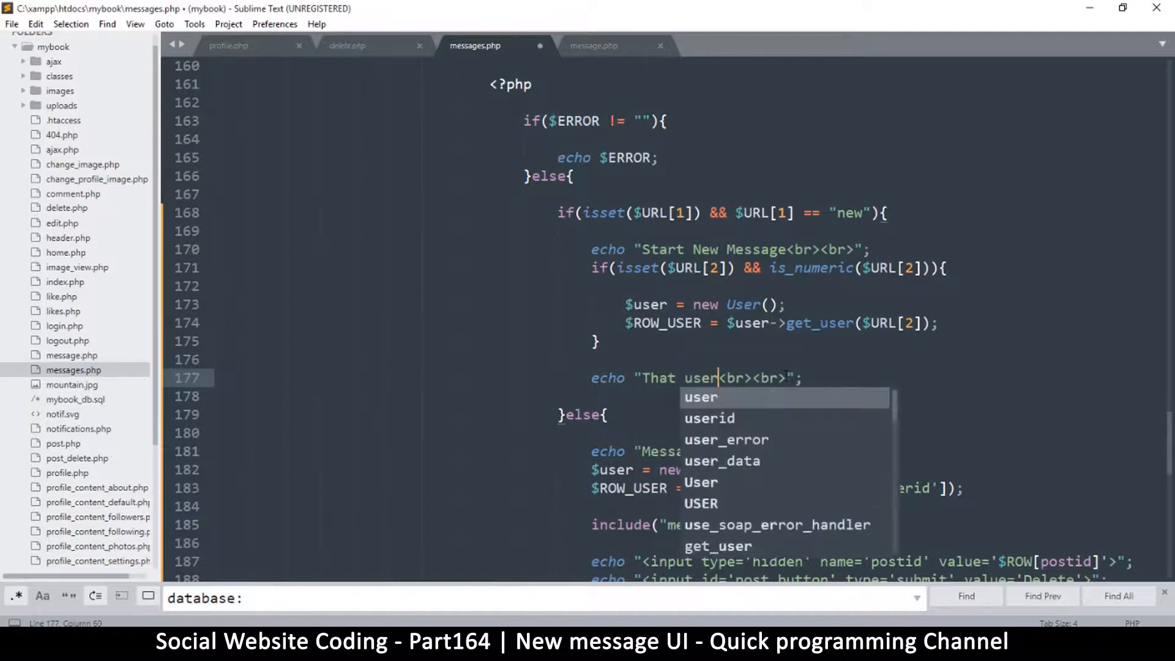
pyautogui.write('could not')
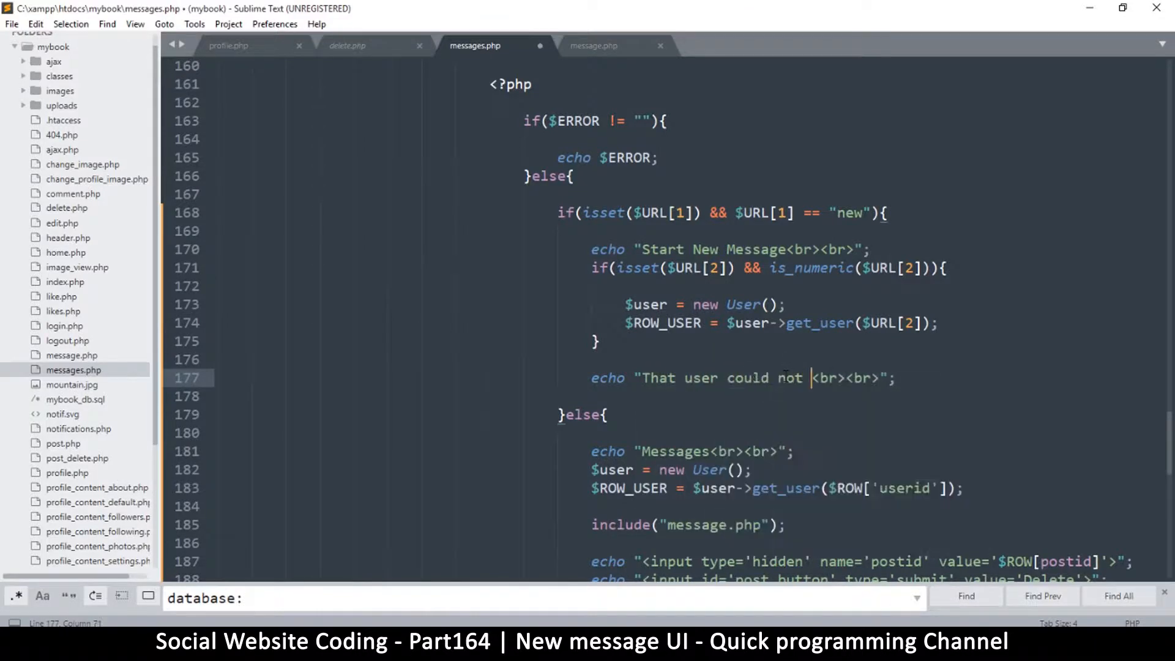
pyautogui.write('be found')
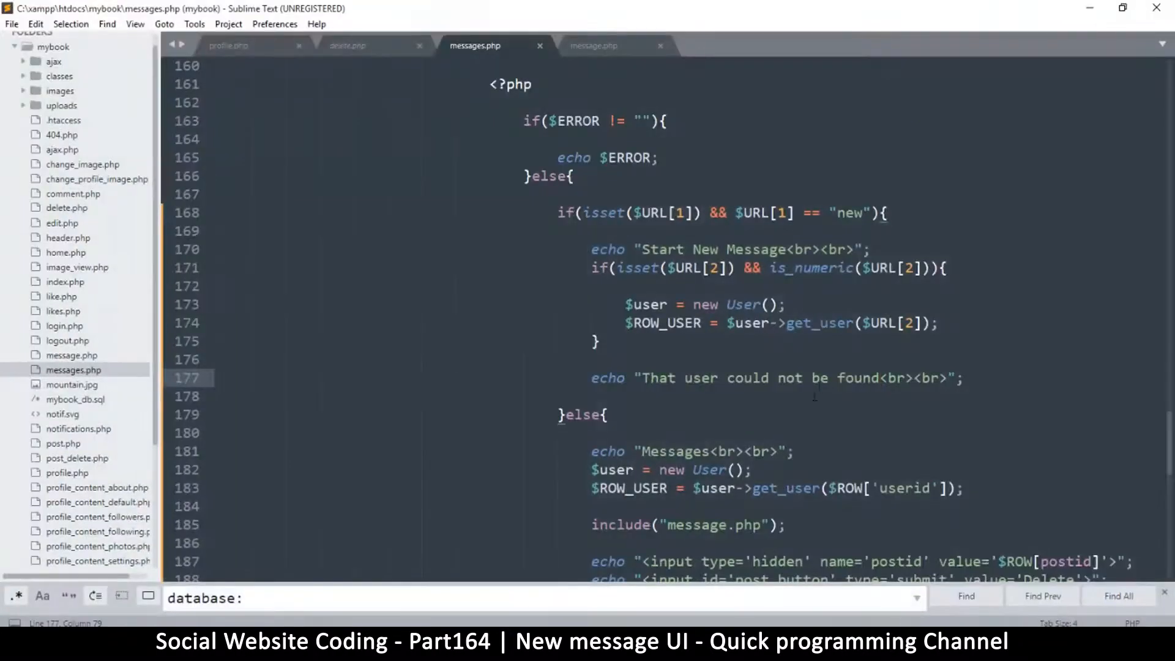
# Step: Add an else block after the if's brace and put show($ROW_USER); inside the if
pyautogui.click(600, 343)
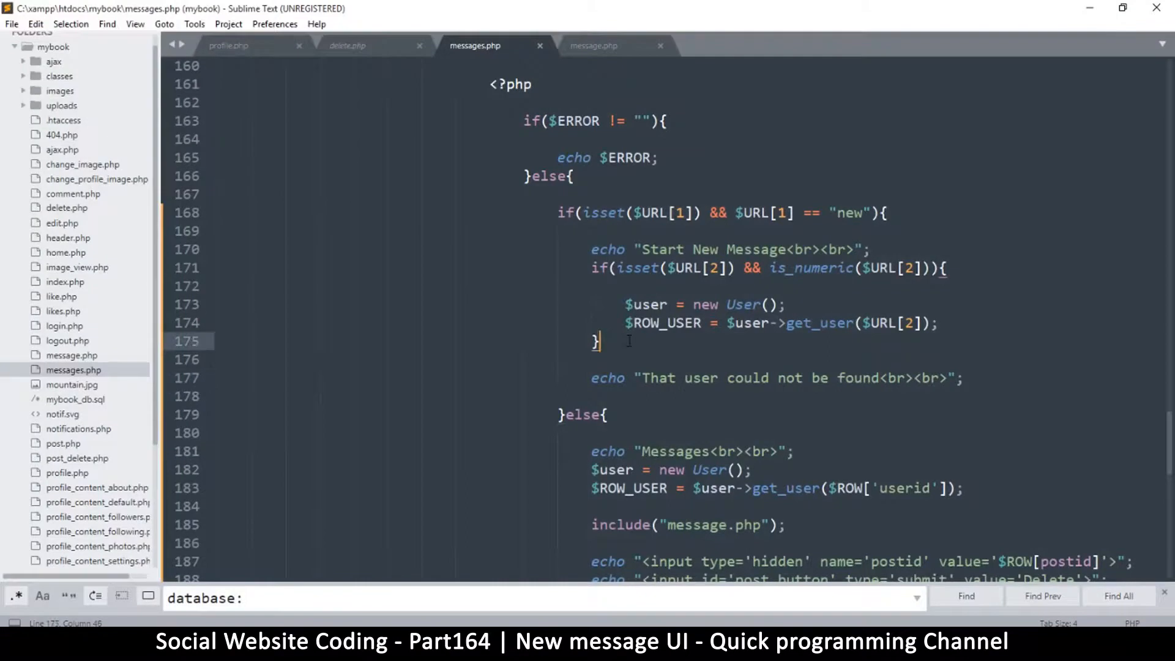
pyautogui.write('else')
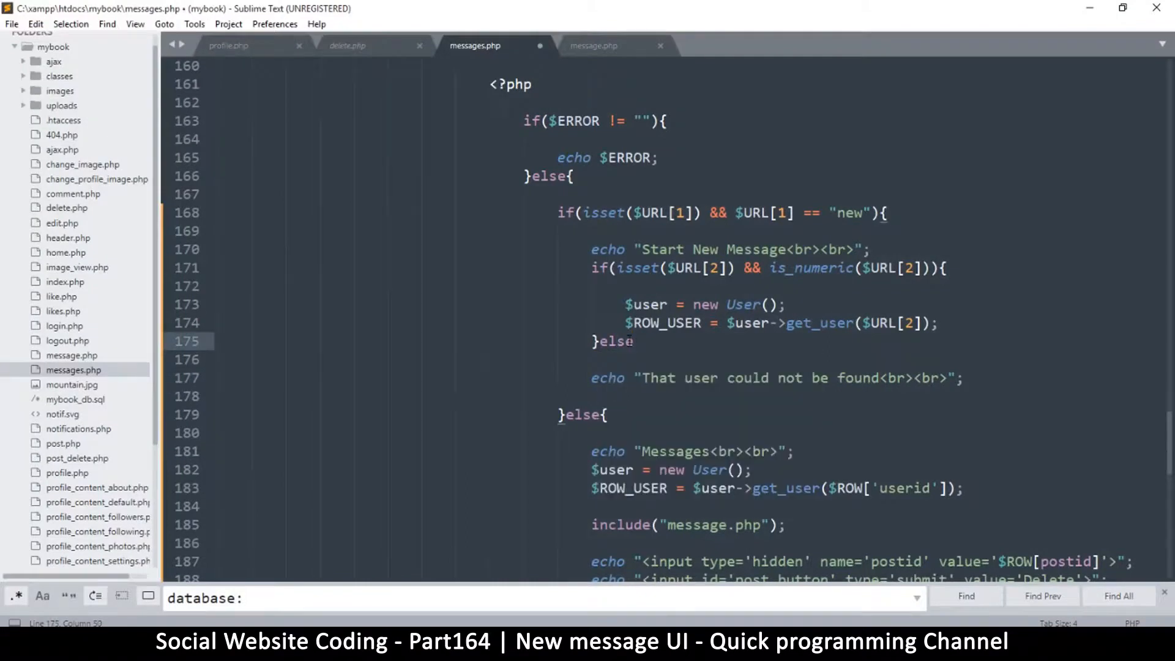
pyautogui.press('Return')
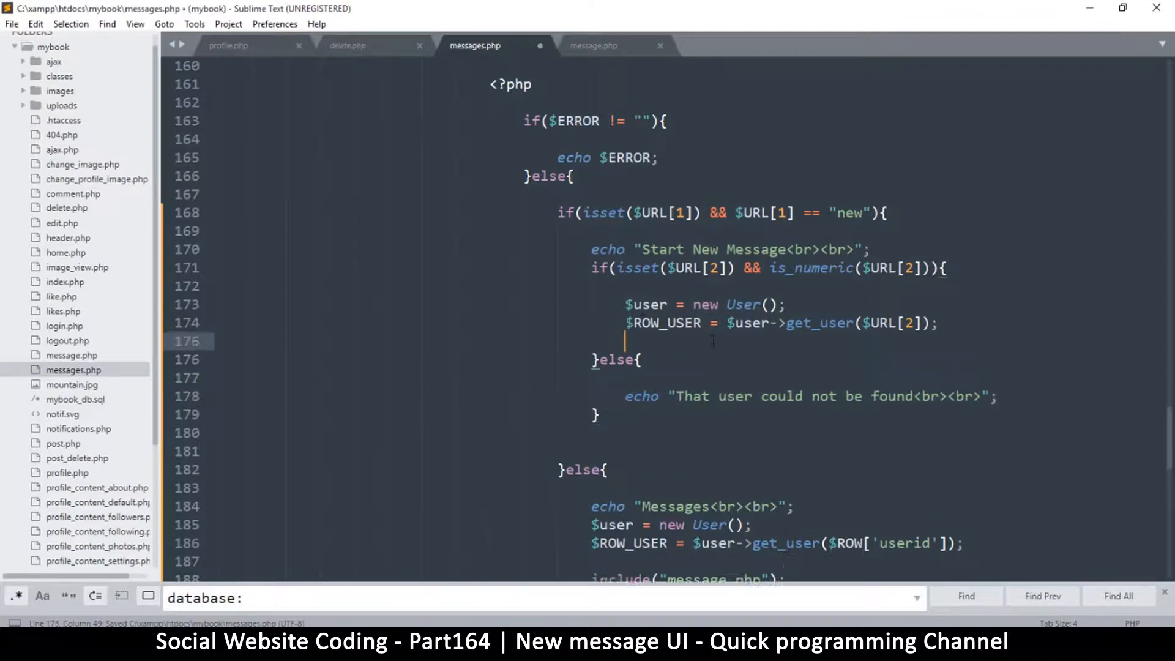
pyautogui.press('backspace')
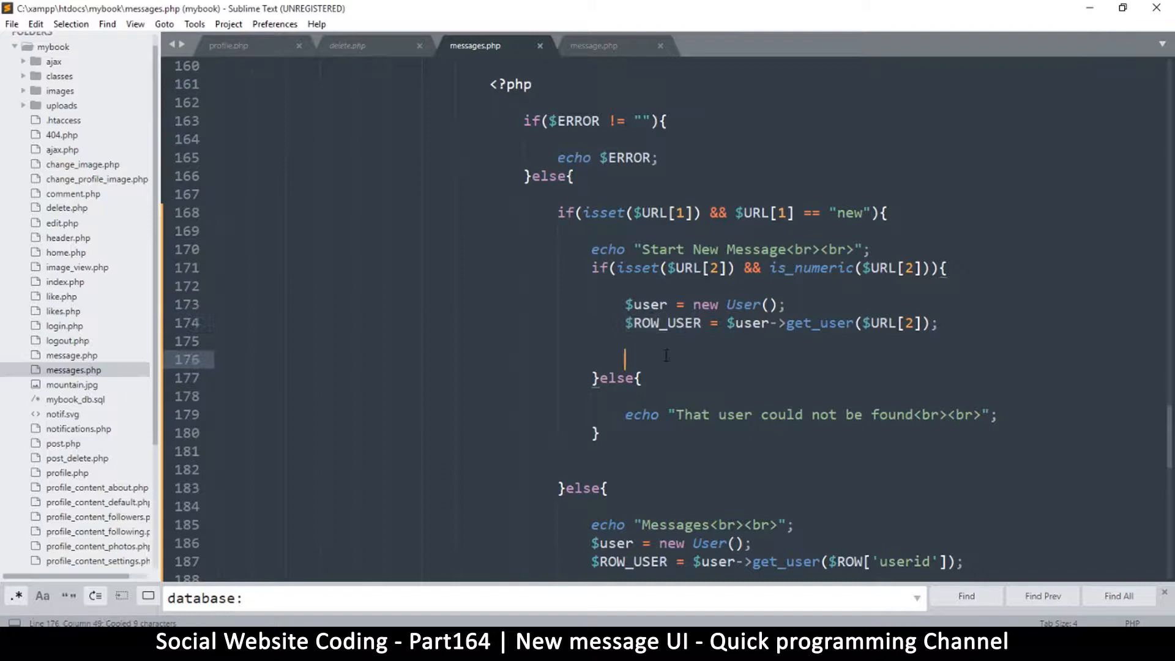
pyautogui.write('show')
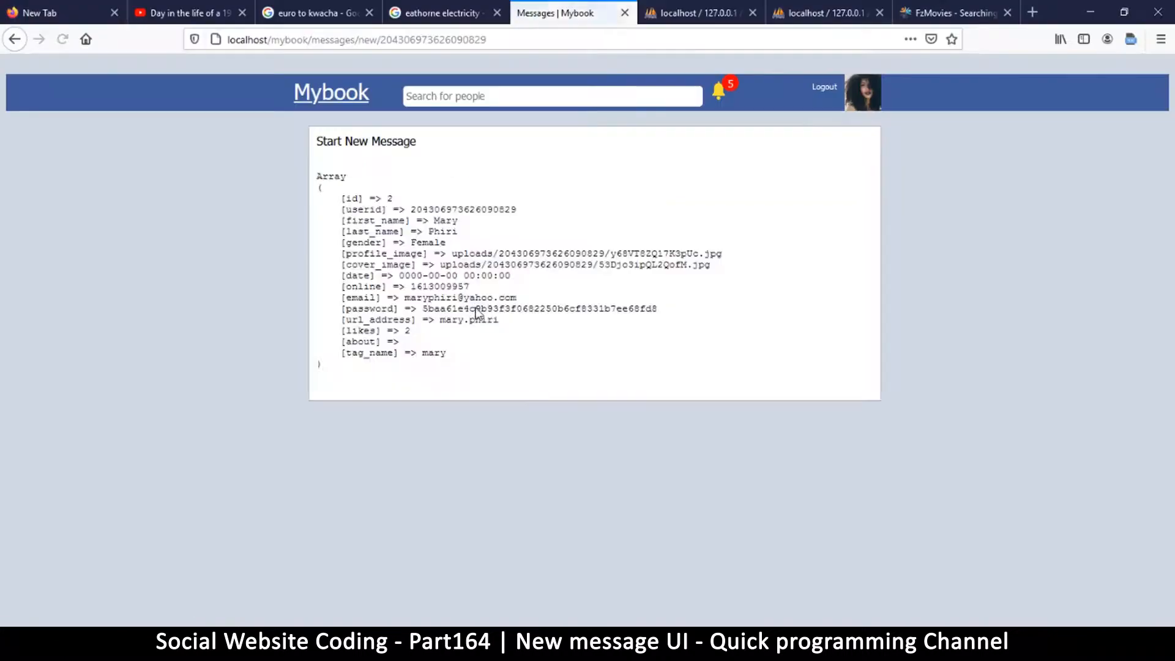
# Step: Highlight the printed user record on the new-message page, then return to Sublime Text
pyautogui.moveTo(317, 176); pyautogui.dragTo(461, 367)
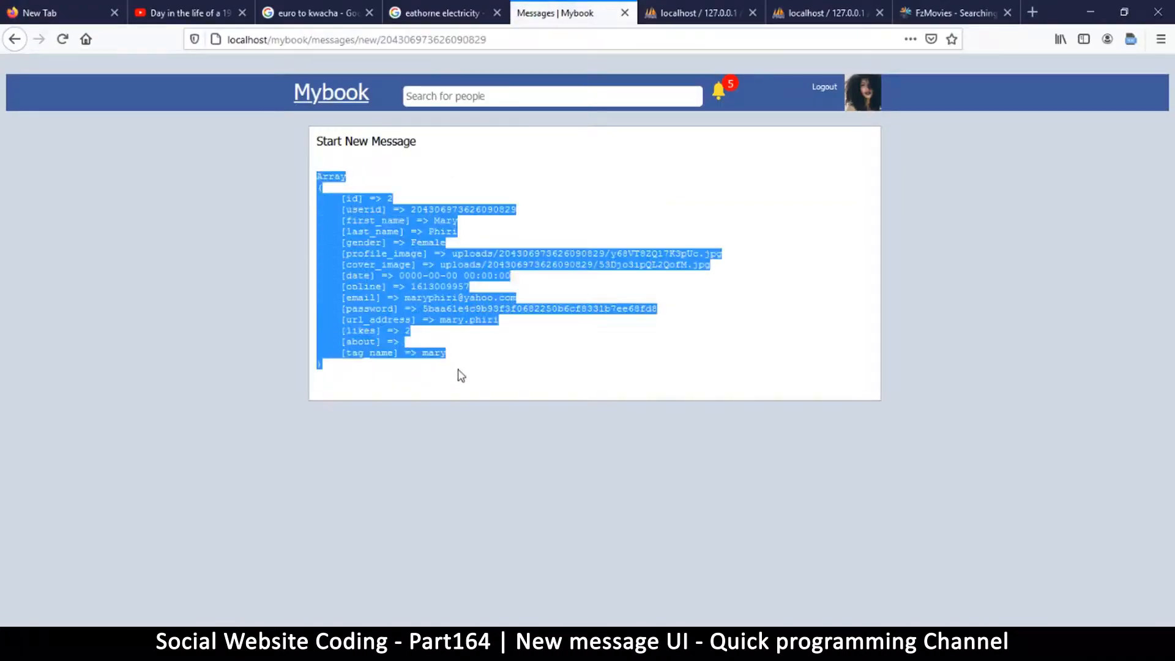
pyautogui.click(667, 564)
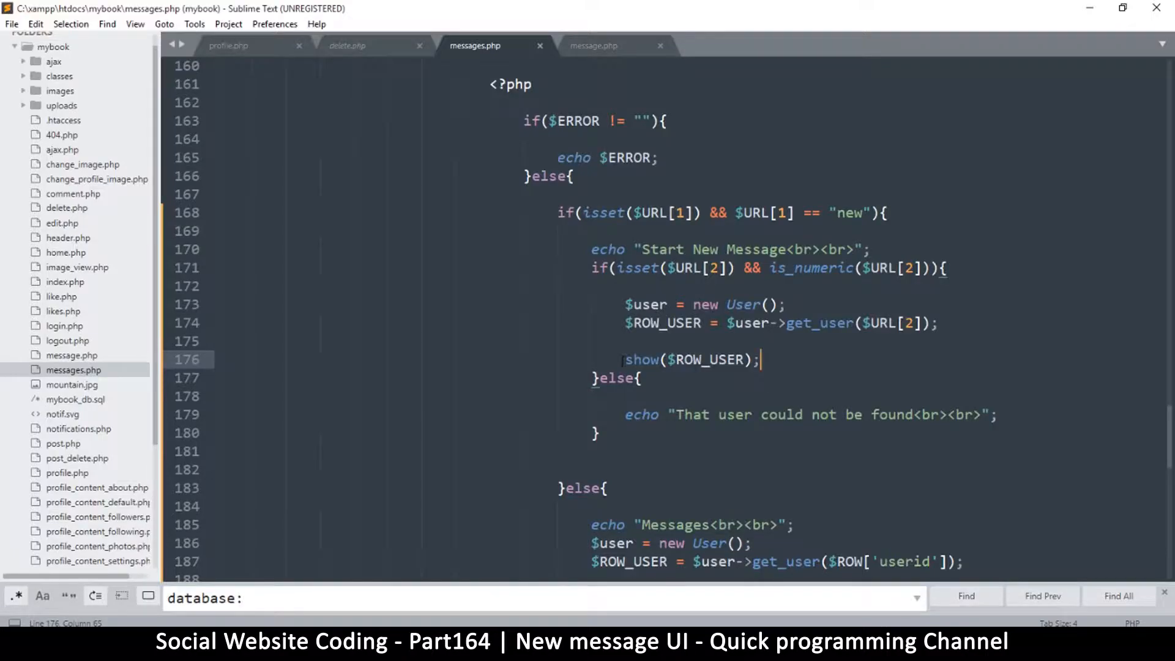
# Step: Replace show($ROW_USER); with include "user.php"; in the new-message branch
pyautogui.doubleClick(694, 360)
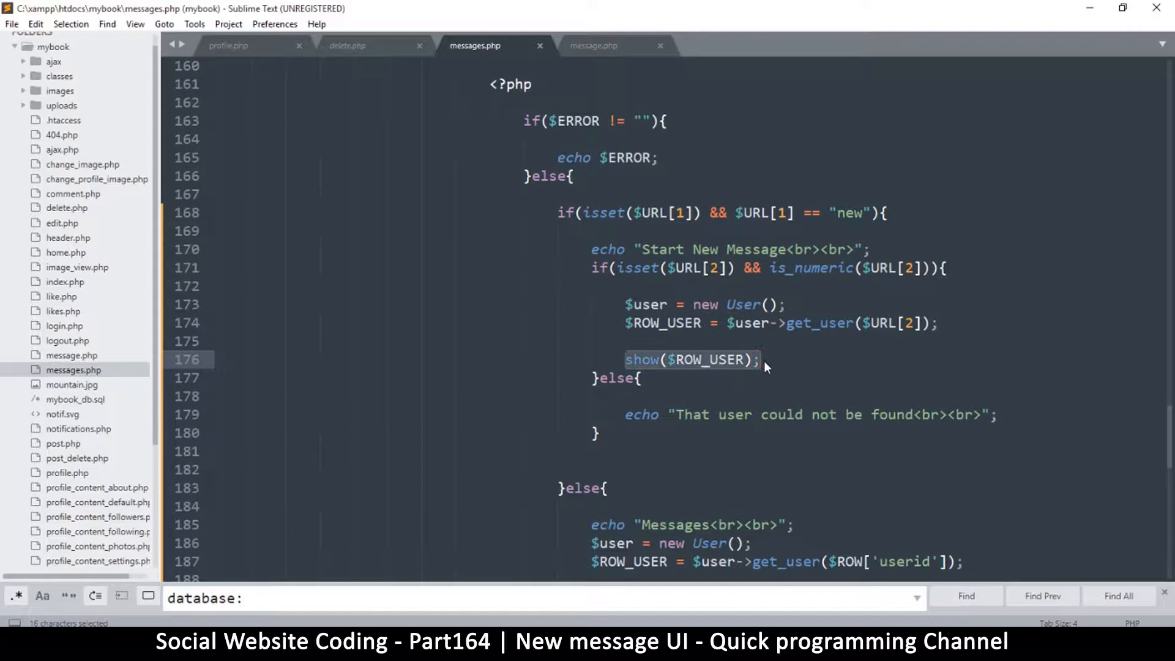
pyautogui.write('inl')
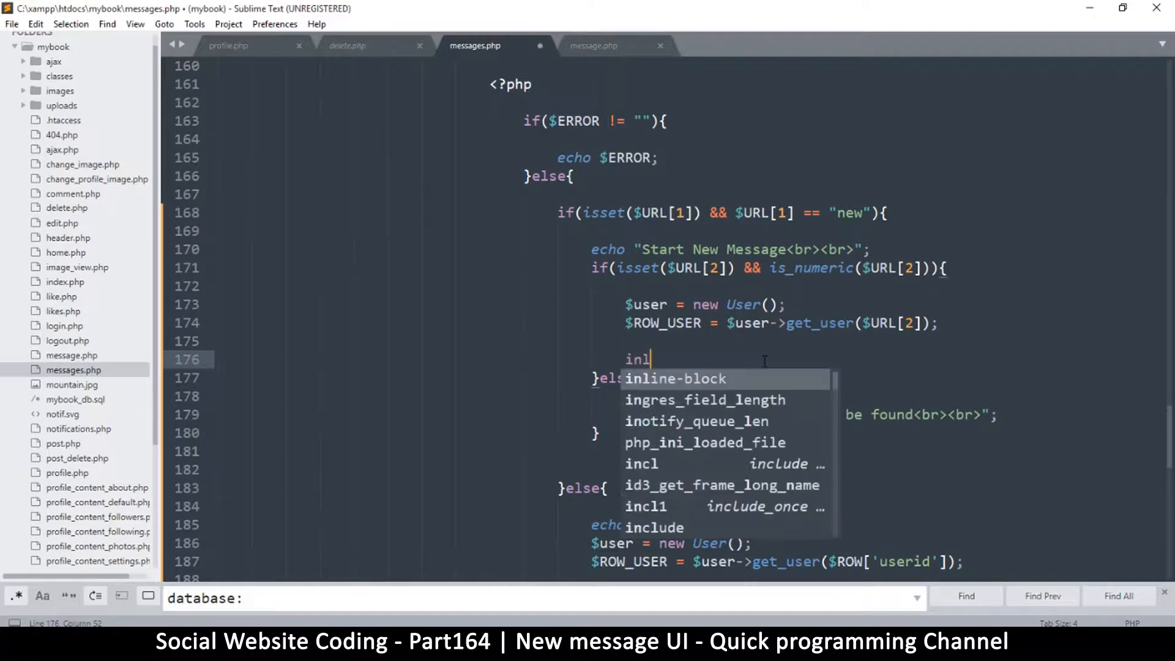
pyautogui.write('clude "')
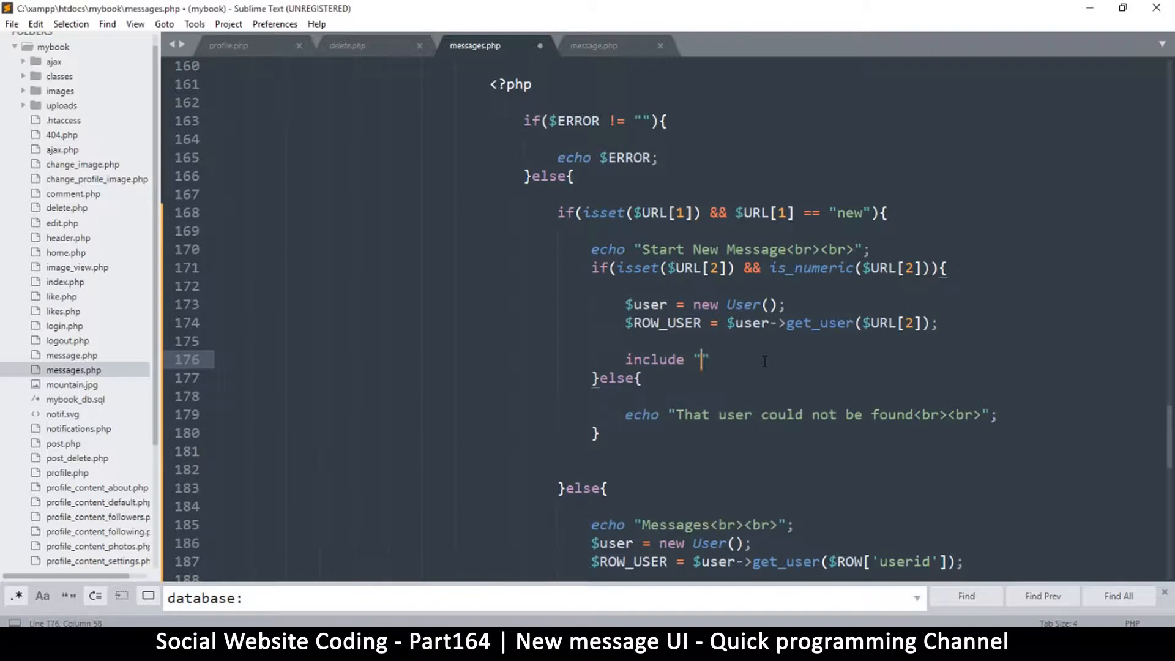
pyautogui.write('user.')
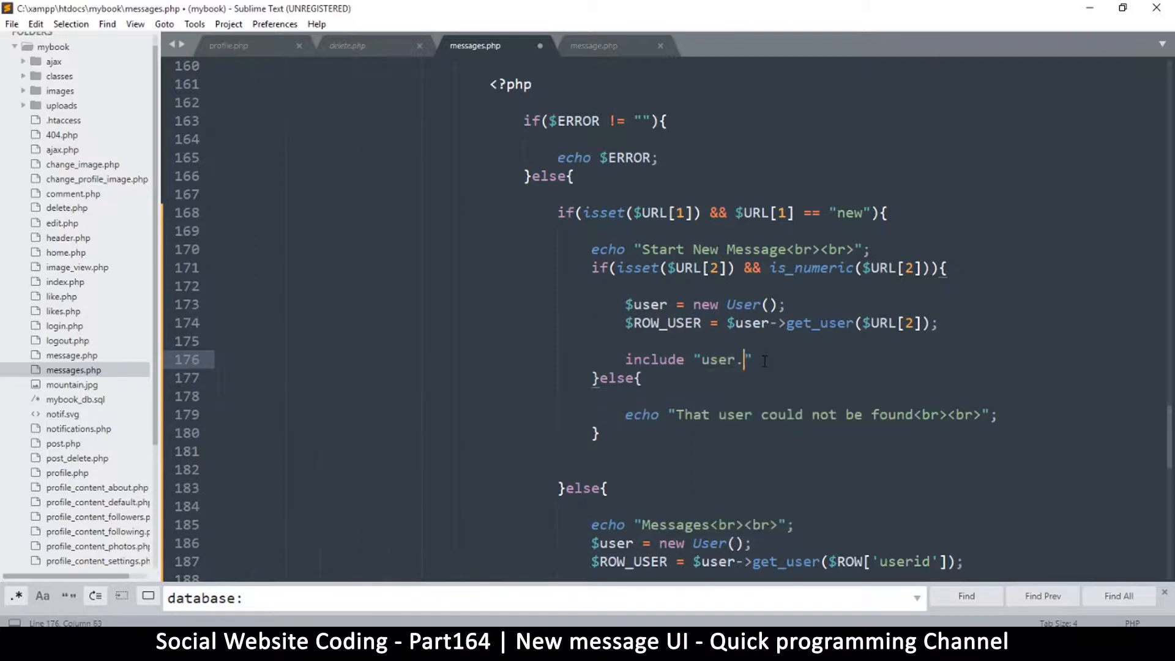
pyautogui.write('php')
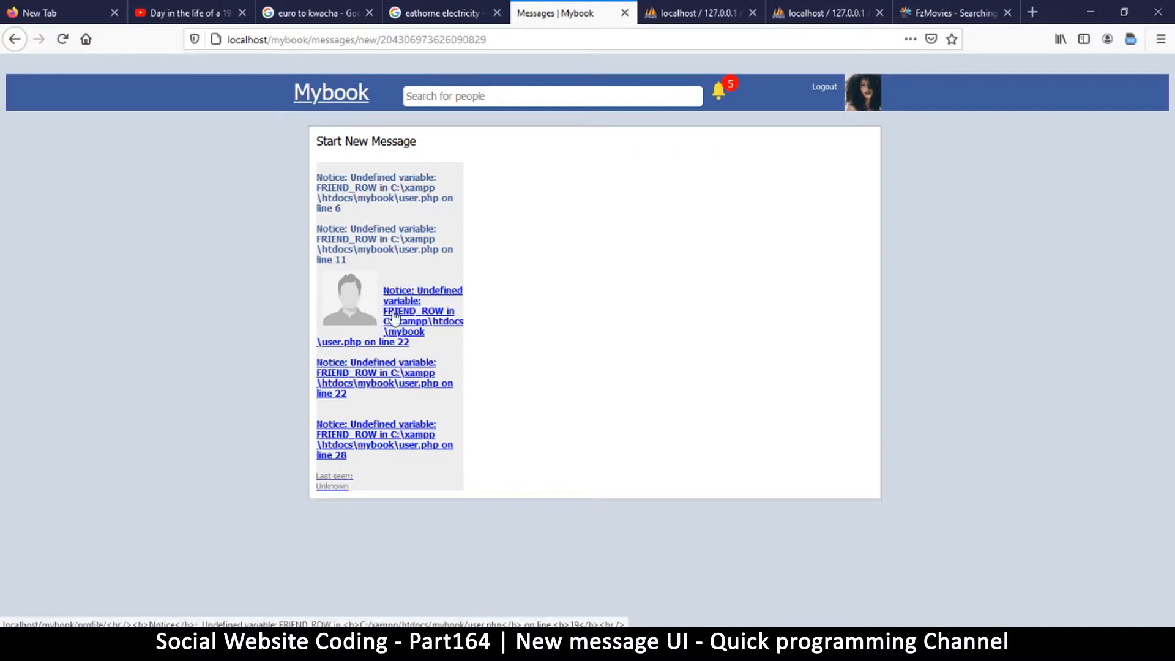
pyautogui.moveTo(453, 315)
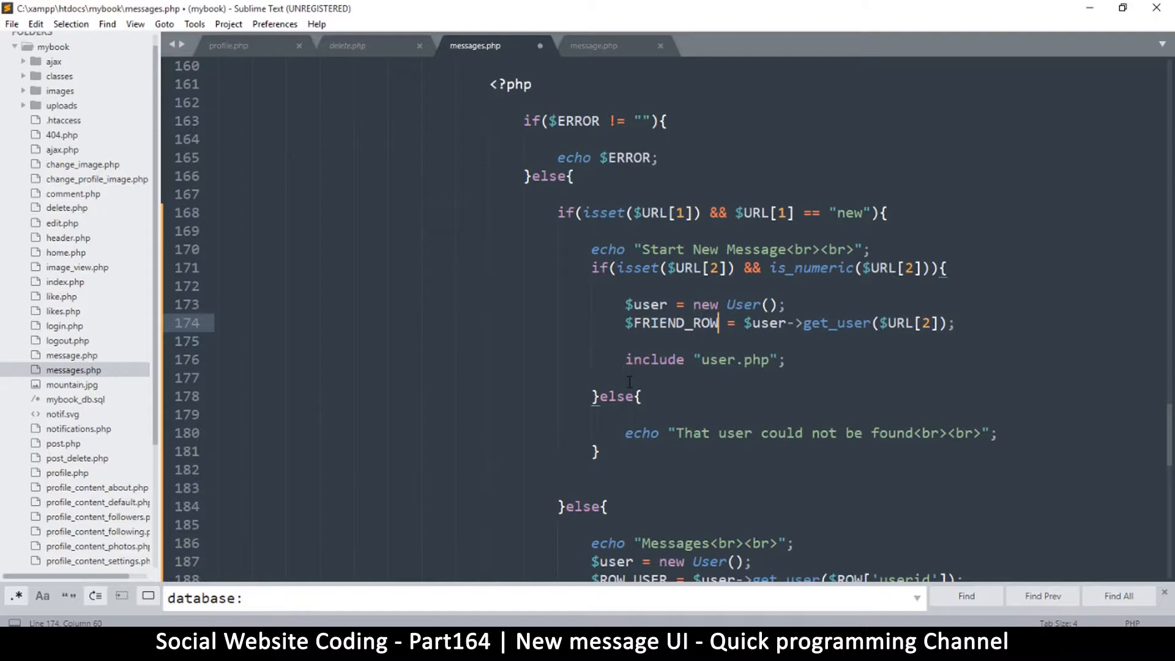
# Step: Save messages.php and bring up Mybook to see the recipient's profile card
pyautogui.press('ctrl+s')
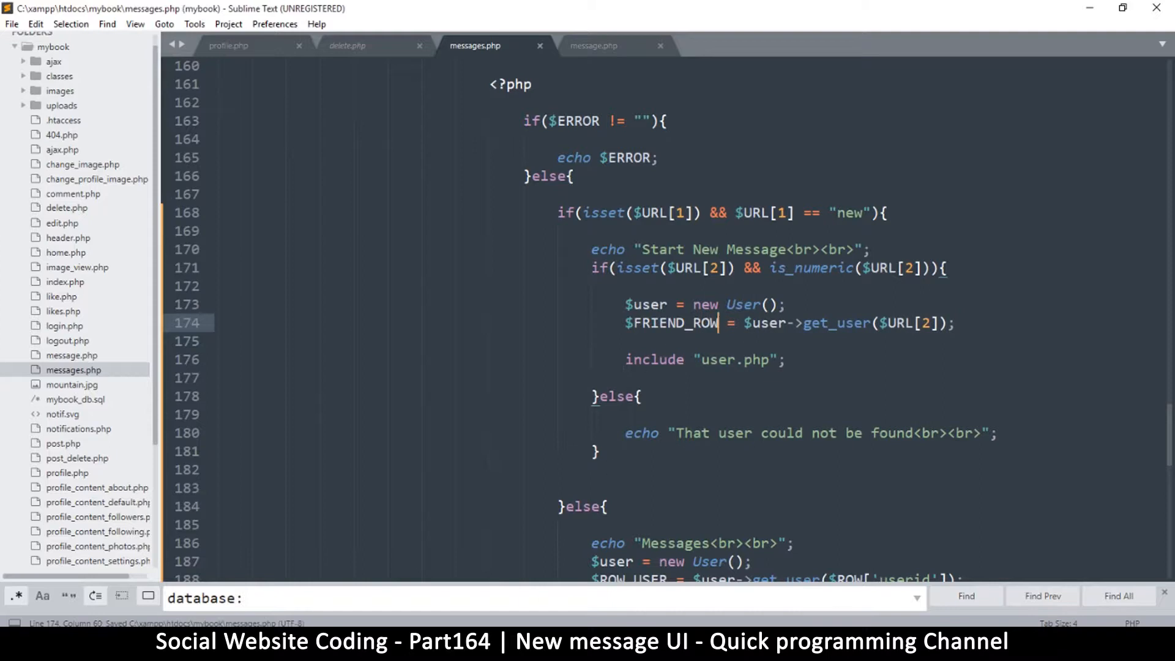
pyautogui.click(554, 13)
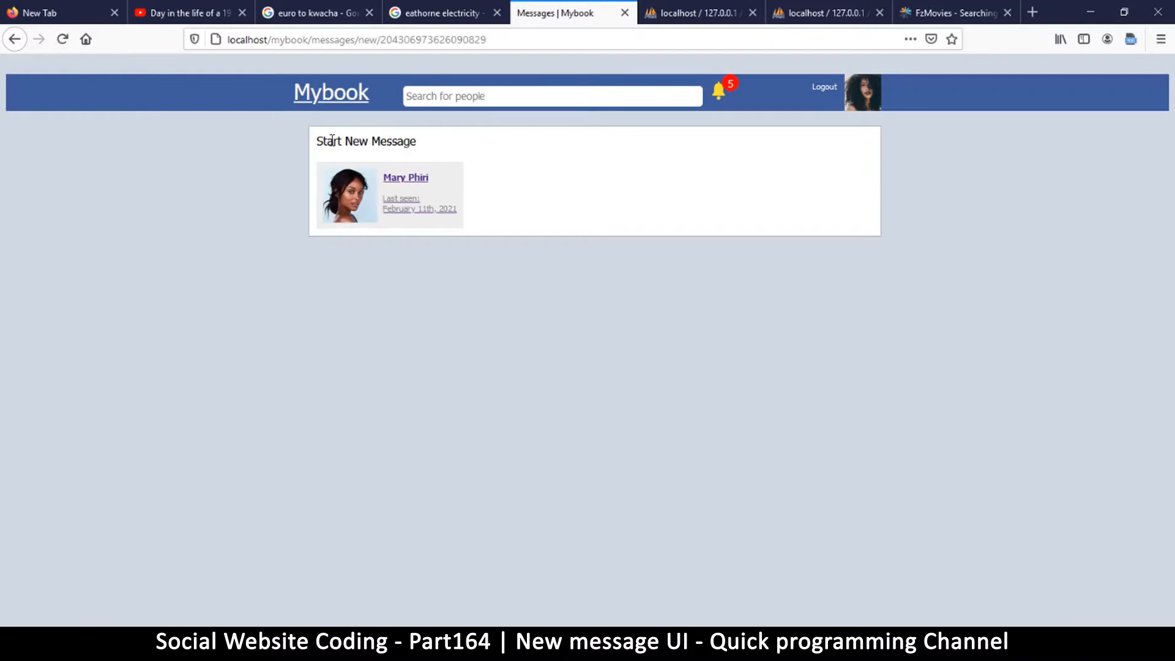
pyautogui.moveTo(347, 157)
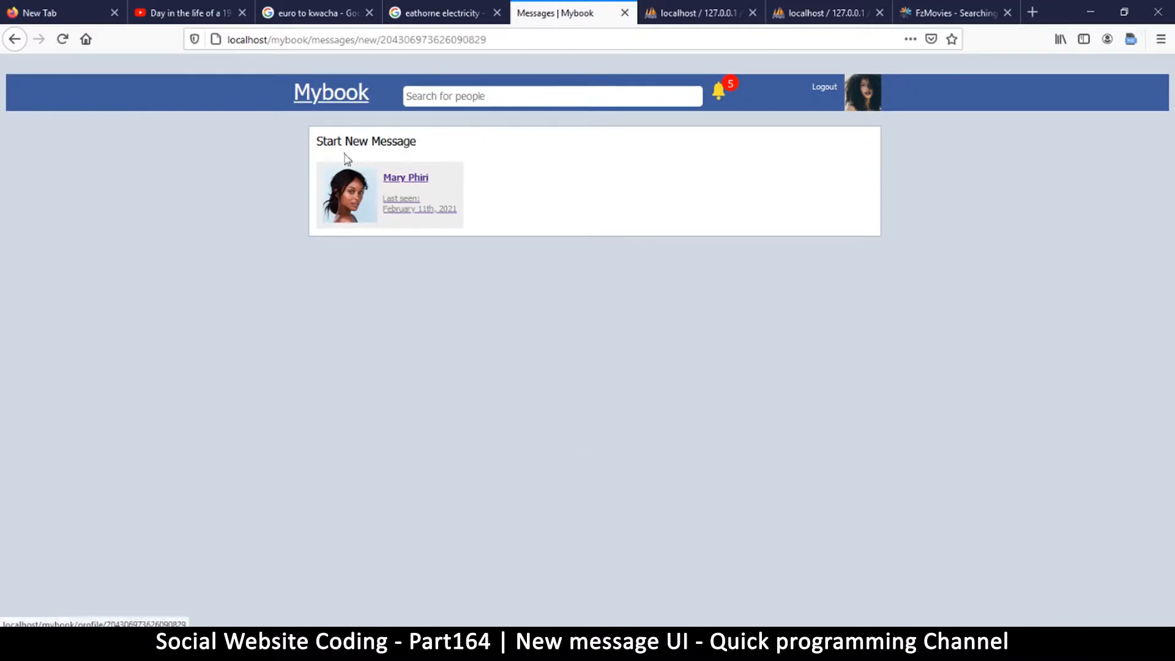
pyautogui.moveTo(428, 142)
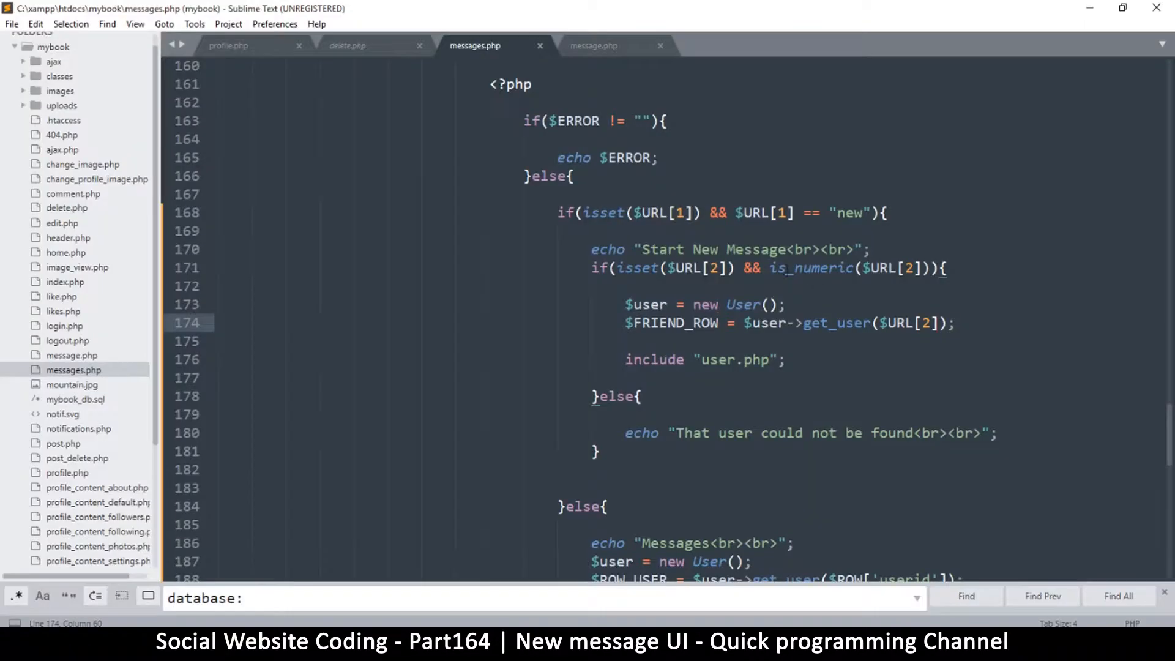
# Step: Add ' with:' to the Start New Message heading and save messages.php
pyautogui.write('with:')
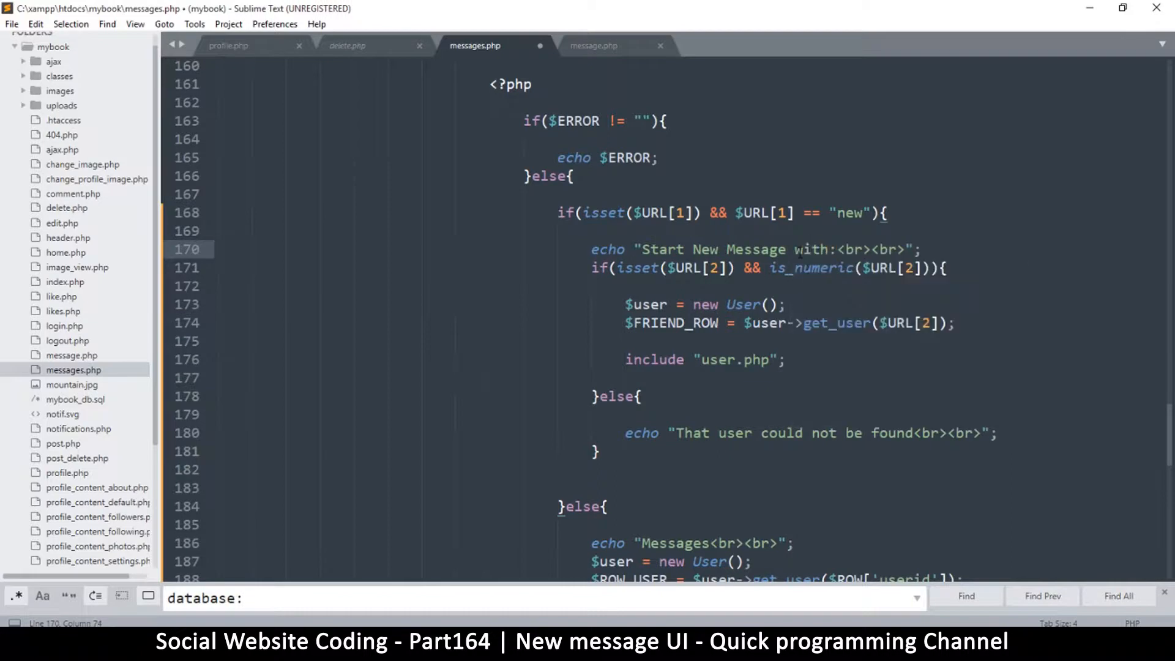
pyautogui.press('ctrl+s')
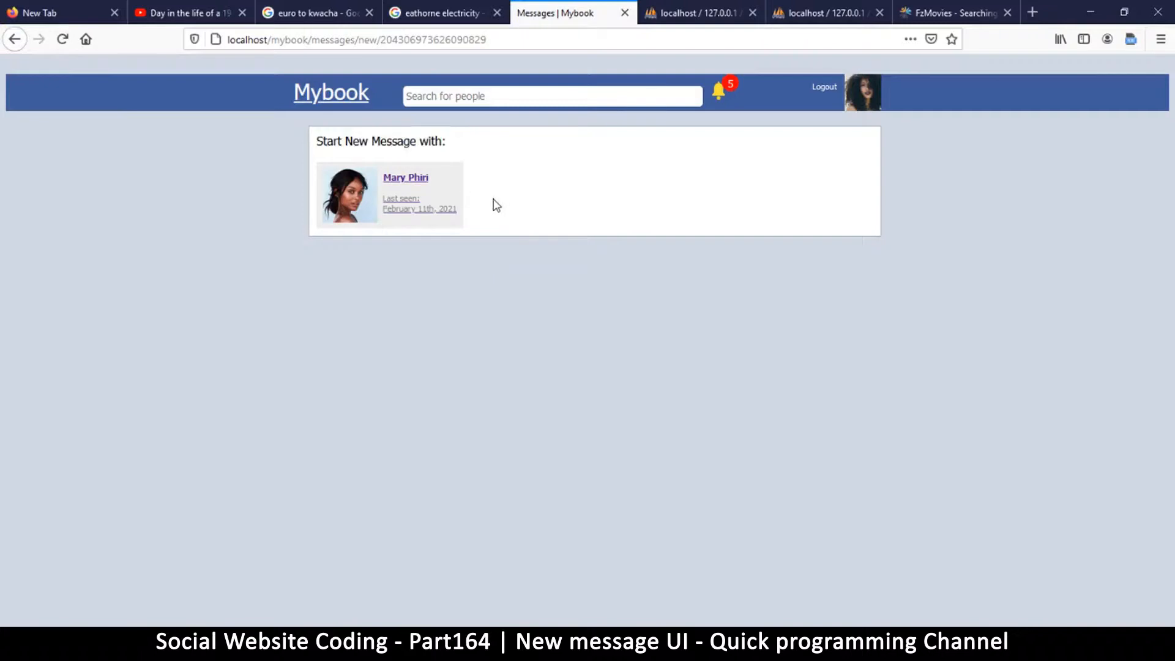
pyautogui.moveTo(683, 280)
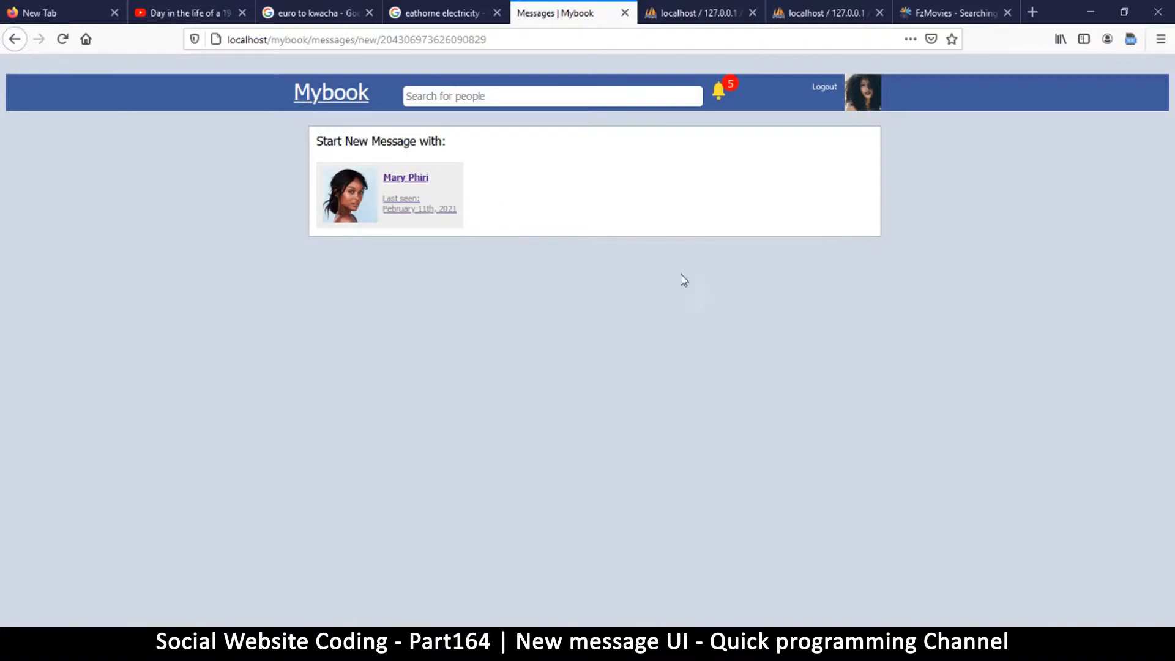
pyautogui.moveTo(584, 316)
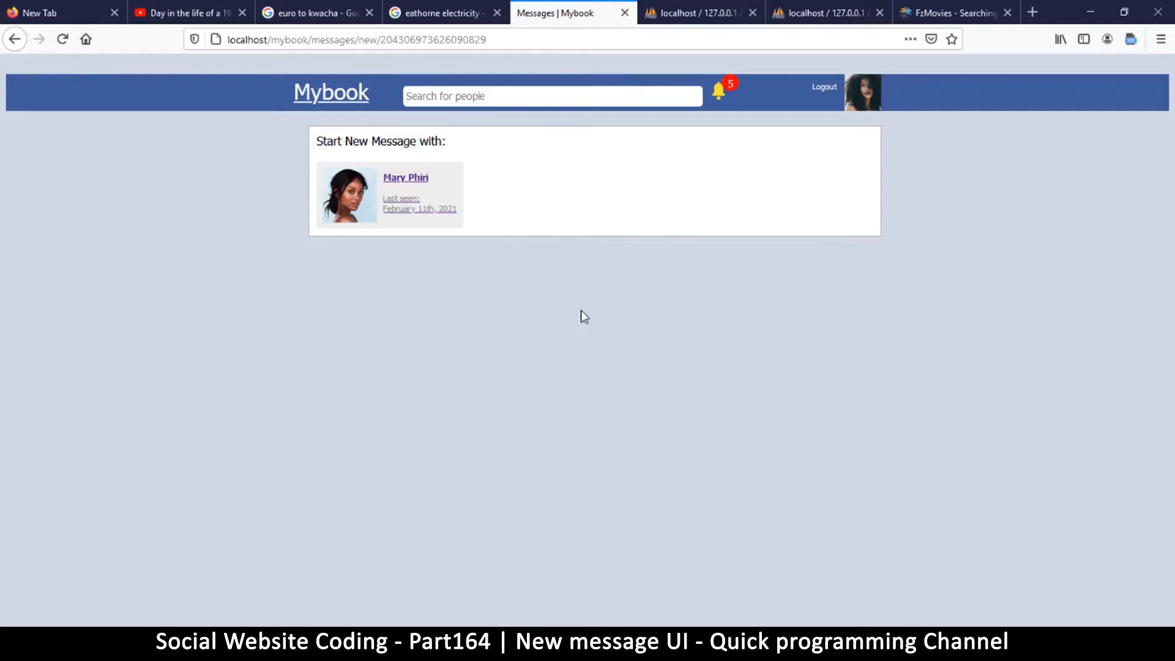
pyautogui.moveTo(662, 601)
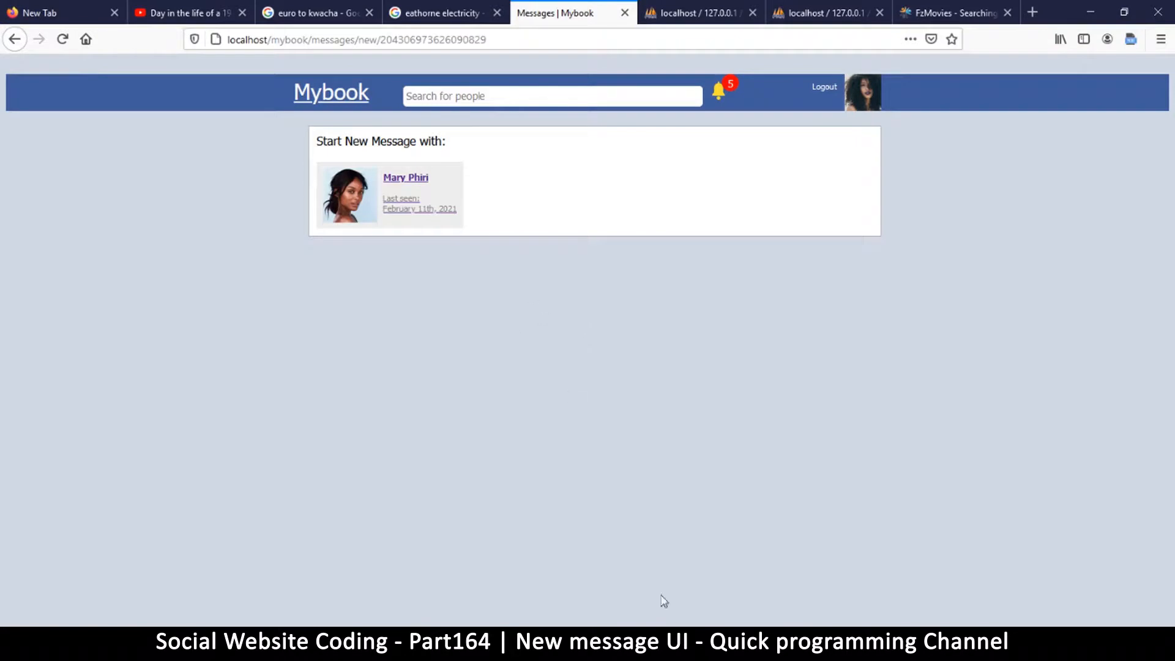
pyautogui.moveTo(570, 197)
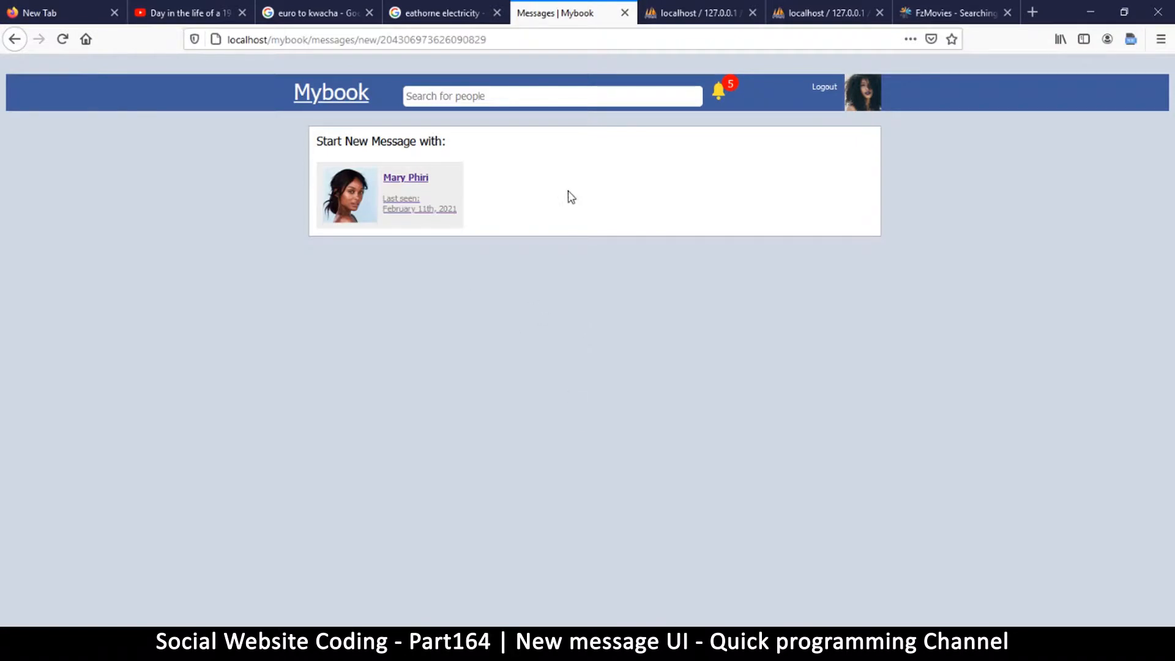
pyautogui.moveTo(712, 171)
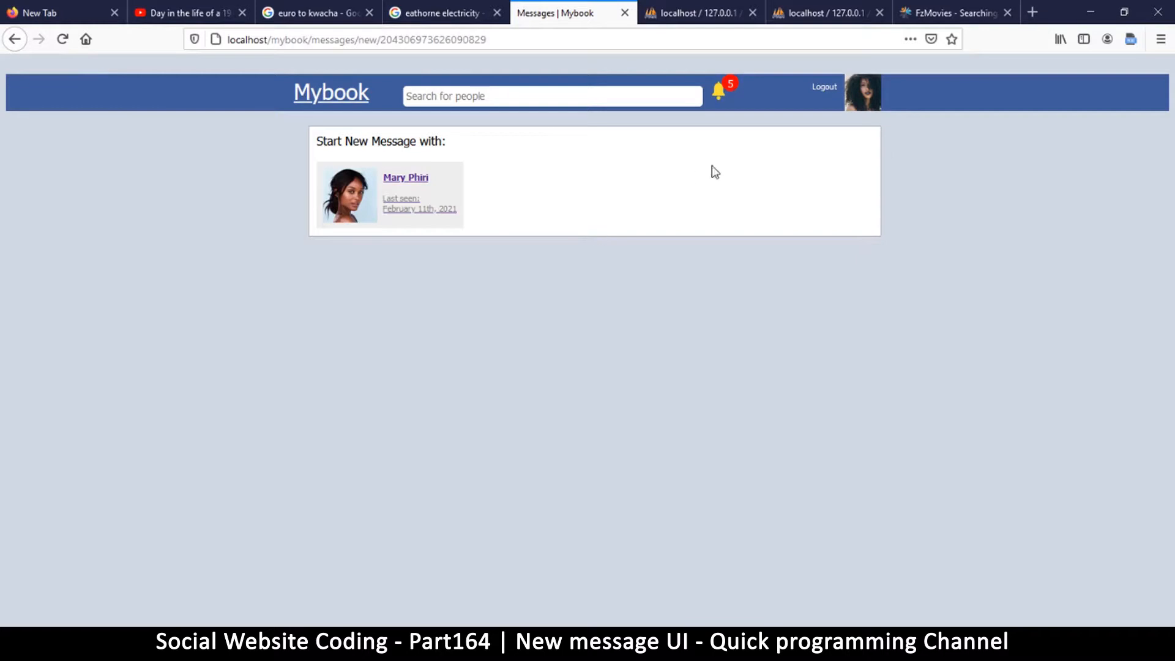
pyautogui.moveTo(862, 92)
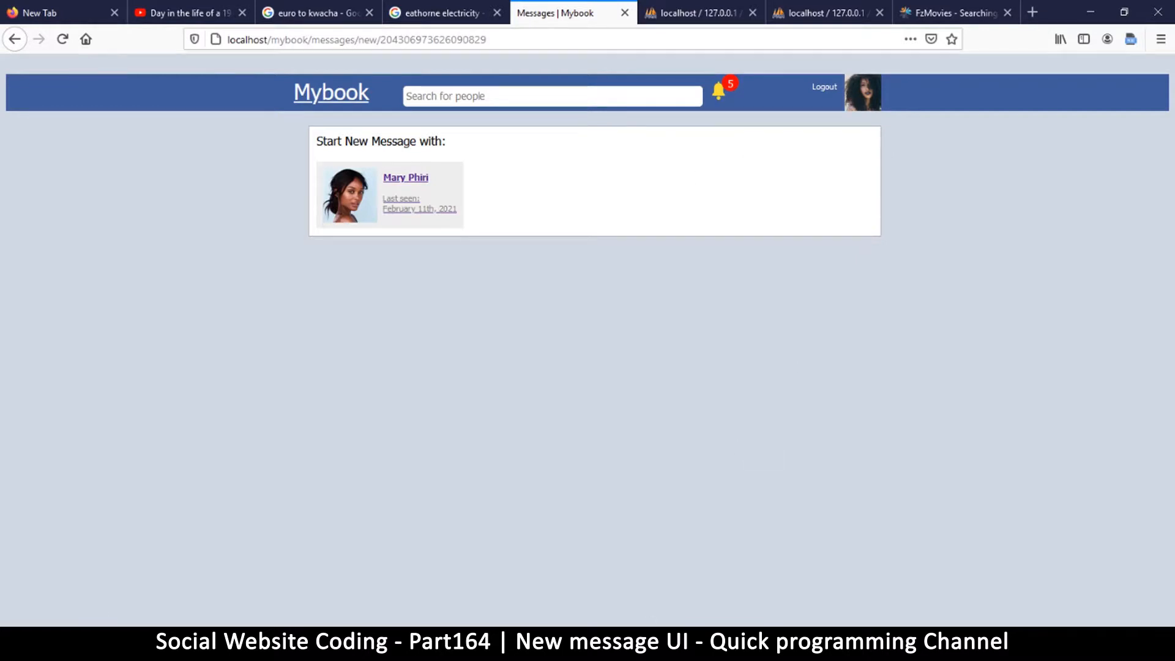
# Step: After checking the 'Start New Message with:' heading, return to profile.php in Sublime Text
pyautogui.press('alt+tab')
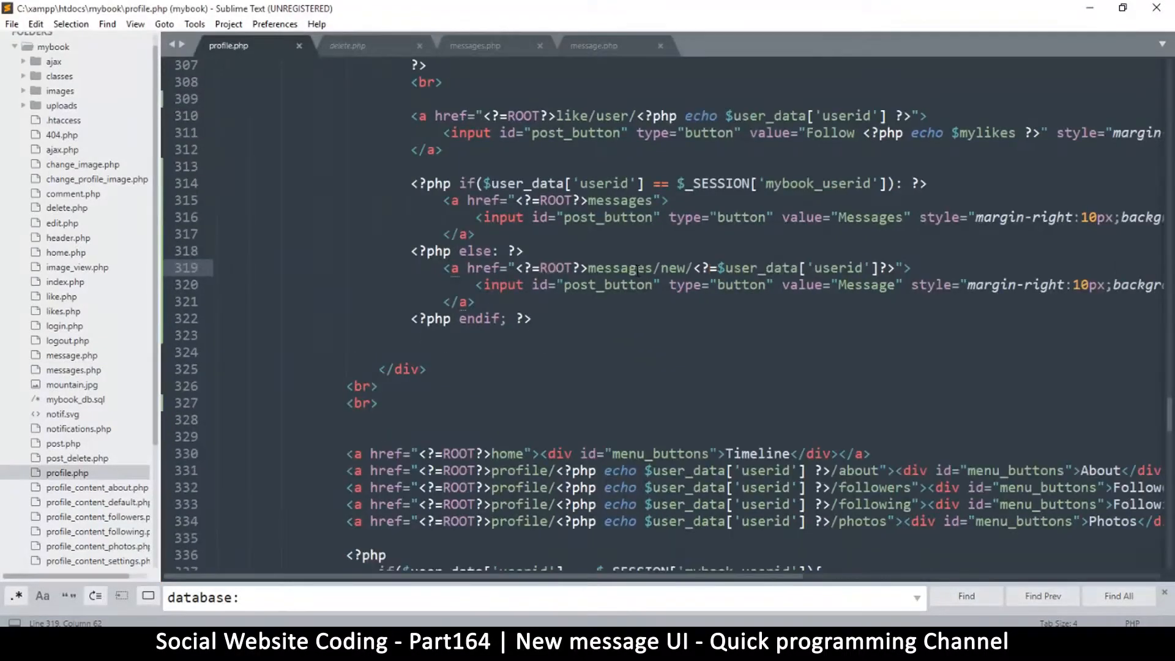
# Step: Copy the posts-area form div from profile_content_default.php, then switch to messages.php
pyautogui.scroll(-3)
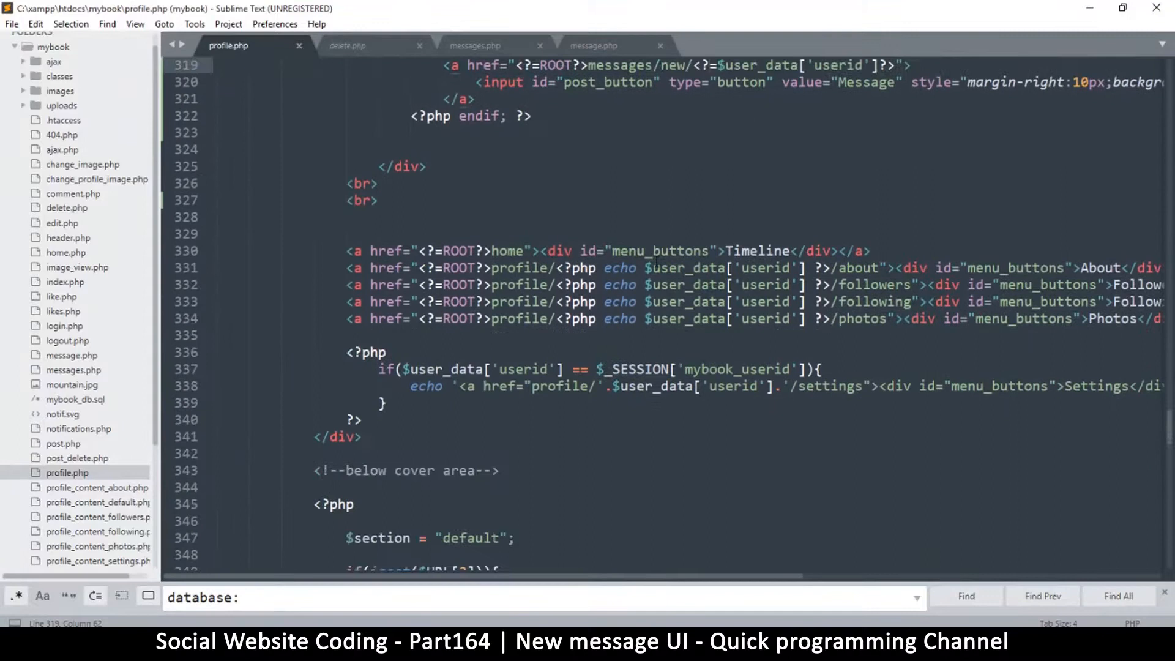
pyautogui.scroll(-3)
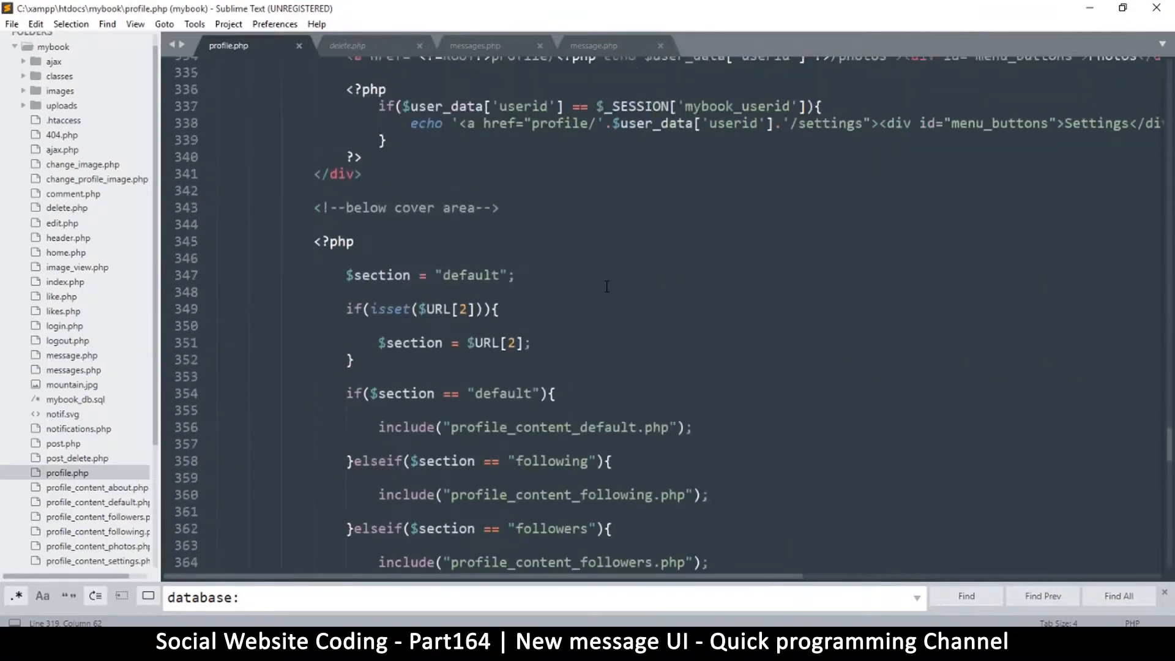
pyautogui.scroll(-3)
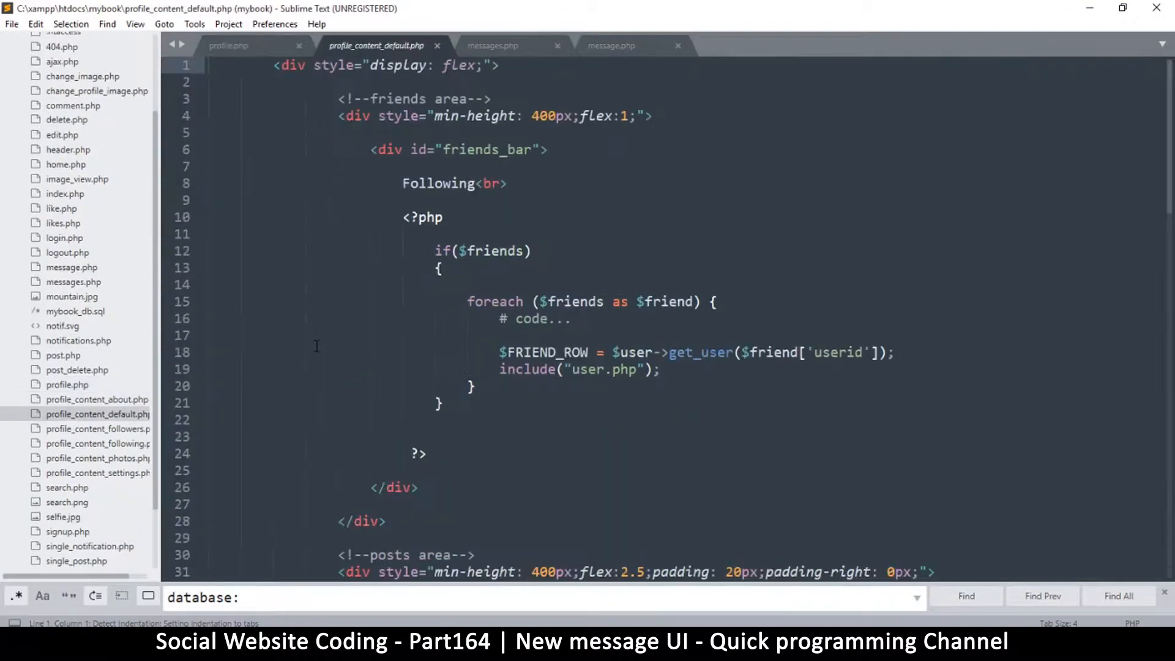
pyautogui.scroll(-3)
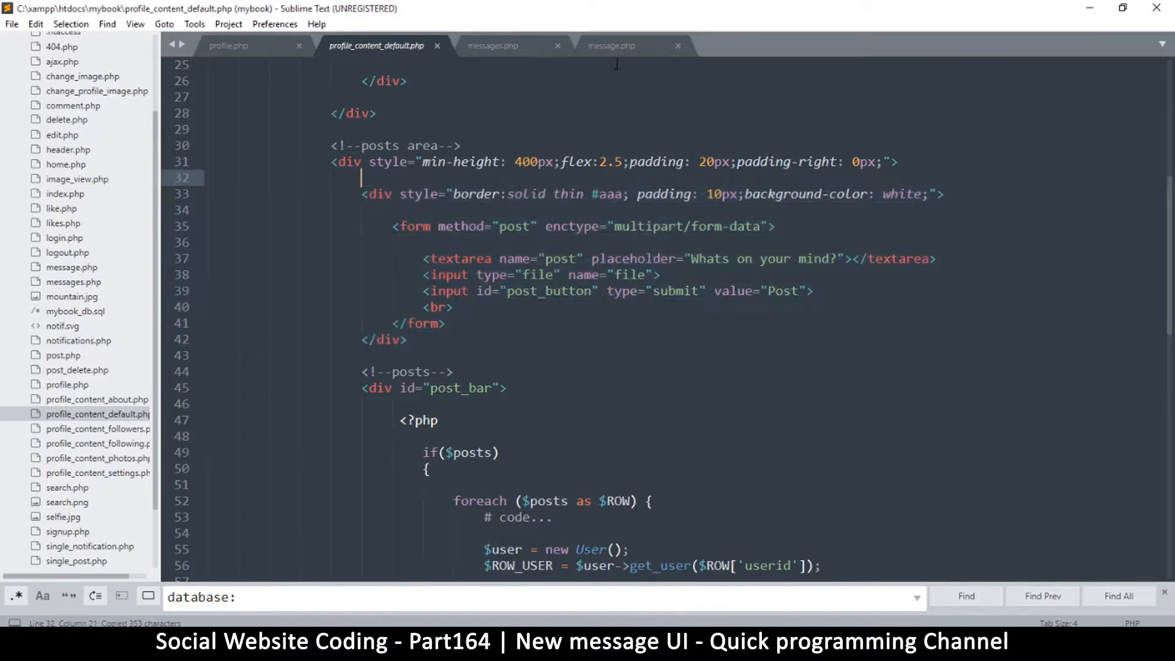
pyautogui.click(494, 44)
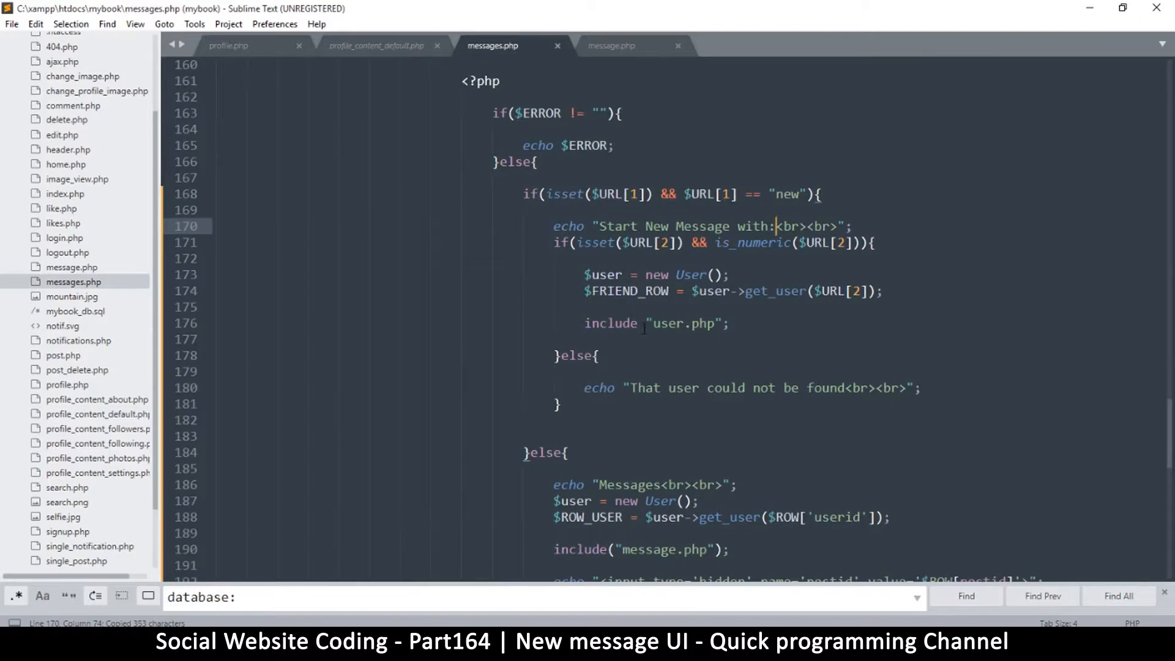
# Step: Paste the form below include "user.php", wrap it in echo '...'; and save
pyautogui.press('enter')
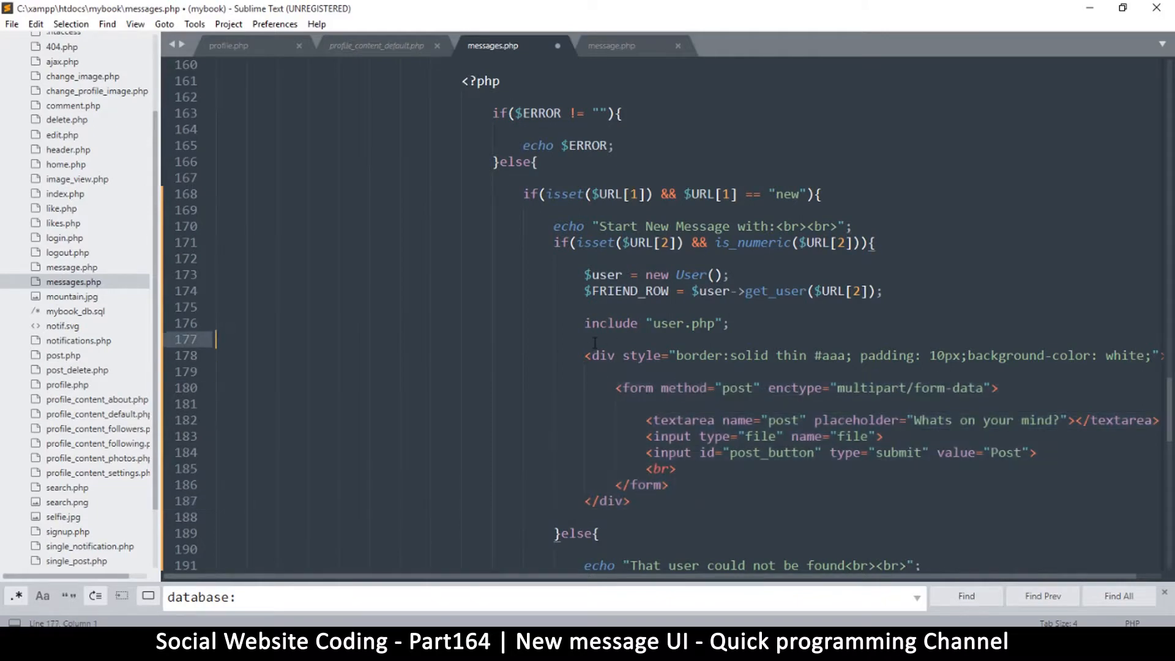
pyautogui.write('echo')
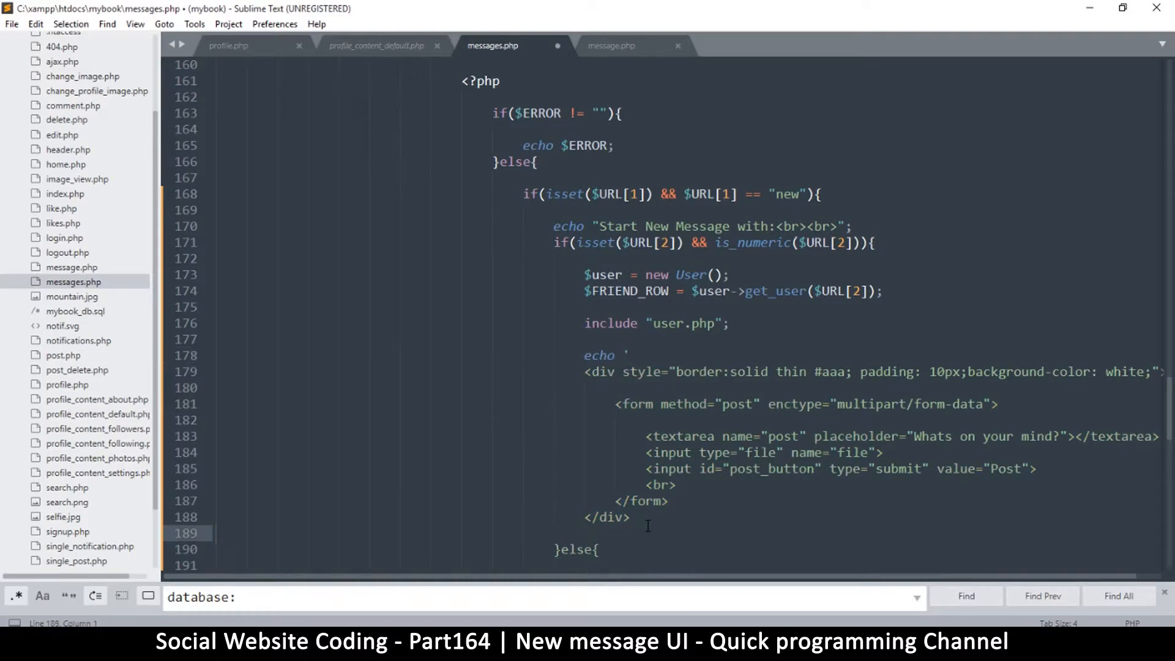
pyautogui.write("';")
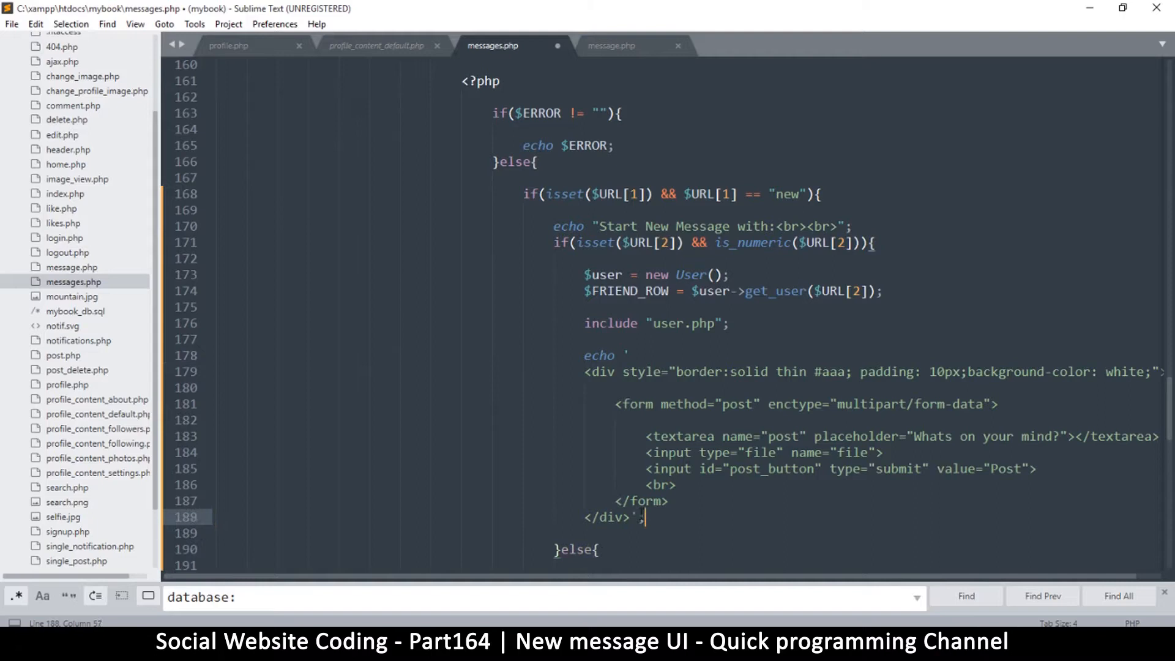
pyautogui.press('ctrl+s')
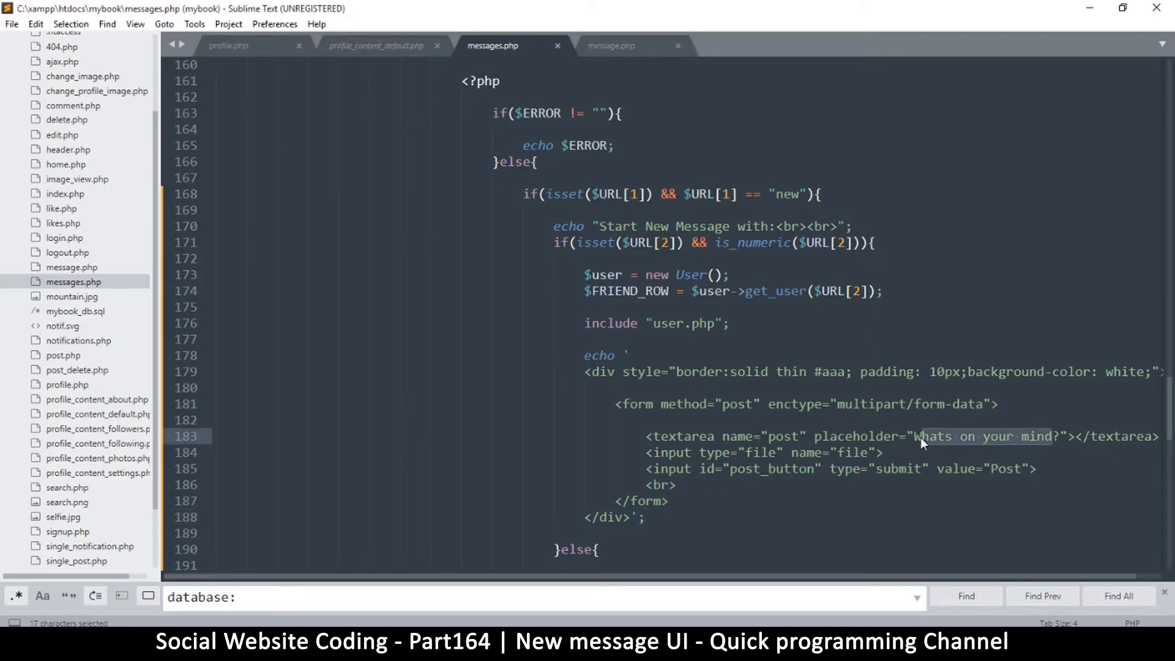
# Step: Set placeholder 'Write your message here', textarea name 'message', and button value 'Send'
pyautogui.write('Write your')
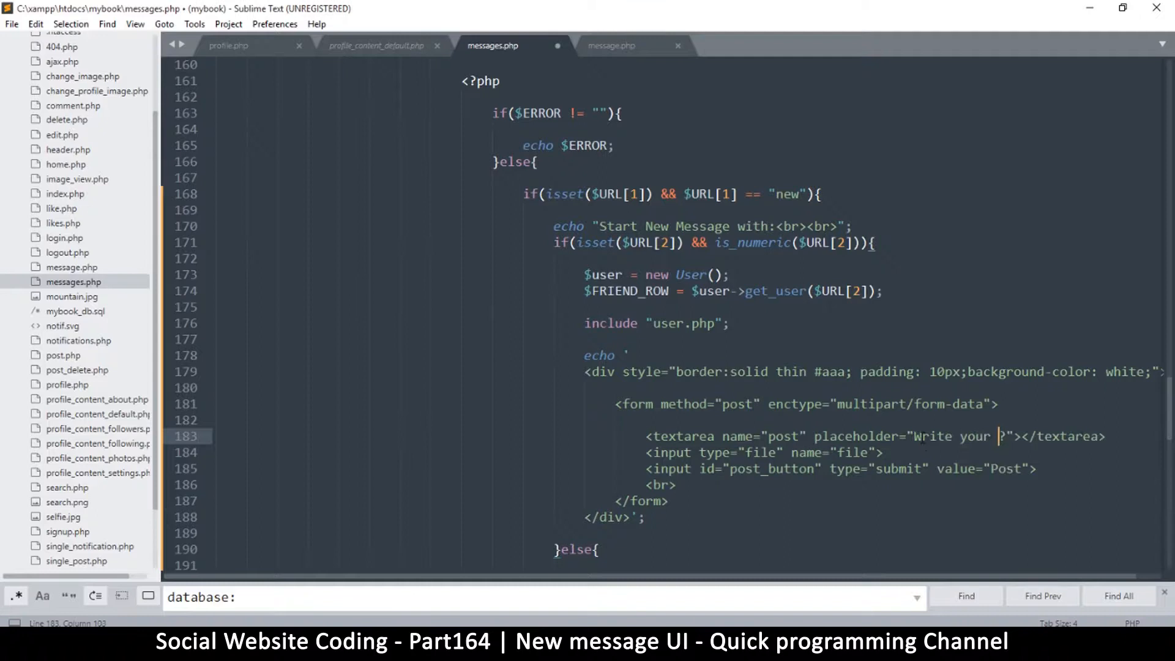
pyautogui.write('message here')
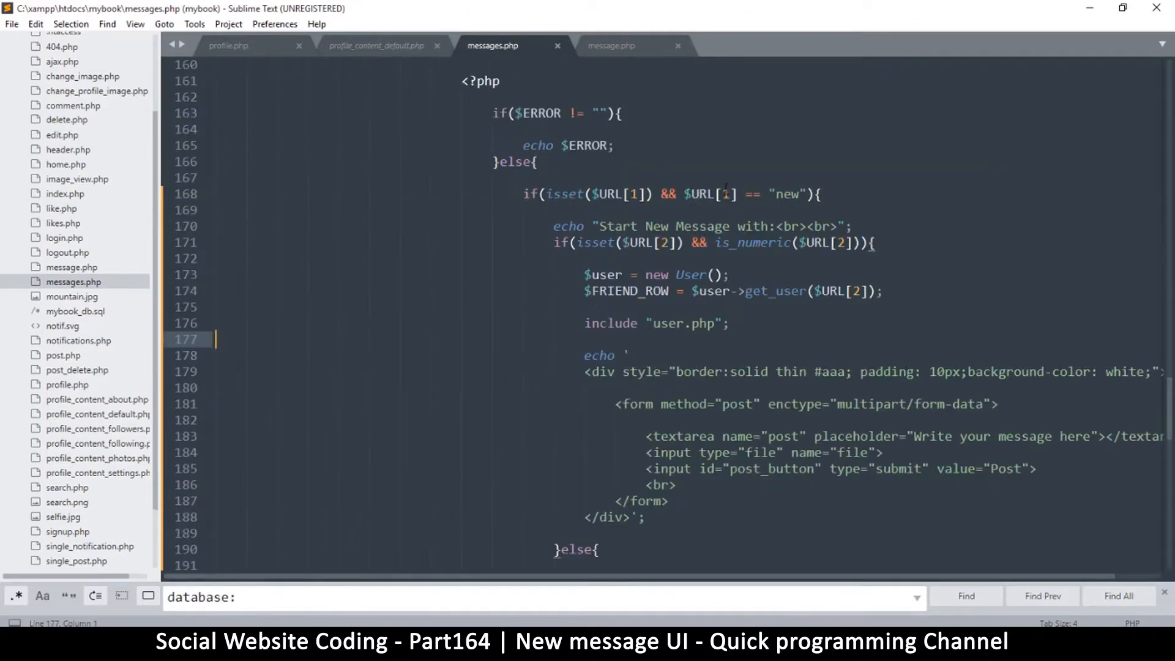
pyautogui.click(134, 24)
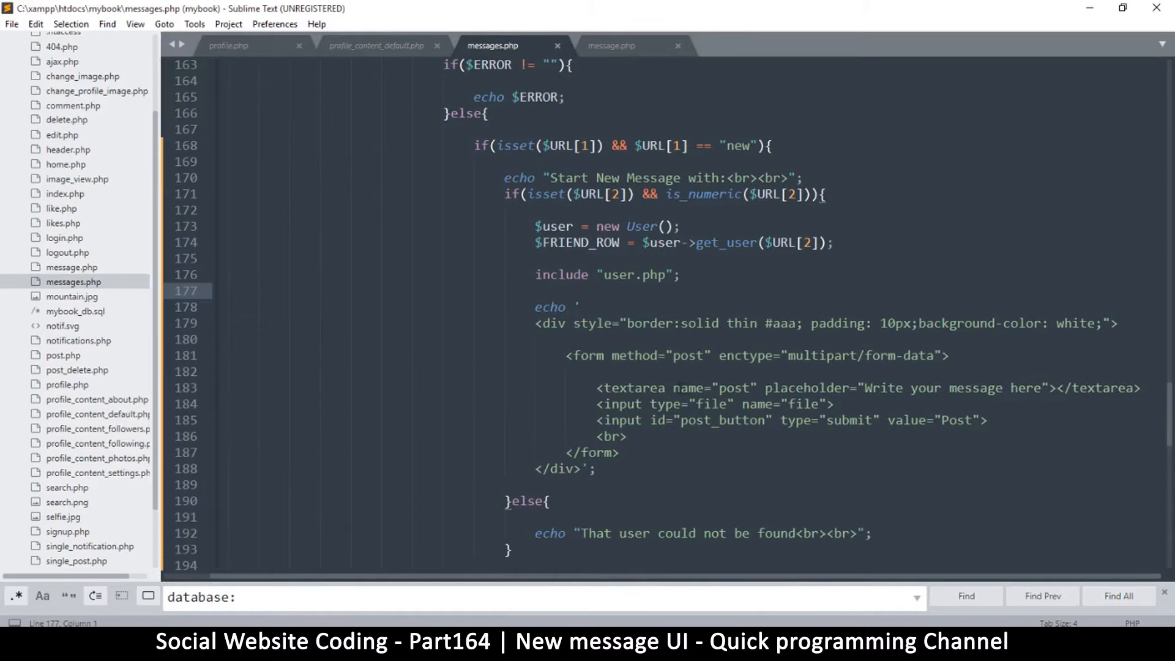
pyautogui.doubleClick(736, 388)
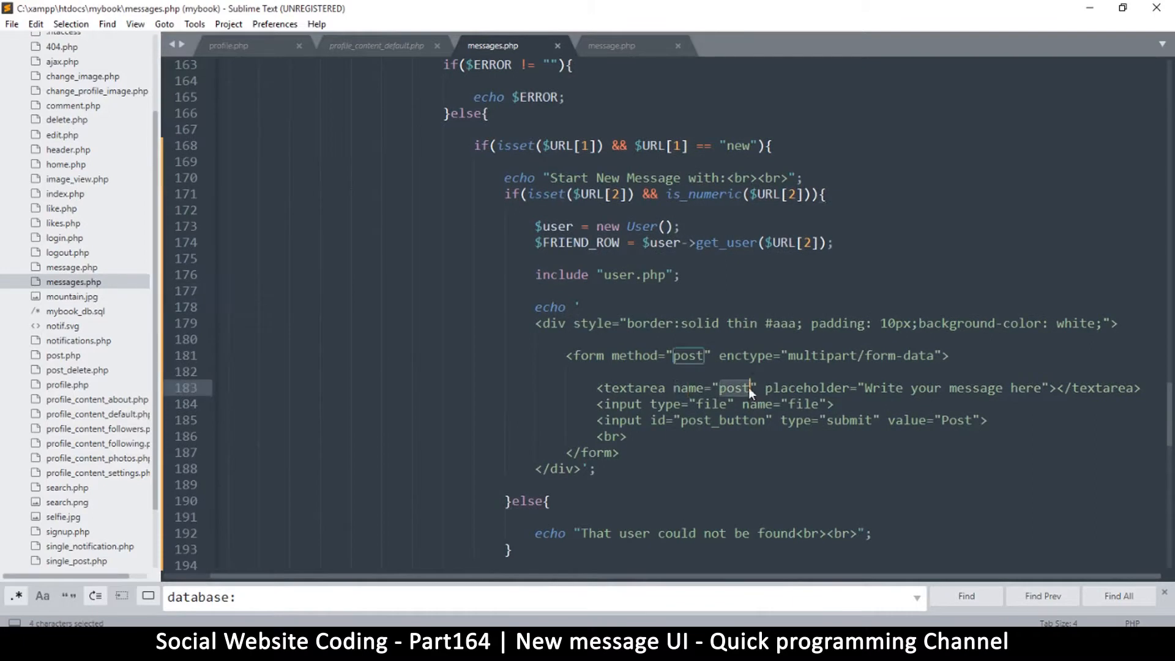
pyautogui.write('messg')
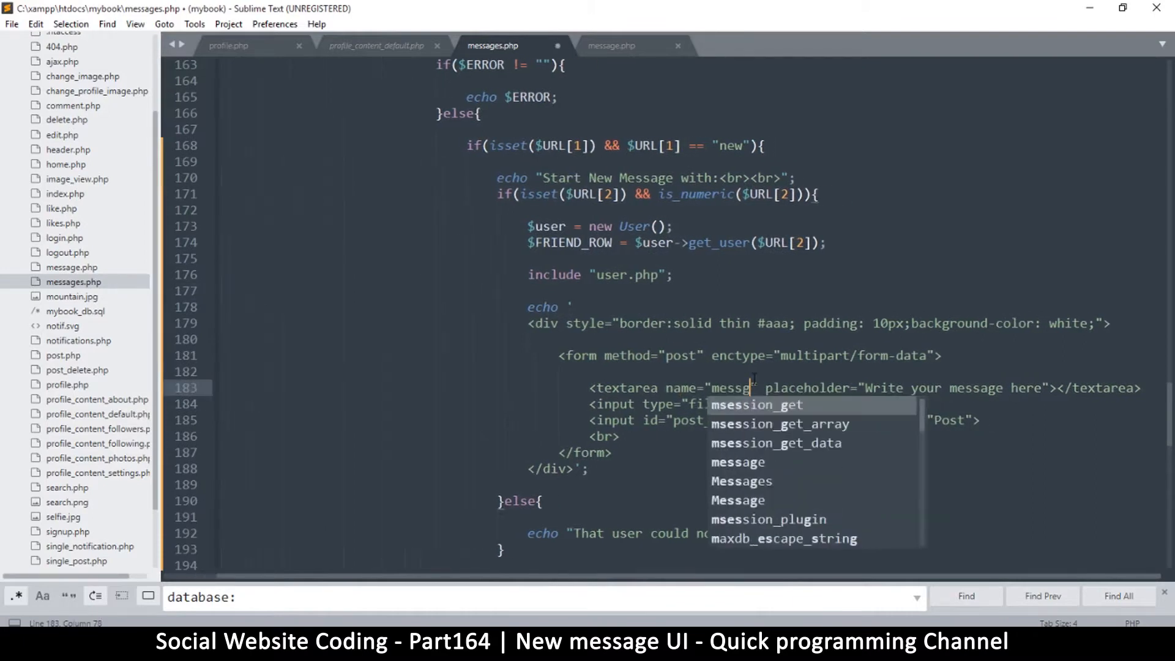
pyautogui.write('age')
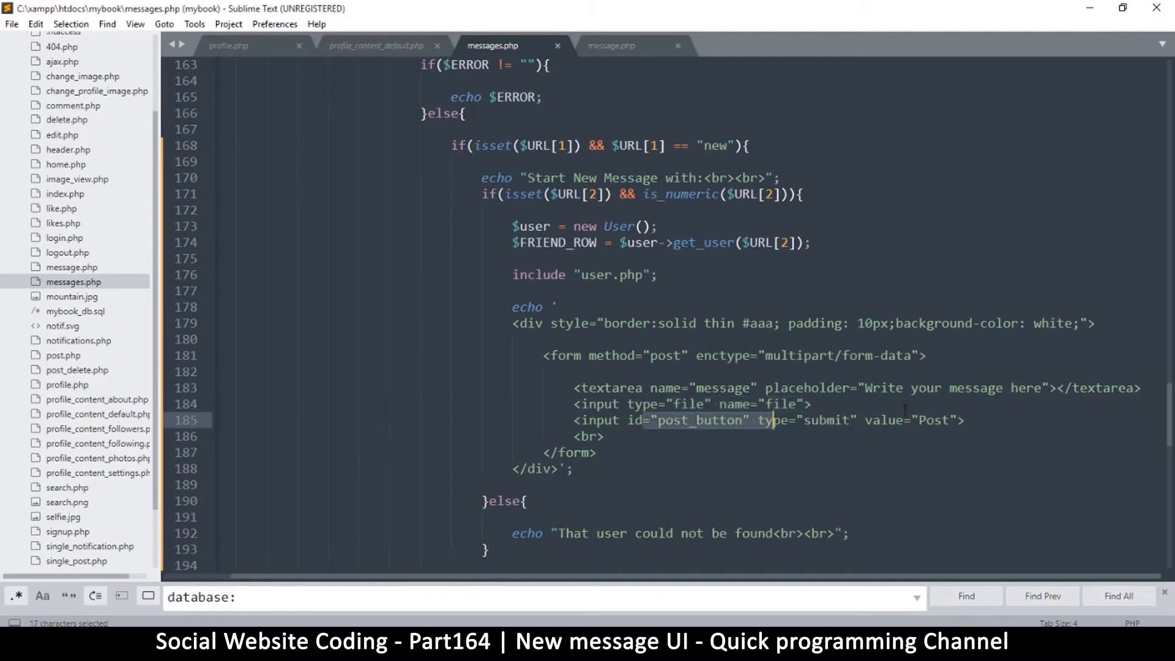
pyautogui.doubleClick(932, 420)
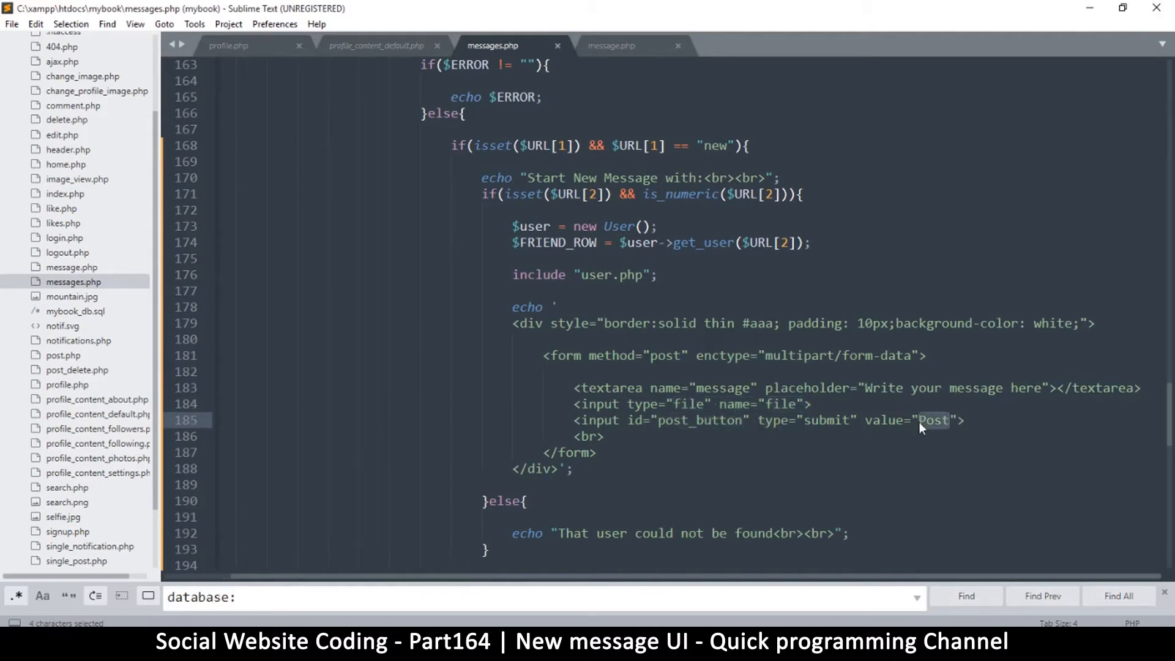
pyautogui.write('Send')
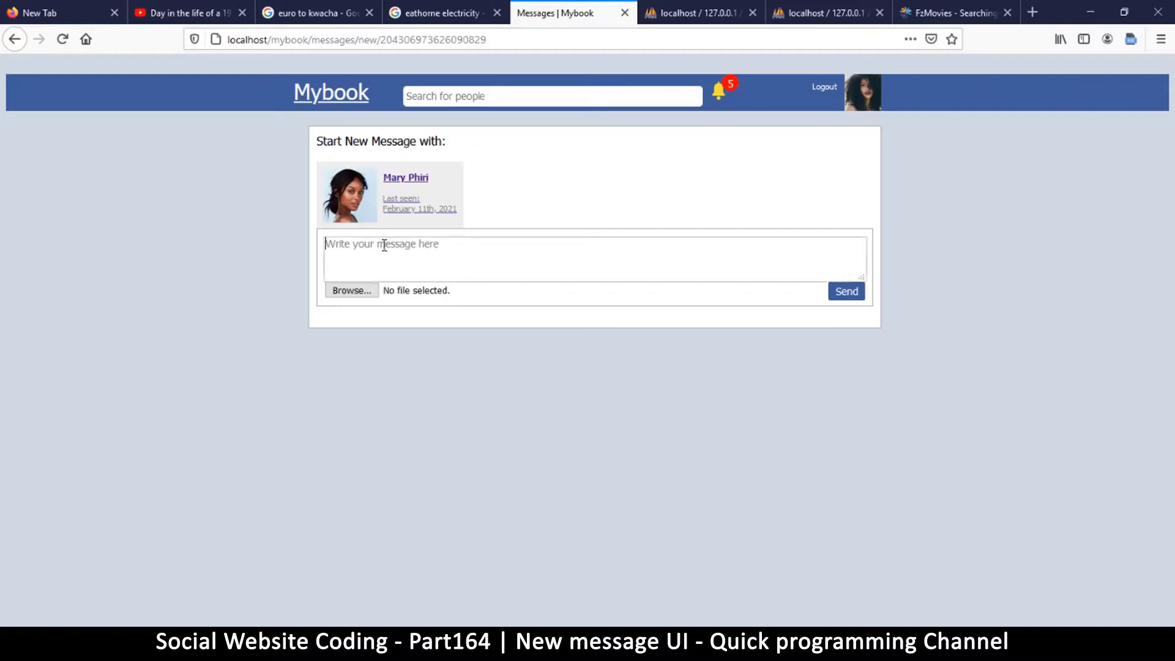
pyautogui.moveTo(460, 266)
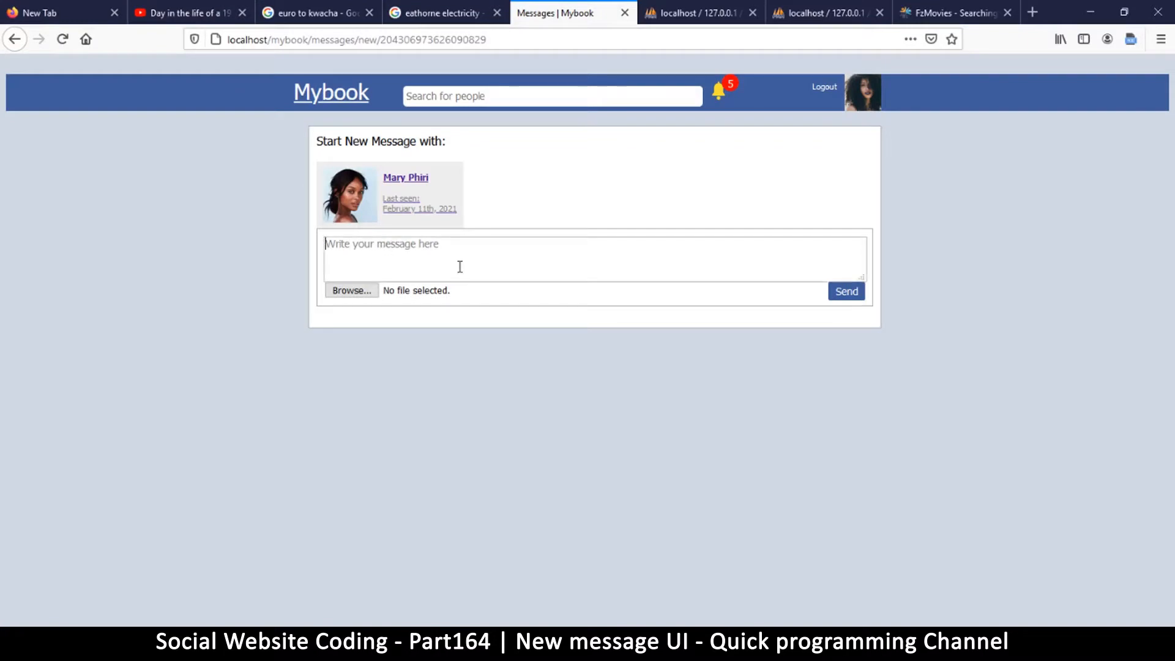
# Step: Type 'this is a test message' into the Mybook message box
pyautogui.write('t')
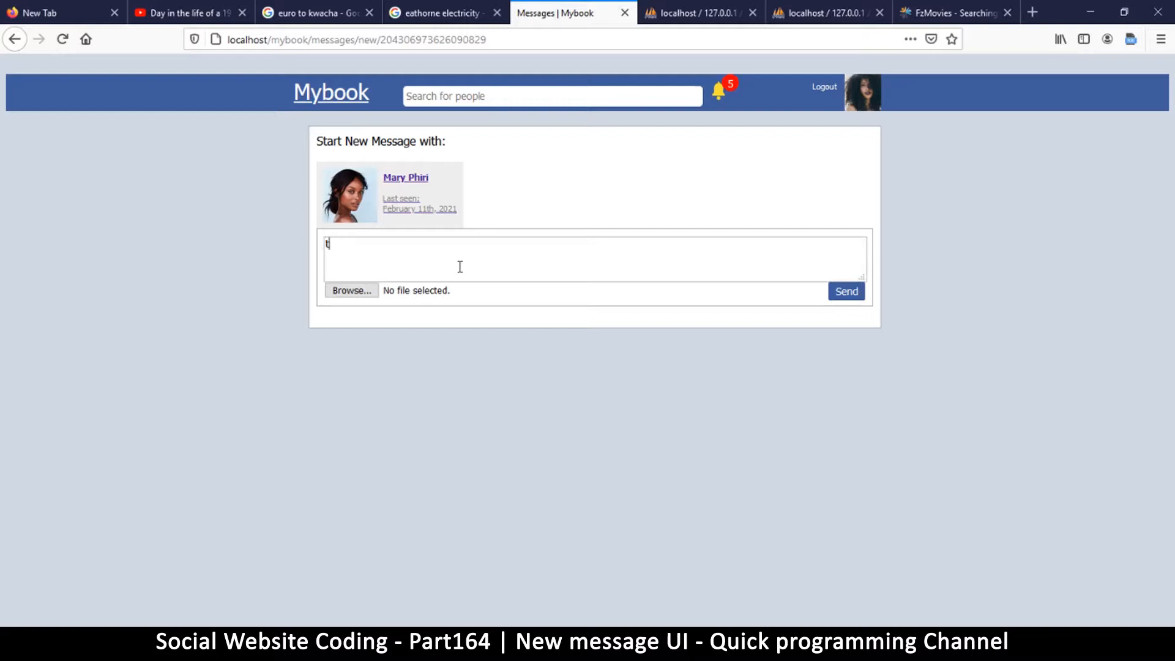
pyautogui.write('his is a te')
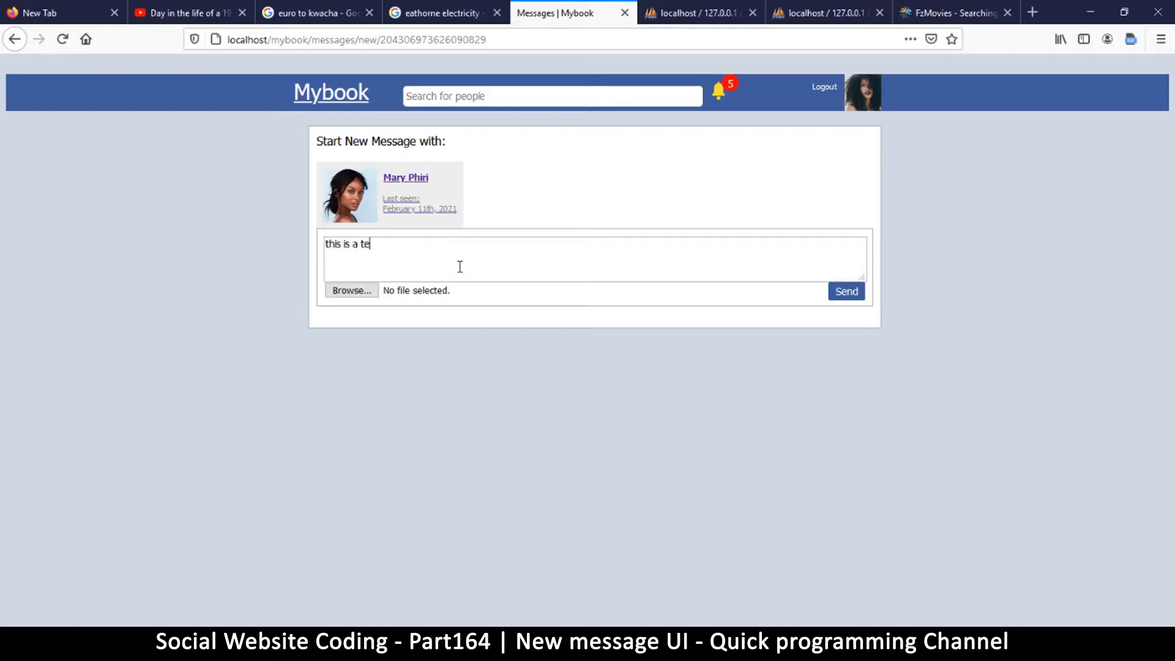
pyautogui.write('st')
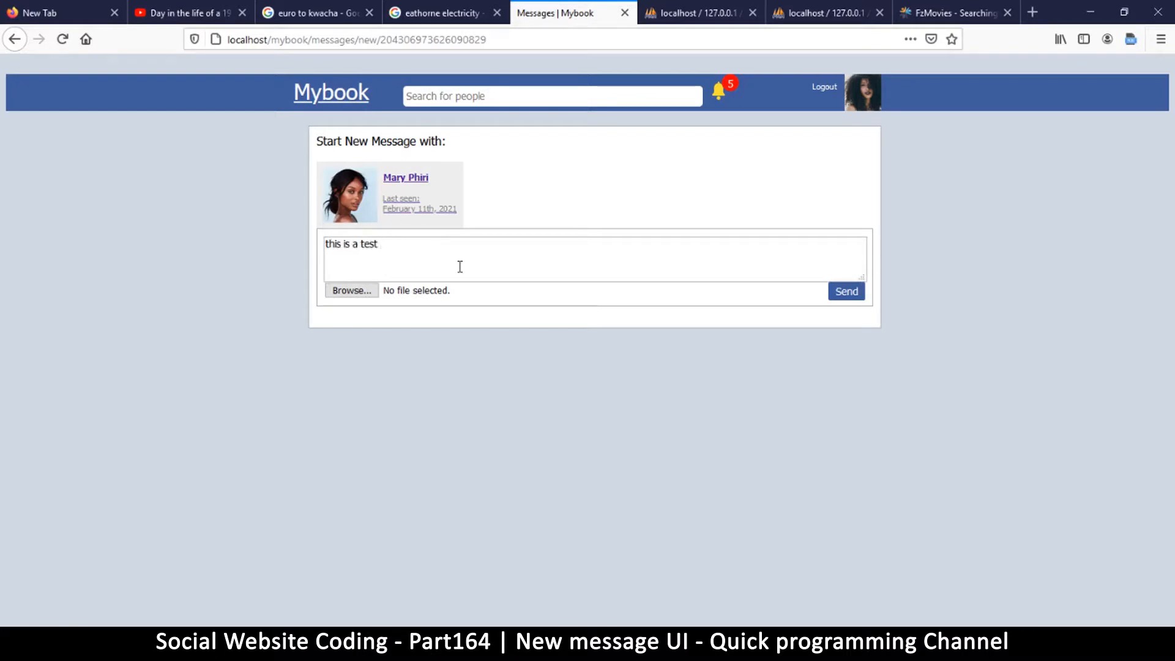
pyautogui.write('message')
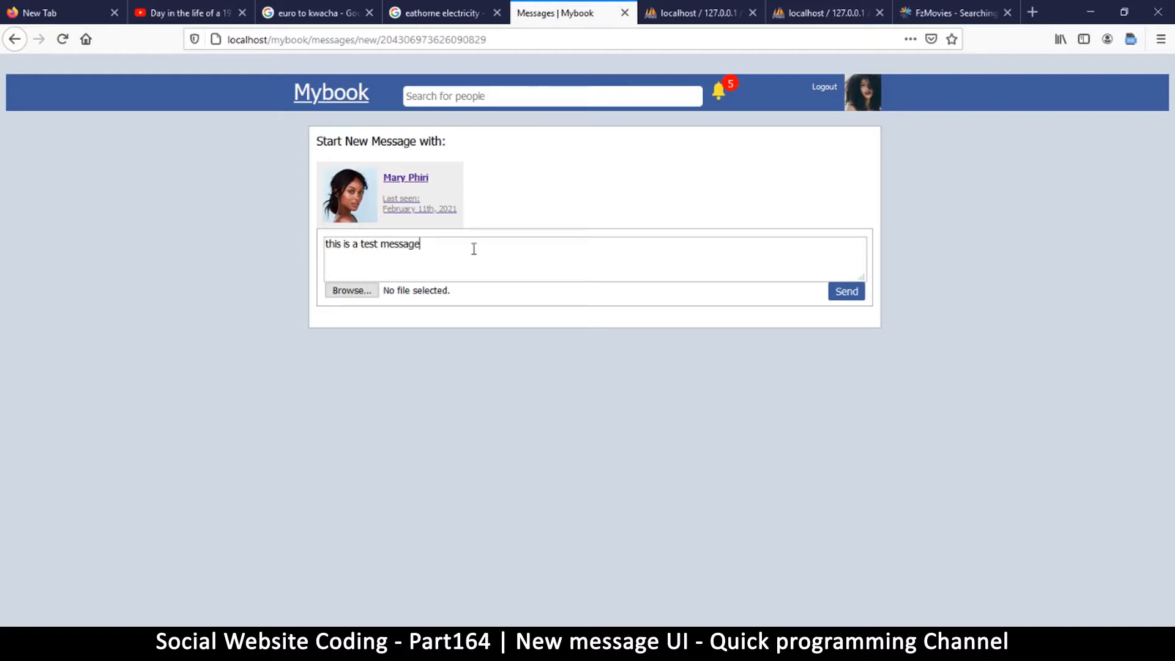
pyautogui.moveTo(415, 204)
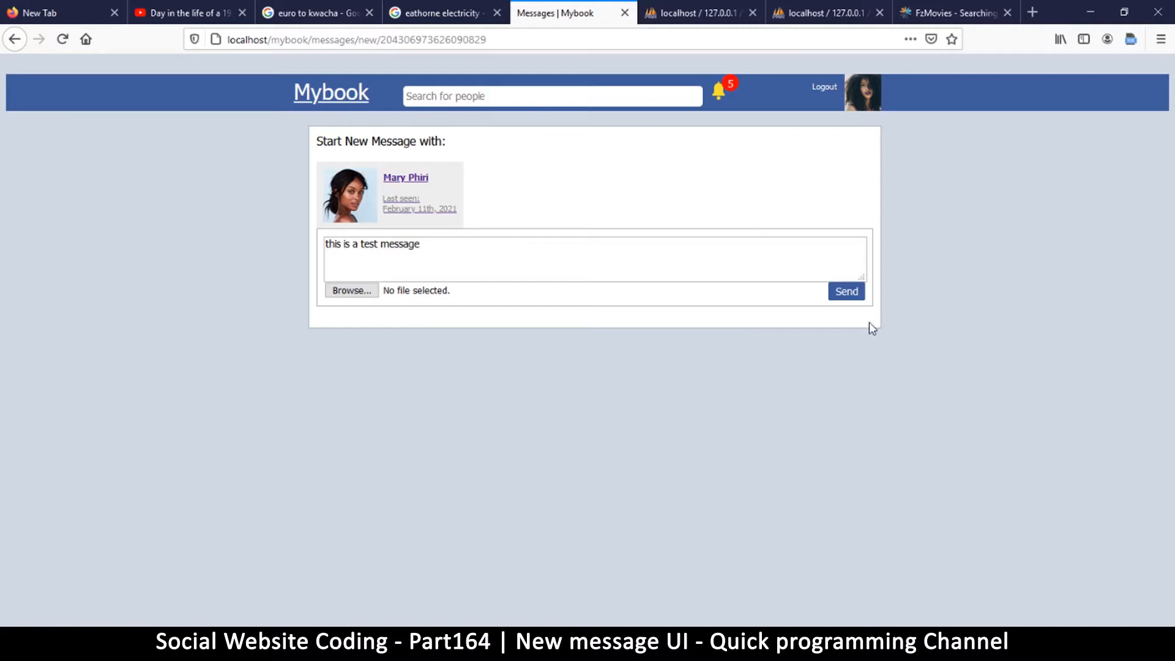
pyautogui.moveTo(772, 332)
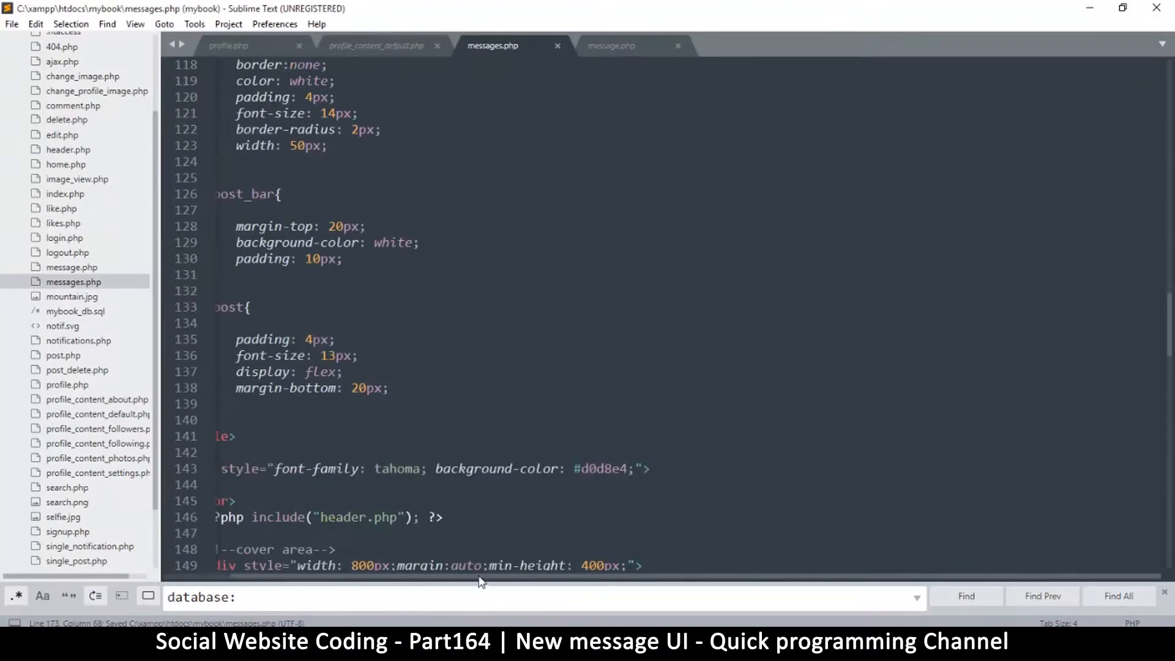
# Step: Change the POST handler comment to read 'if a message was posted'
pyautogui.scroll(3)
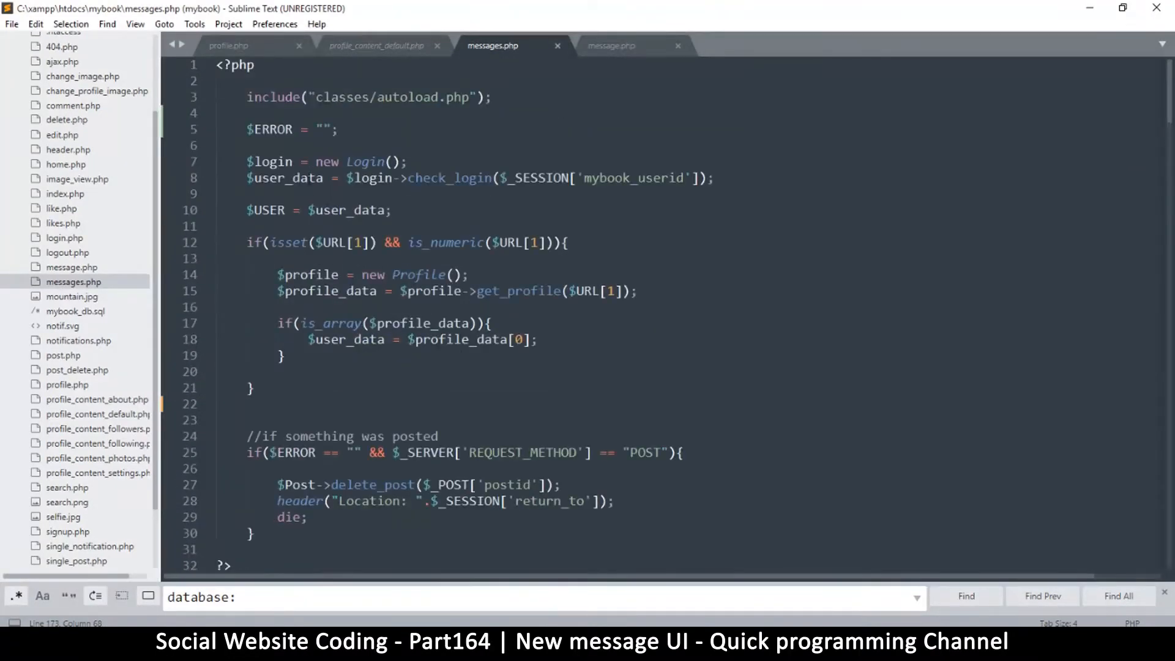
pyautogui.scroll(-3)
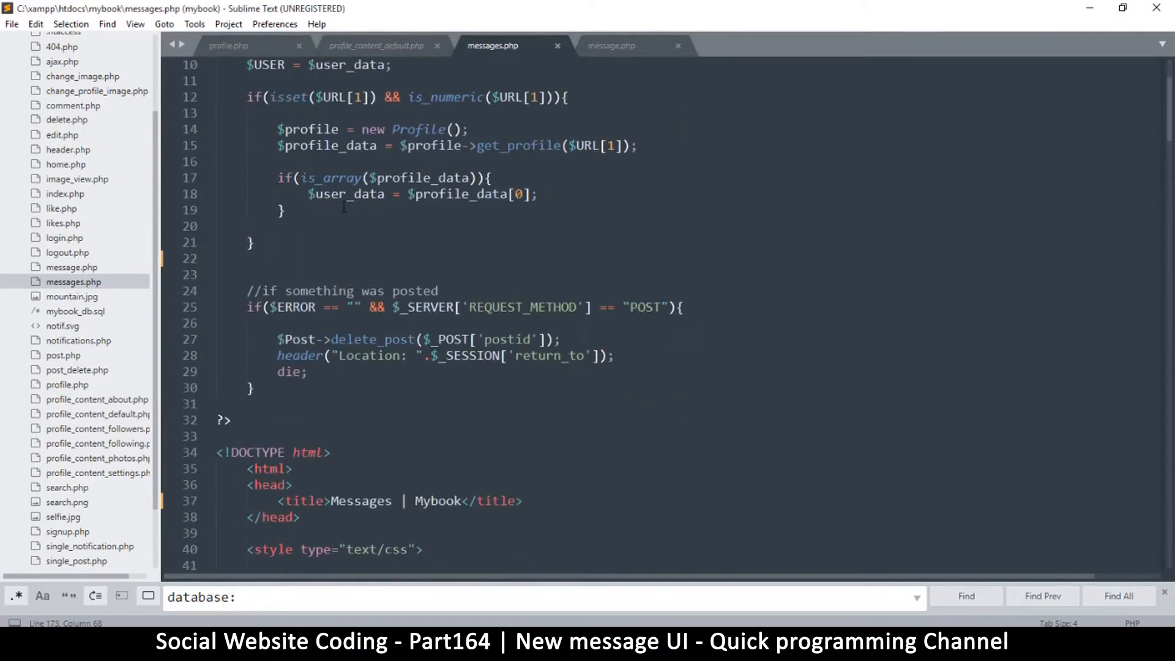
pyautogui.scroll(-3)
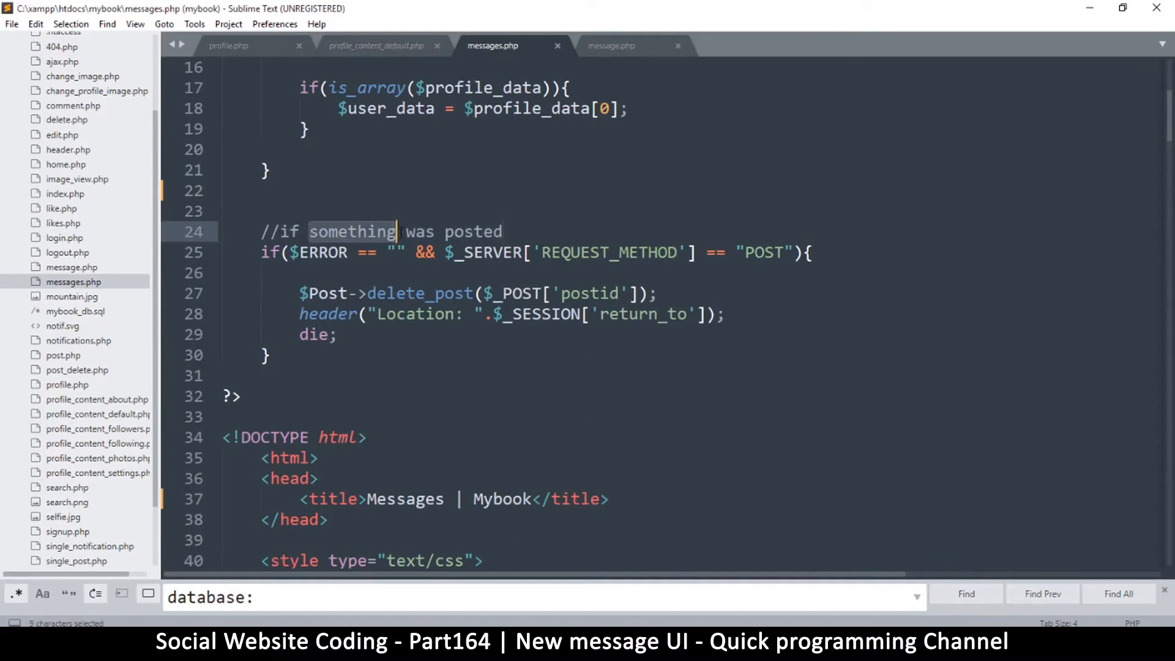
pyautogui.write('a mess')
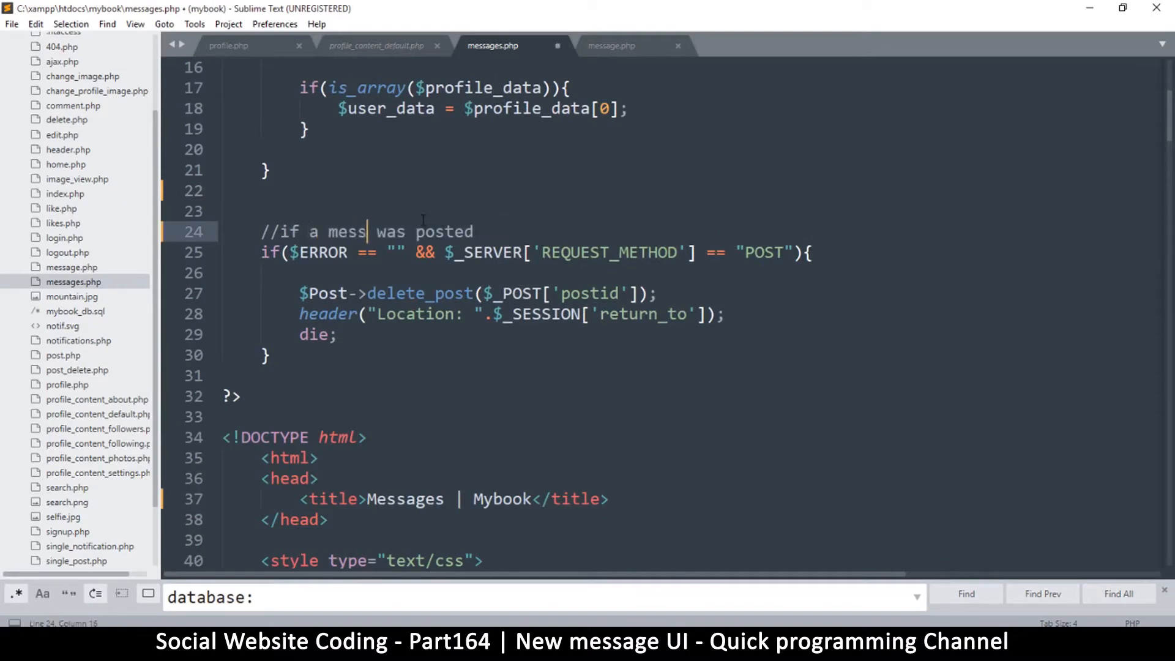
pyautogui.write('age')
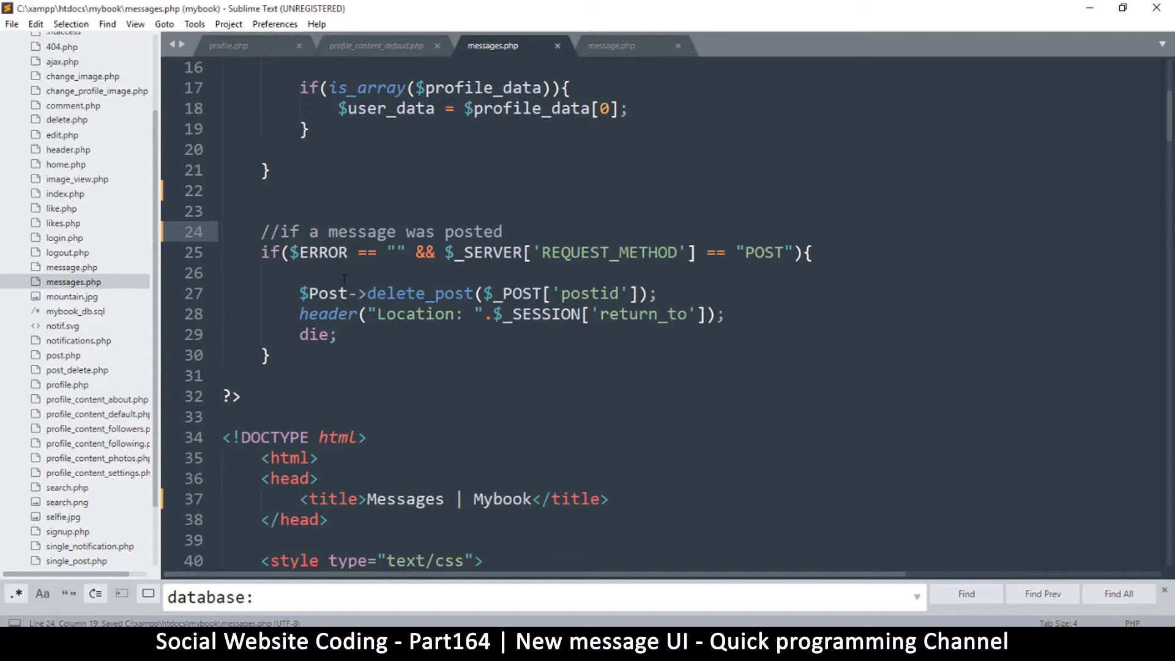
# Step: Insert a blank line after the delete_post call, before the header redirect
pyautogui.scroll(-3)
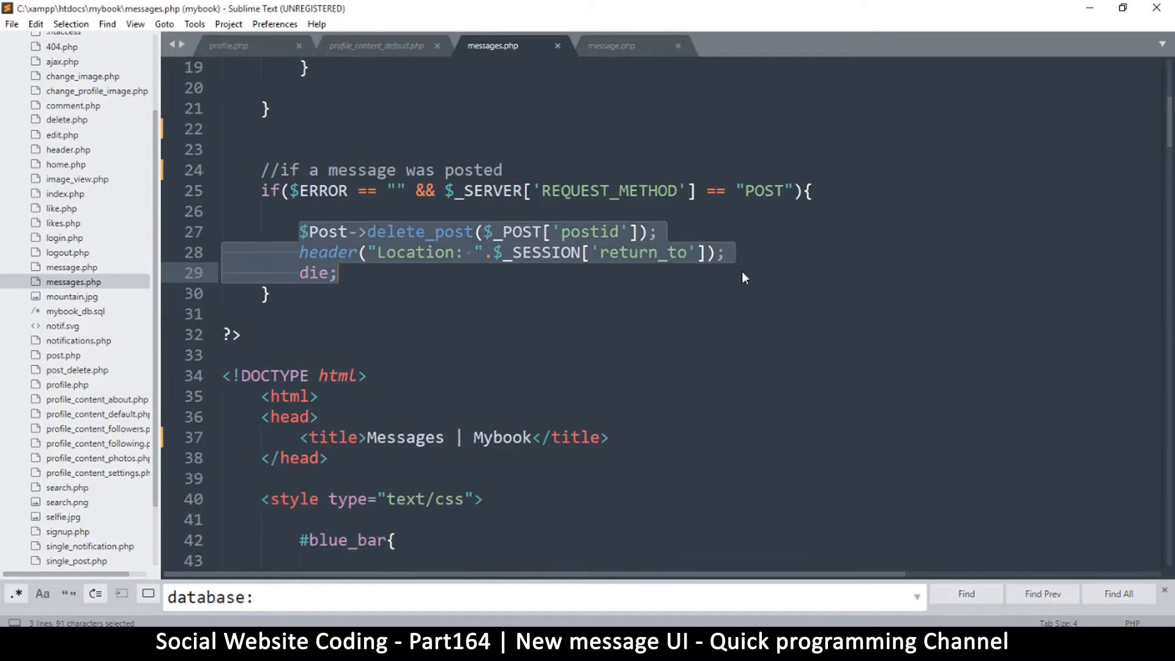
pyautogui.click(417, 231)
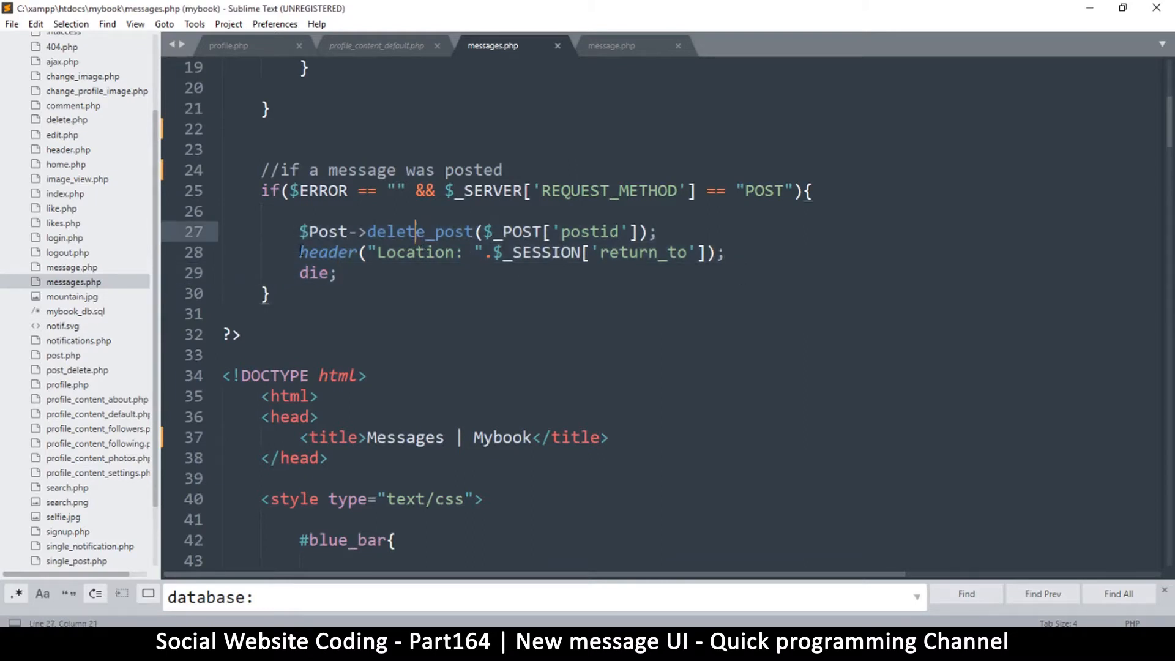
pyautogui.press('Enter')
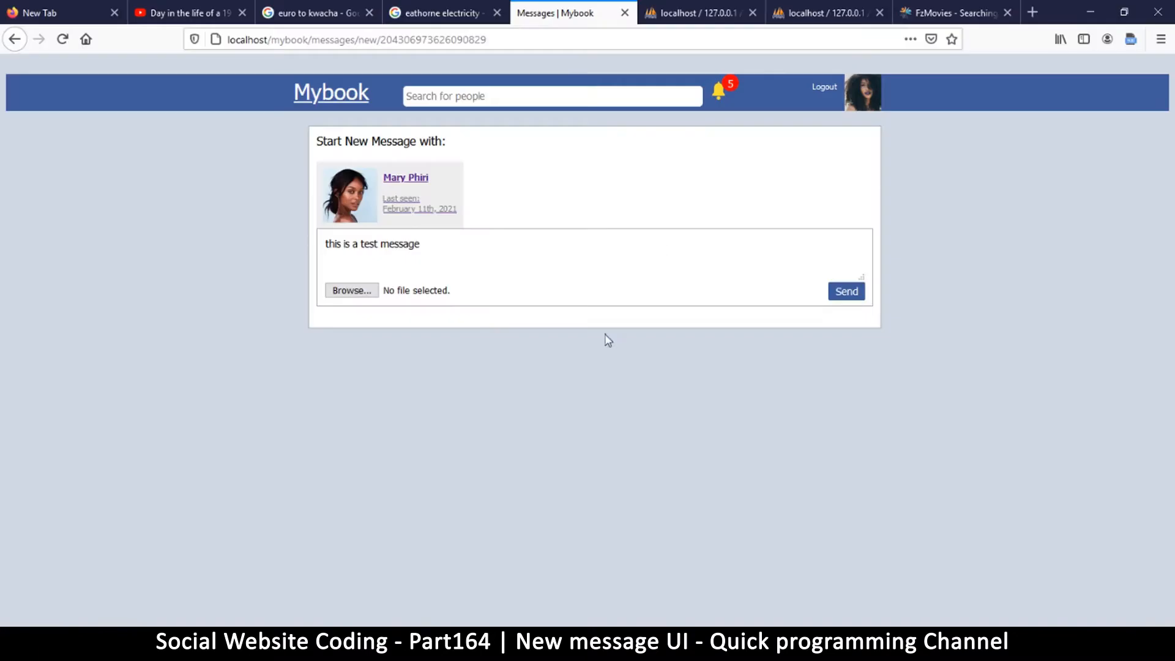
pyautogui.moveTo(589, 298)
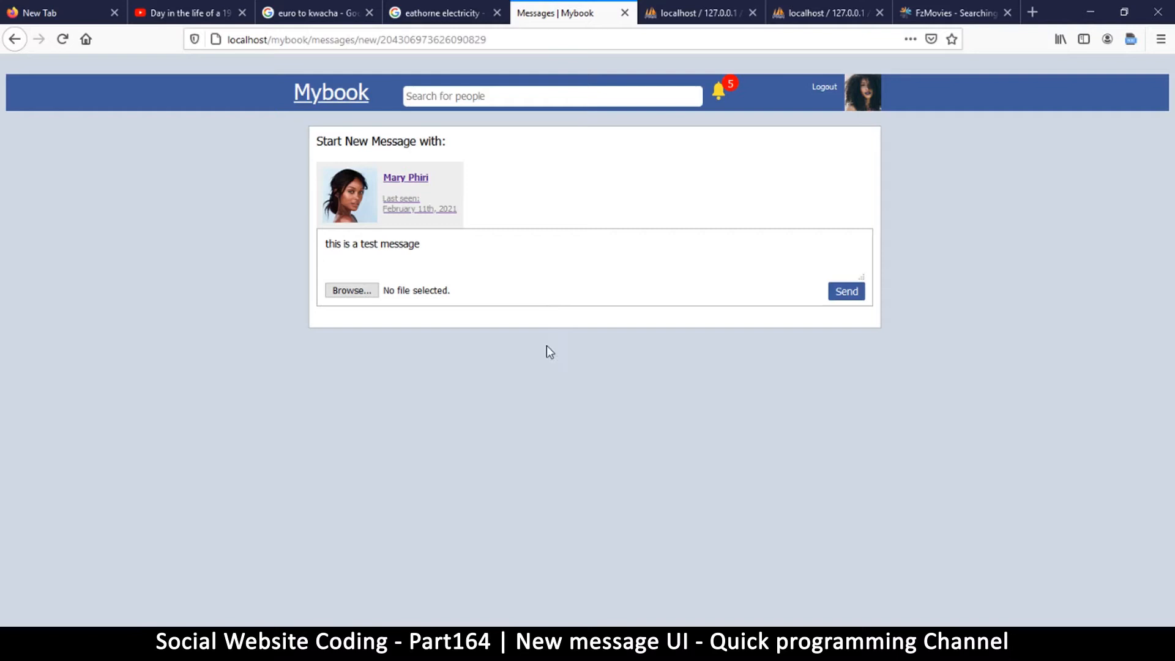
pyautogui.moveTo(534, 311)
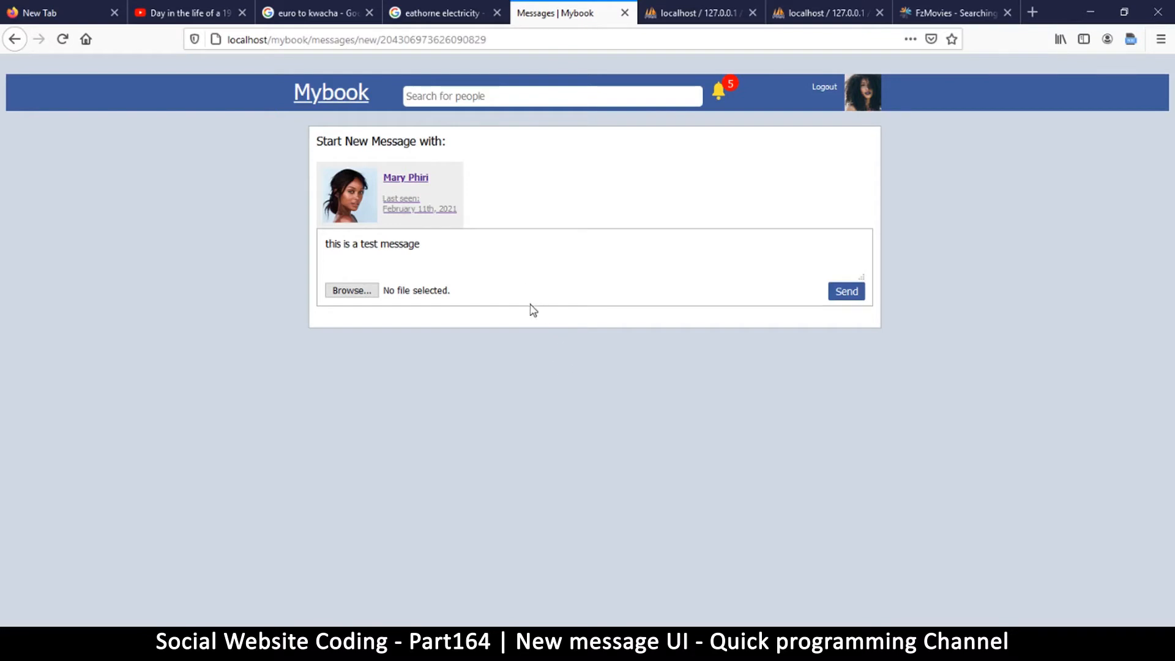
pyautogui.moveTo(531, 268)
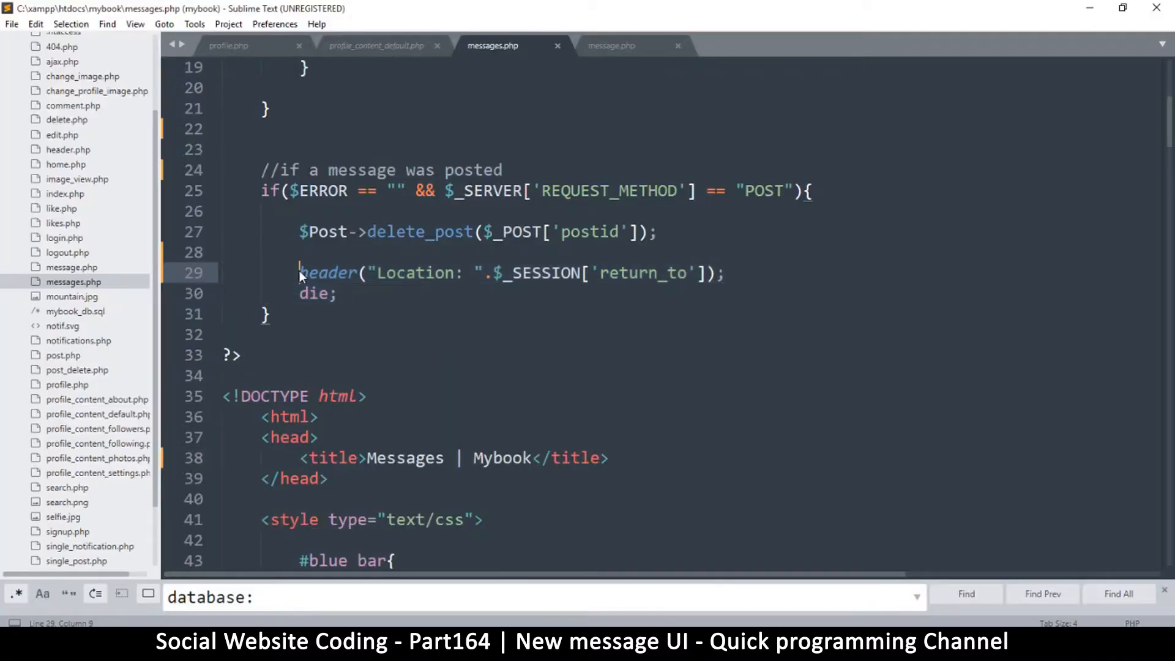
# Step: Comment out the header() and die lines, save, and expand the classes folder
pyautogui.write('//')
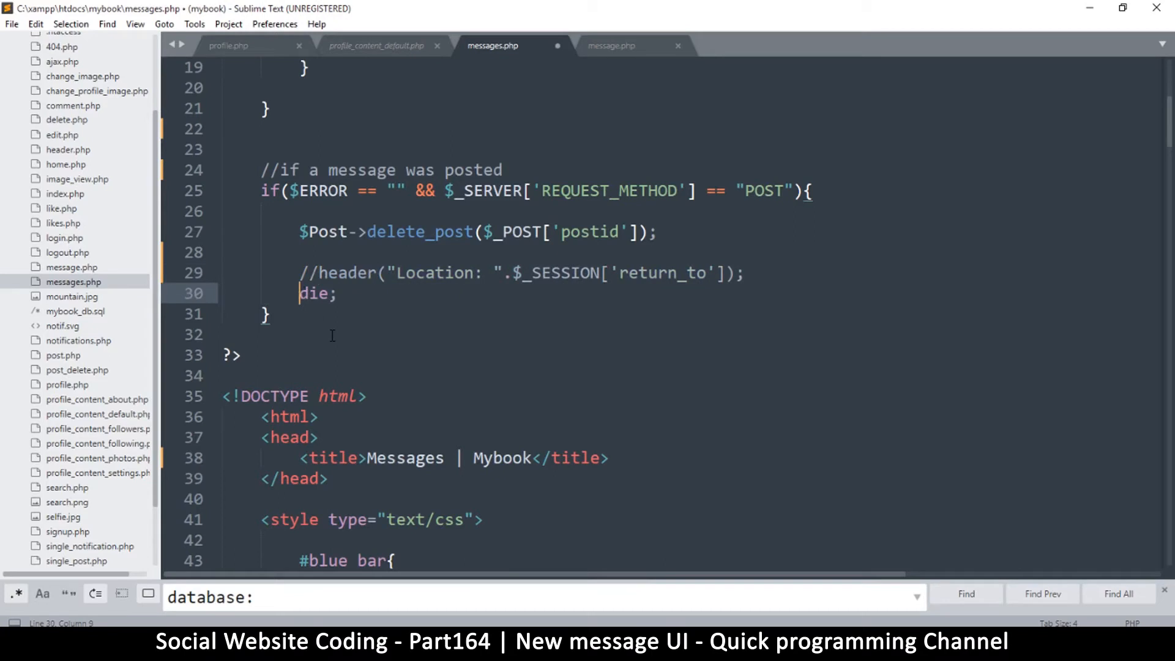
pyautogui.write('//')
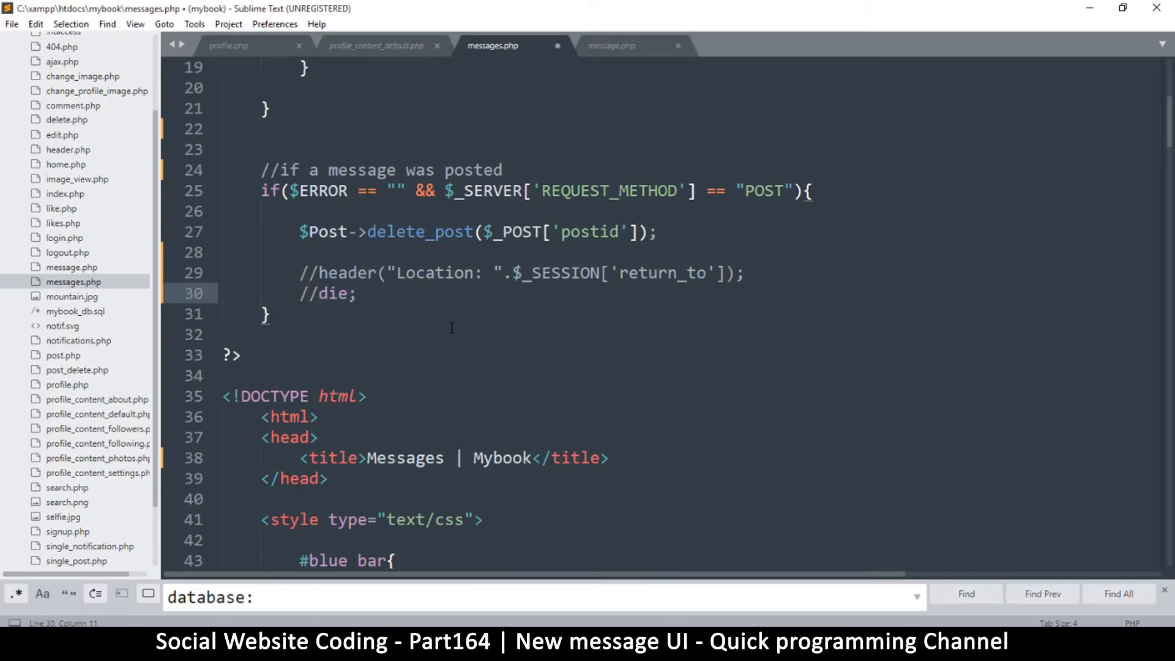
pyautogui.press('ctrl+s')
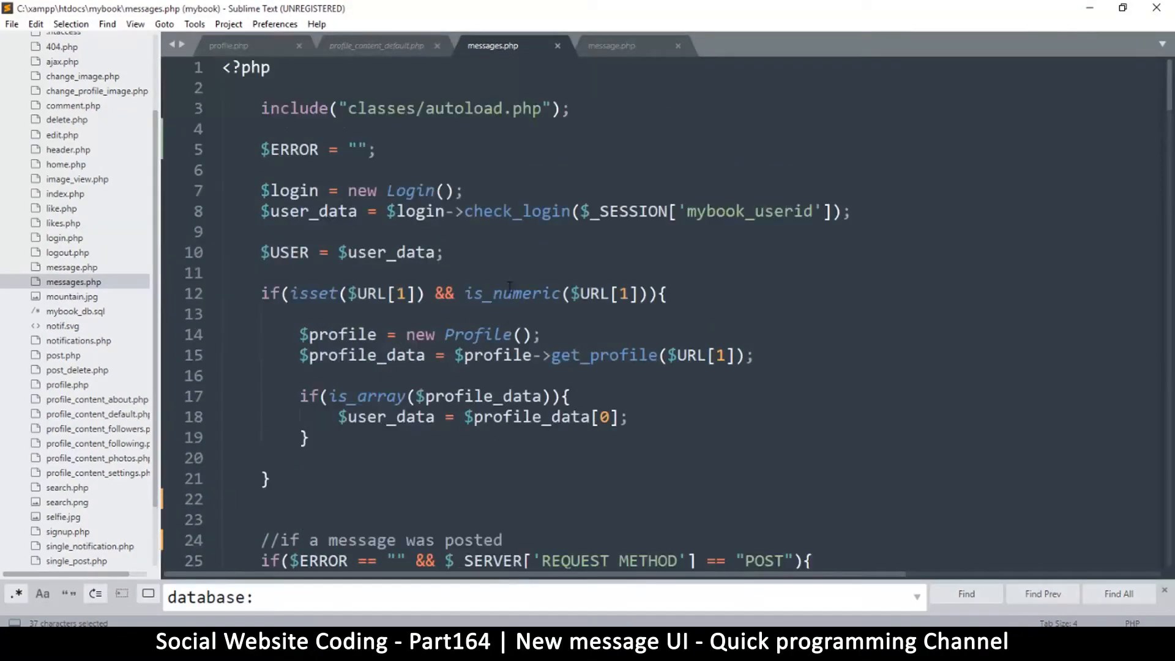
pyautogui.scroll(-3)
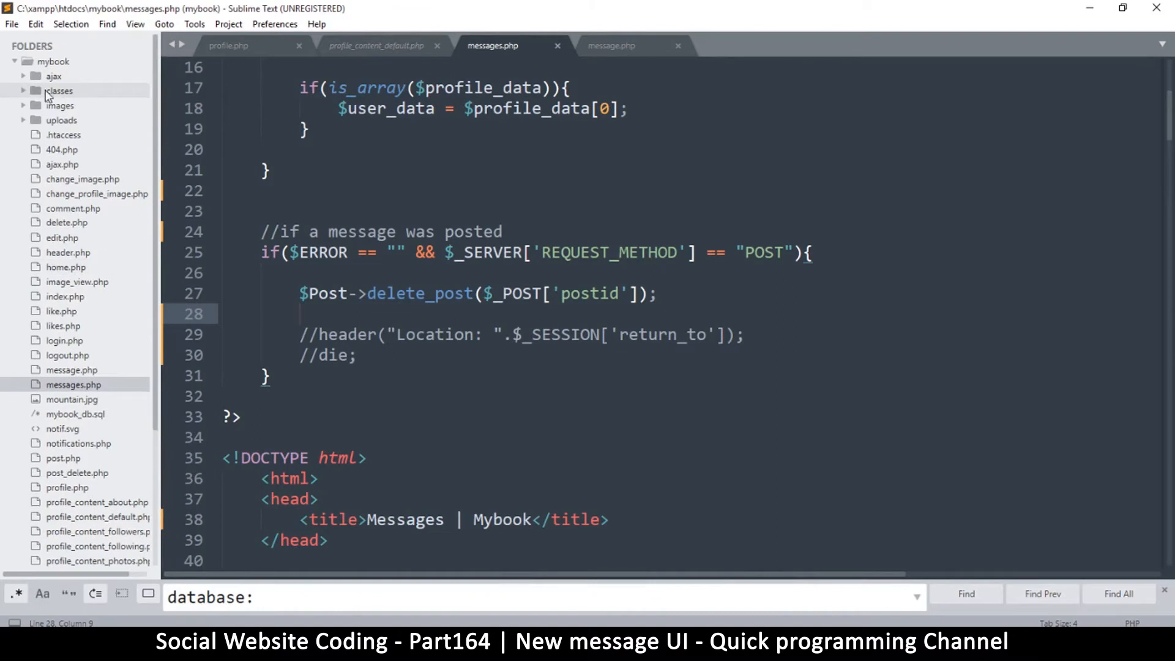
pyautogui.click(58, 90)
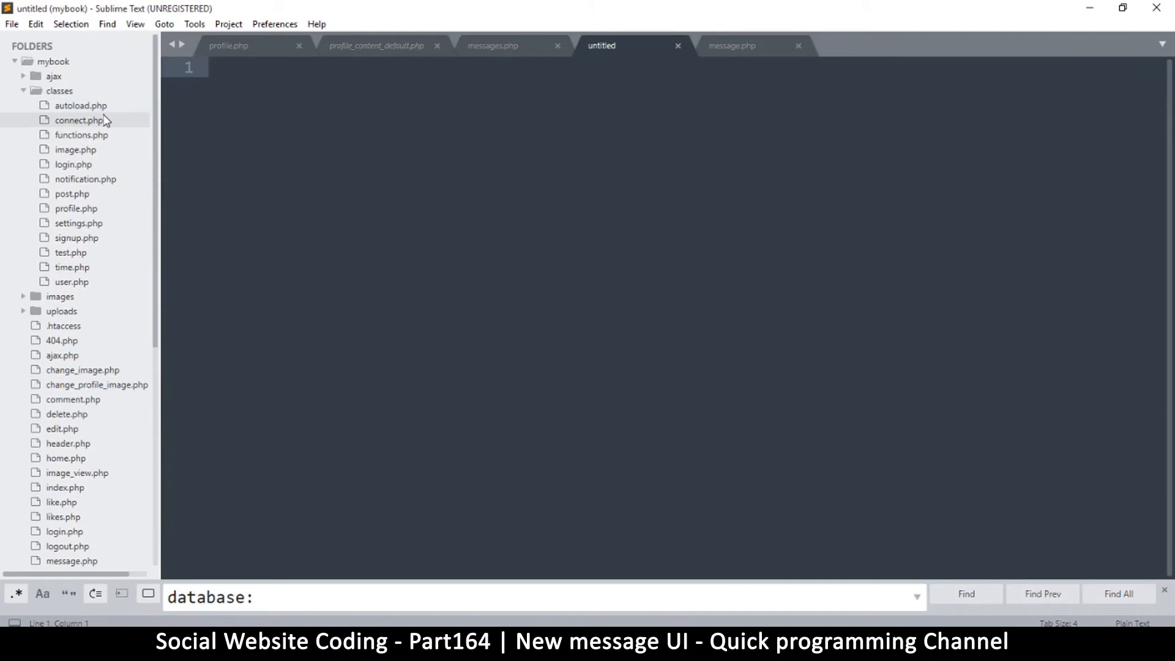
# Step: Type <?php followed by an empty Class Messages { } block
pyautogui.write('<?')
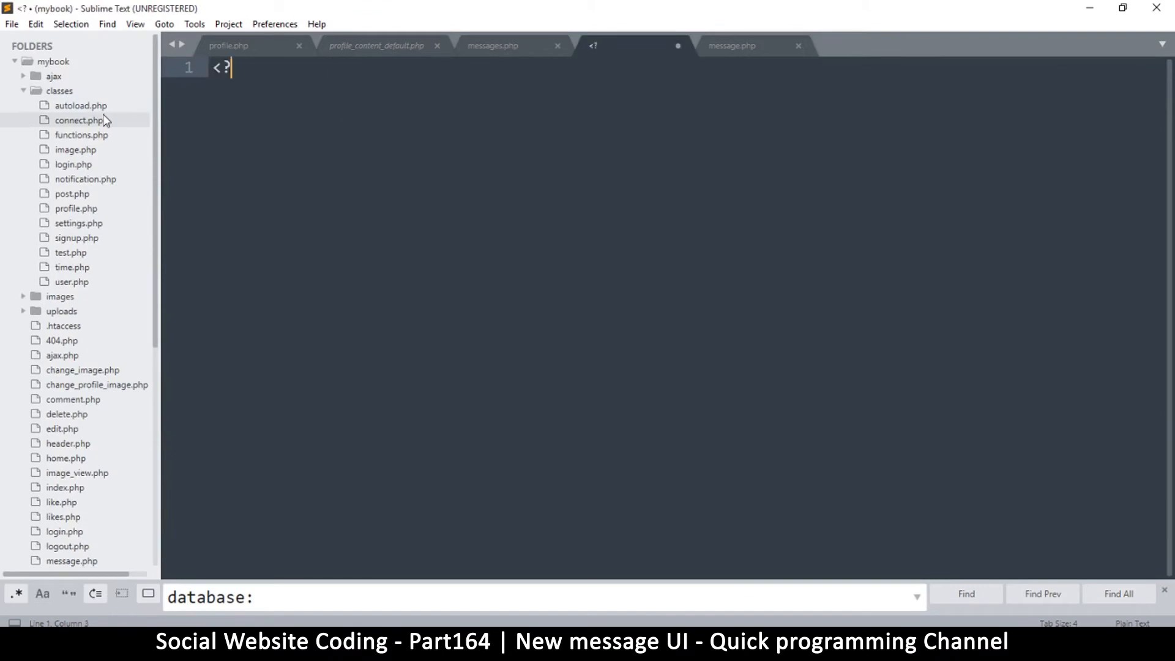
pyautogui.write('php')
pyautogui.write('c')
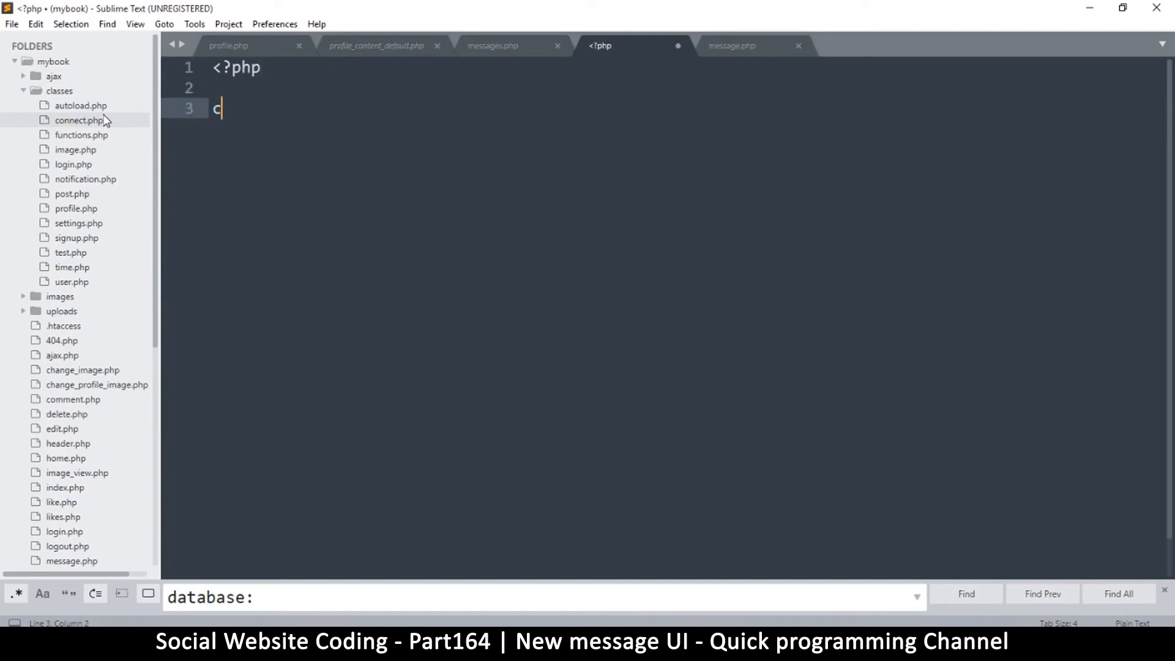
pyautogui.write('l')
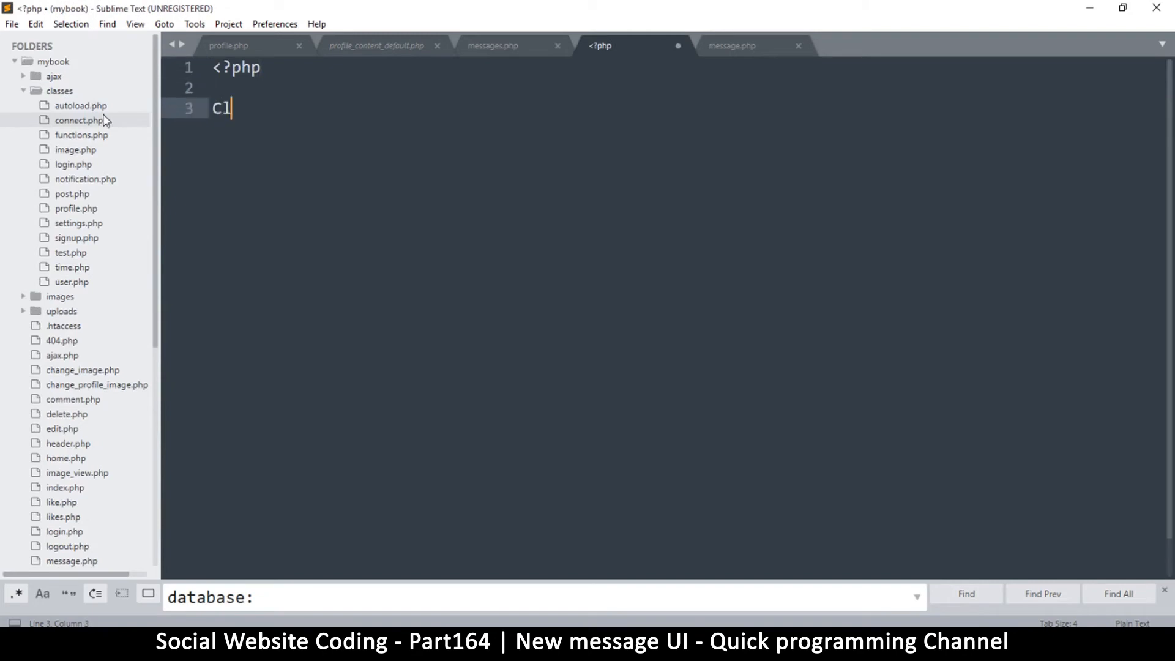
pyautogui.write('ass')
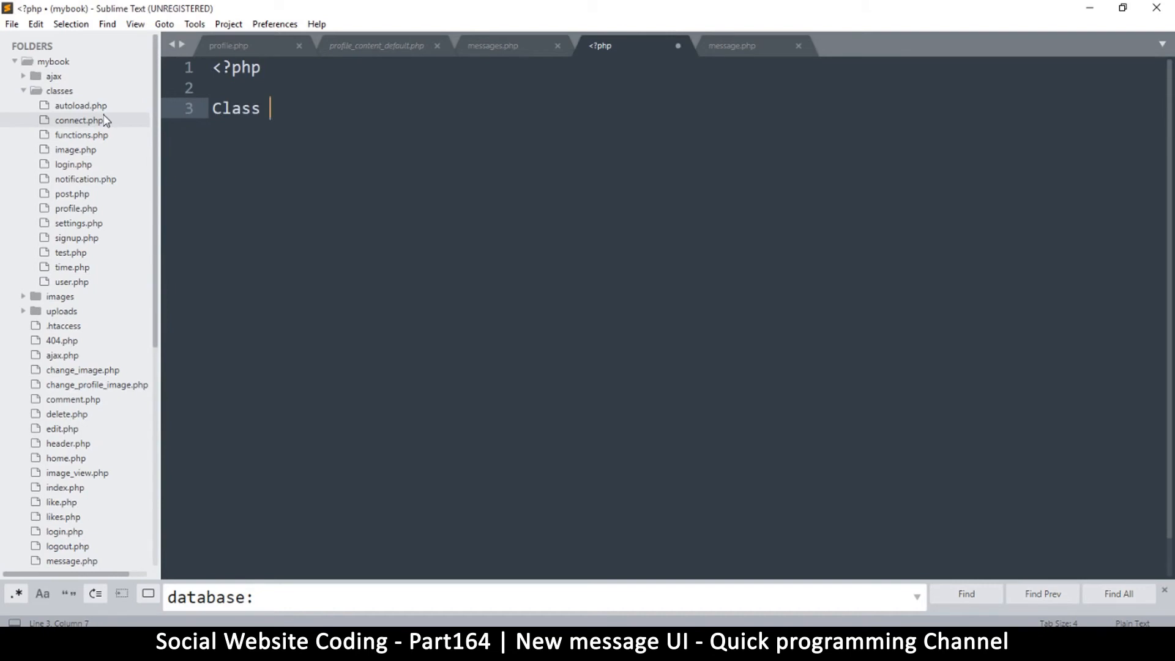
pyautogui.write('Messa')
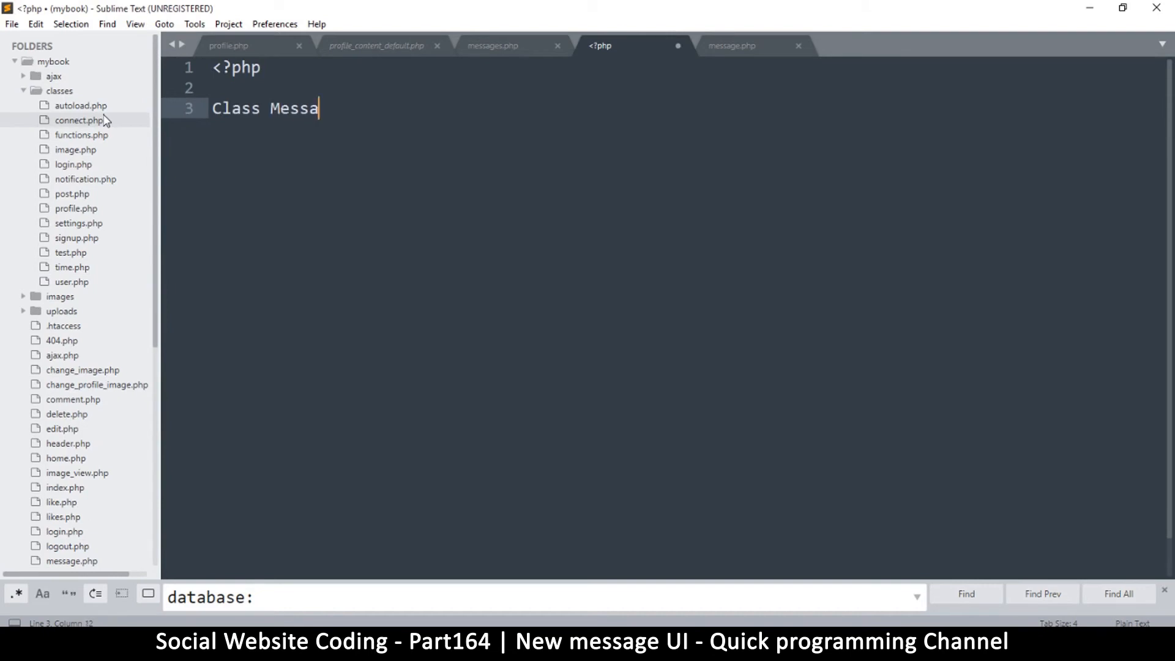
pyautogui.write('ges')
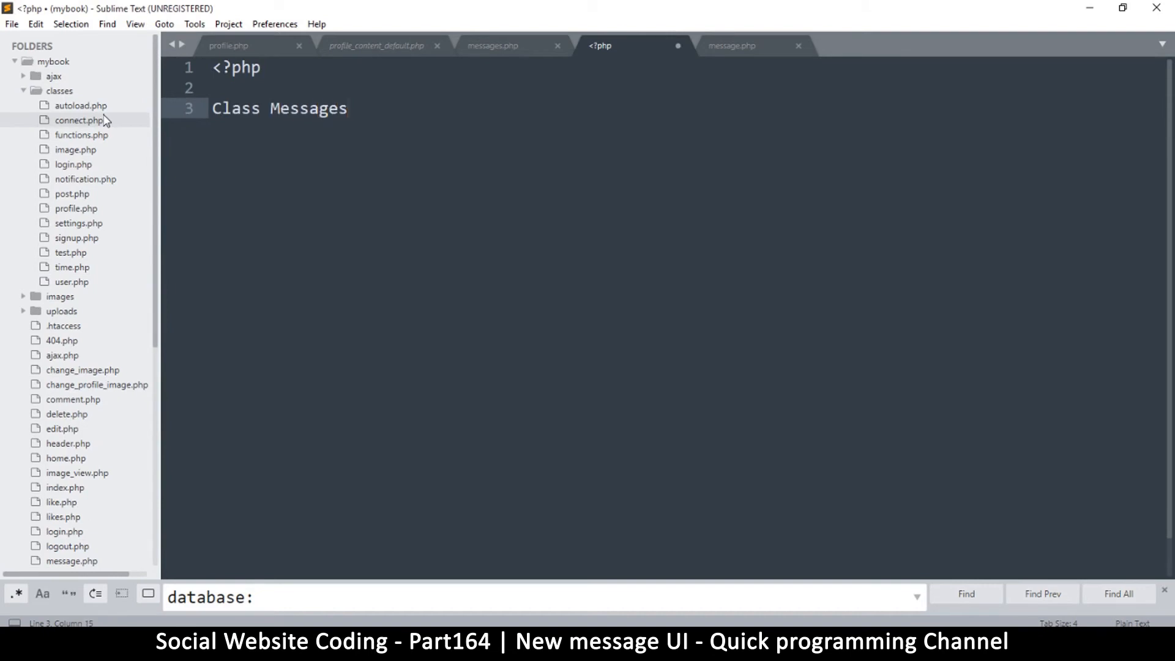
pyautogui.write('{')
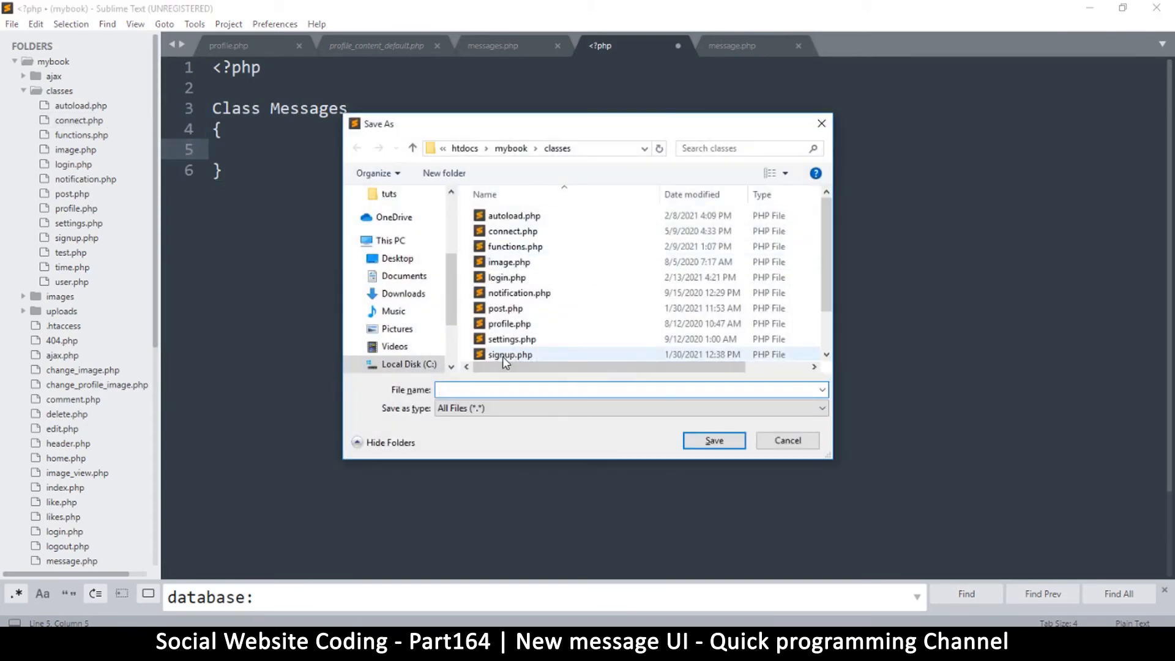
# Step: Name the new class file messages.php in the classes folder and save it
pyautogui.write('messages')
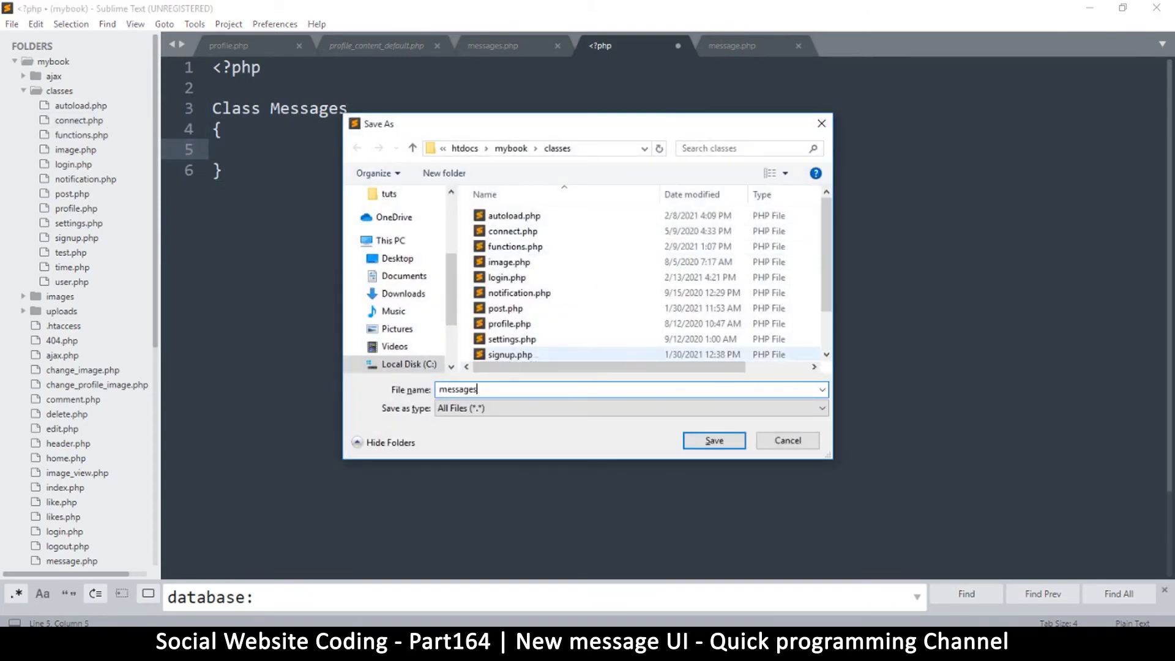
pyautogui.write('.php')
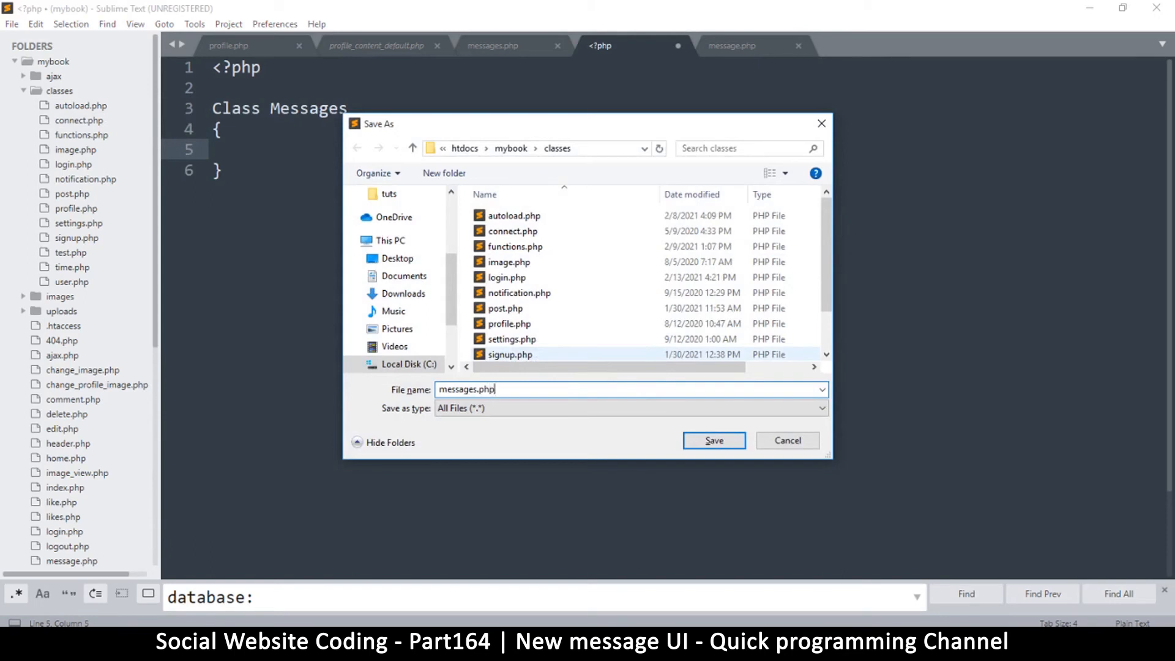
pyautogui.click(713, 441)
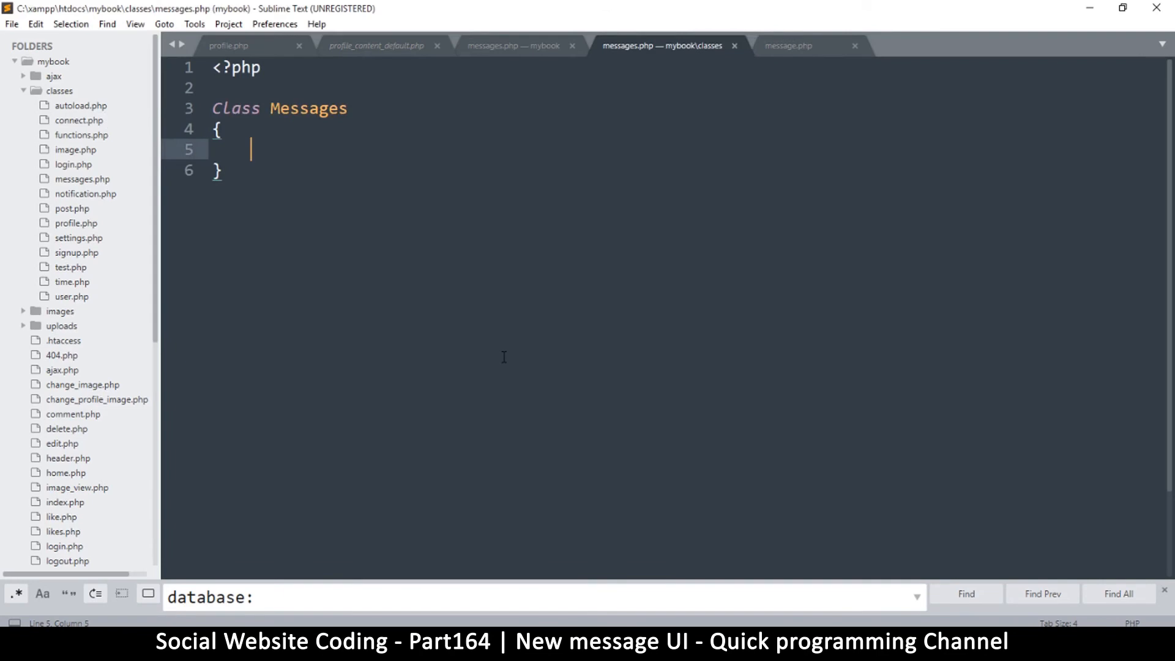
pyautogui.press('ctrl+s')
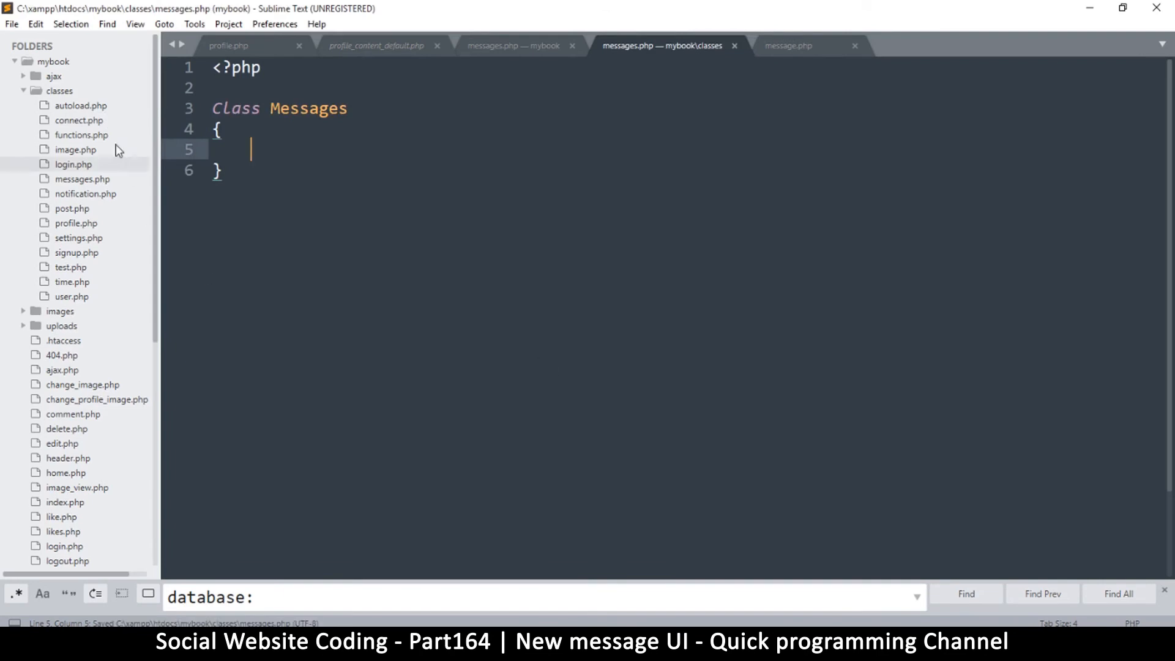
# Step: In autoload.php, add a classes/messages.php include below the time.php include
pyautogui.click(80, 105)
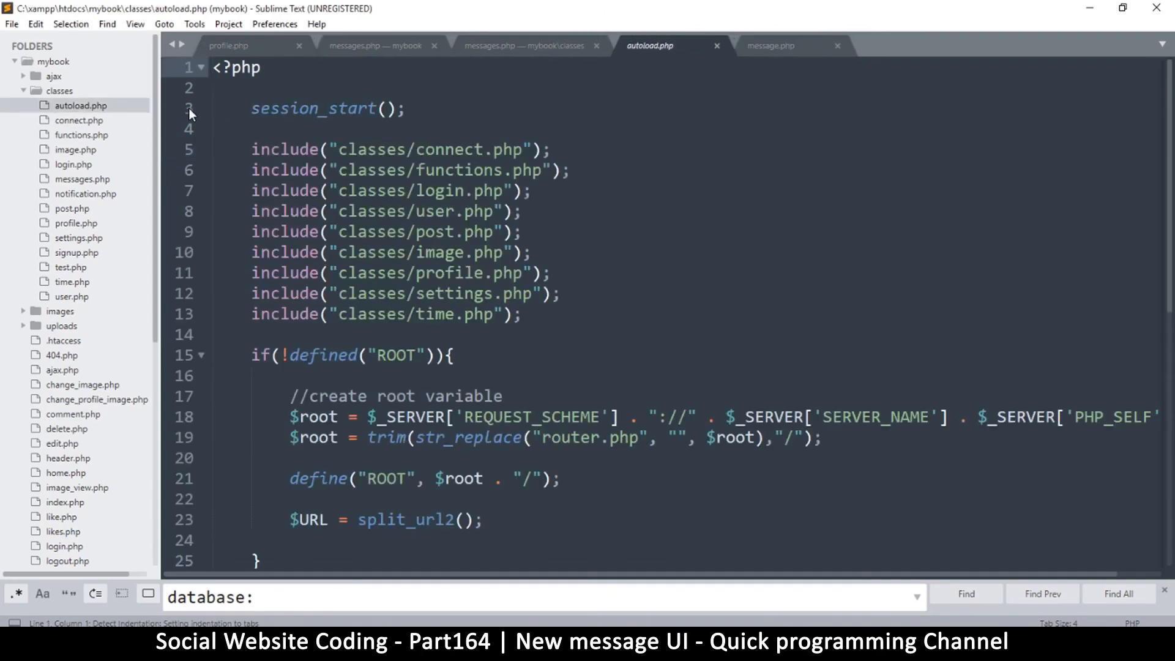
pyautogui.click(426, 314)
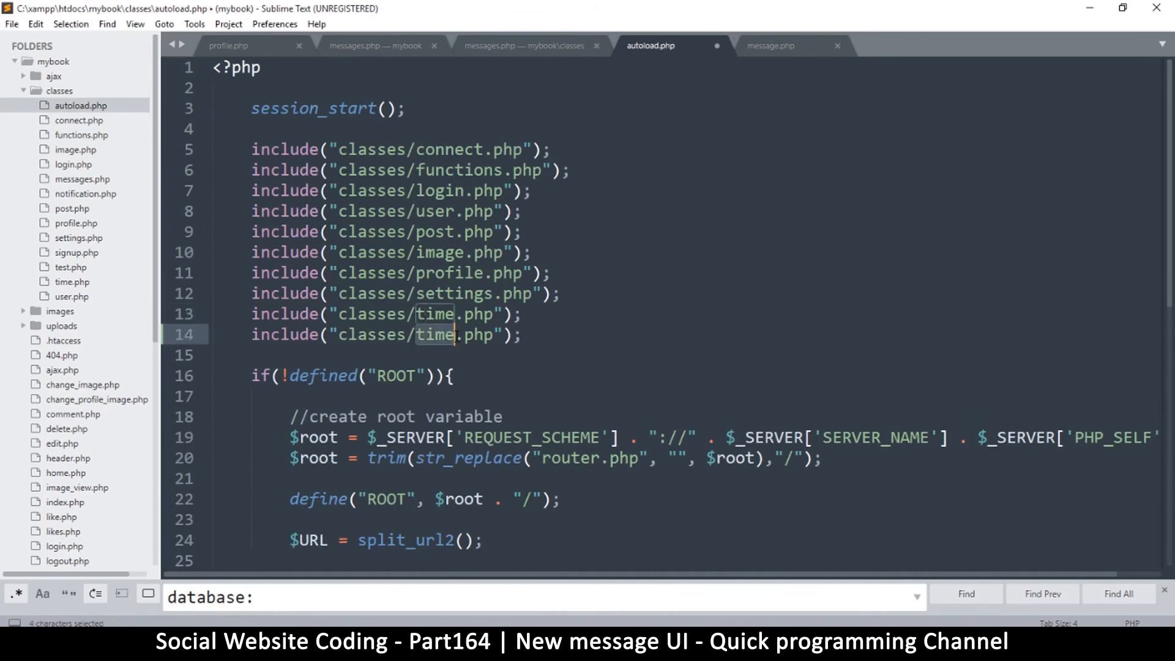
pyautogui.write('me')
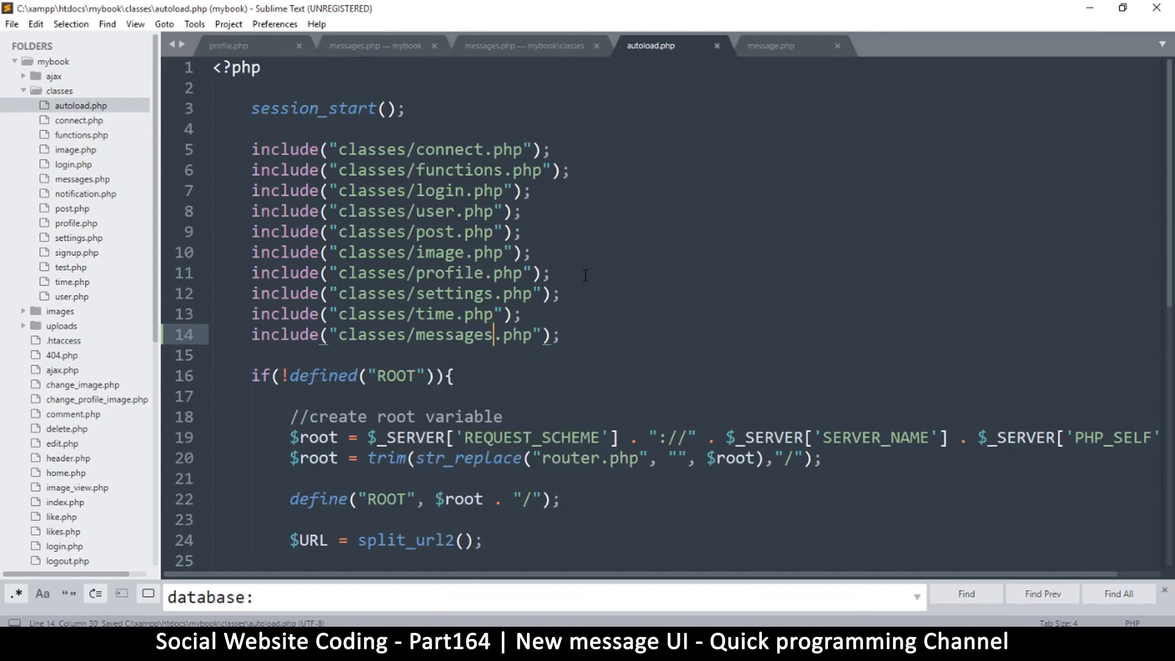
pyautogui.moveTo(561, 143)
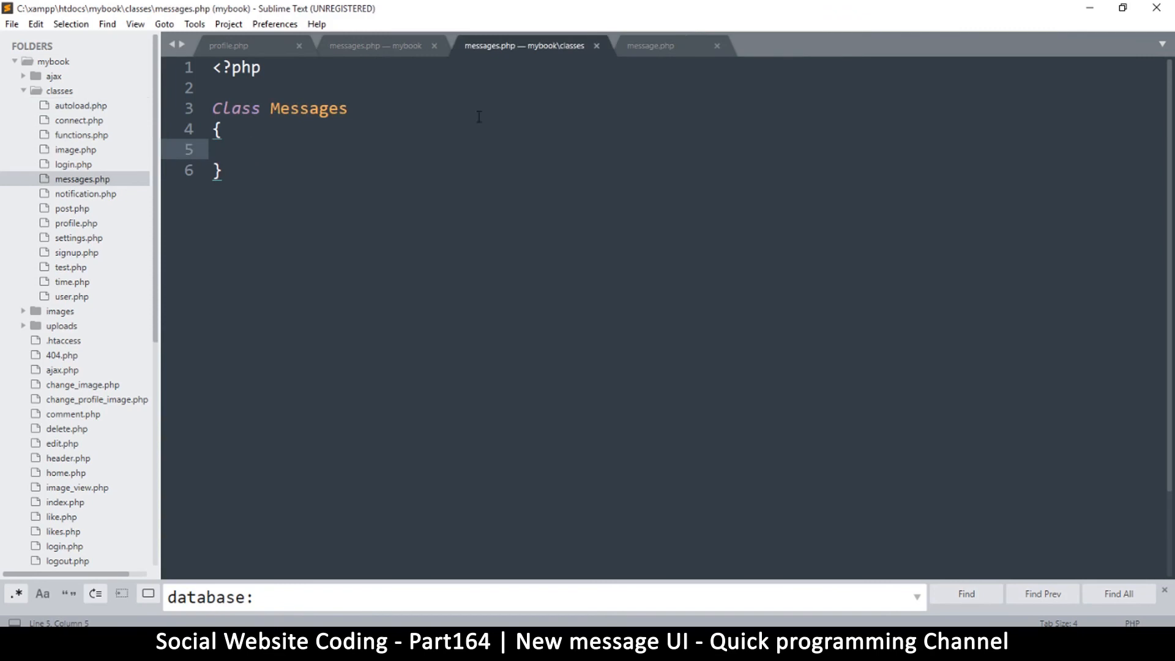
# Step: Save the empty Messages class in classes/messages.php
pyautogui.press('ctrl+s')
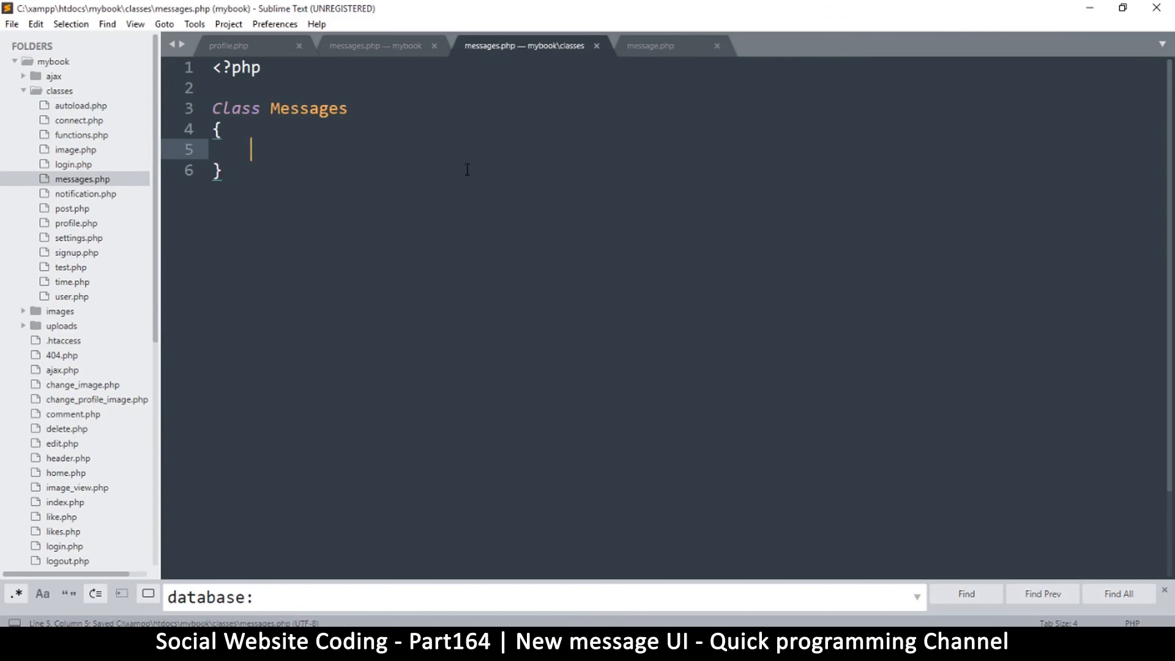
pyautogui.moveTo(663, 418)
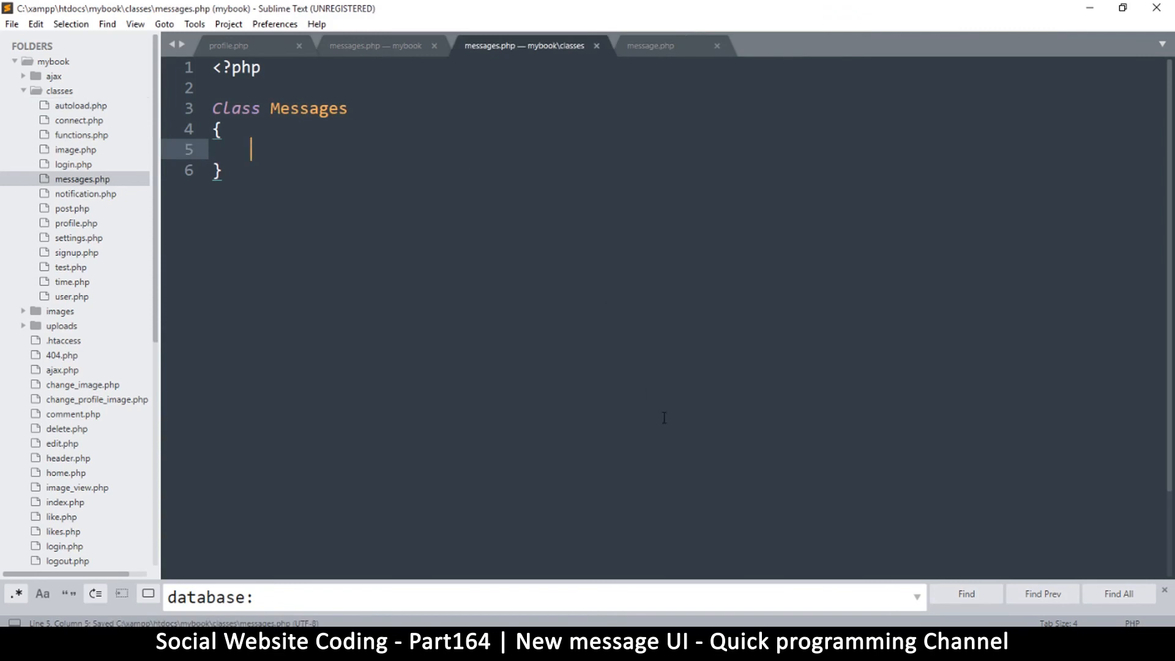